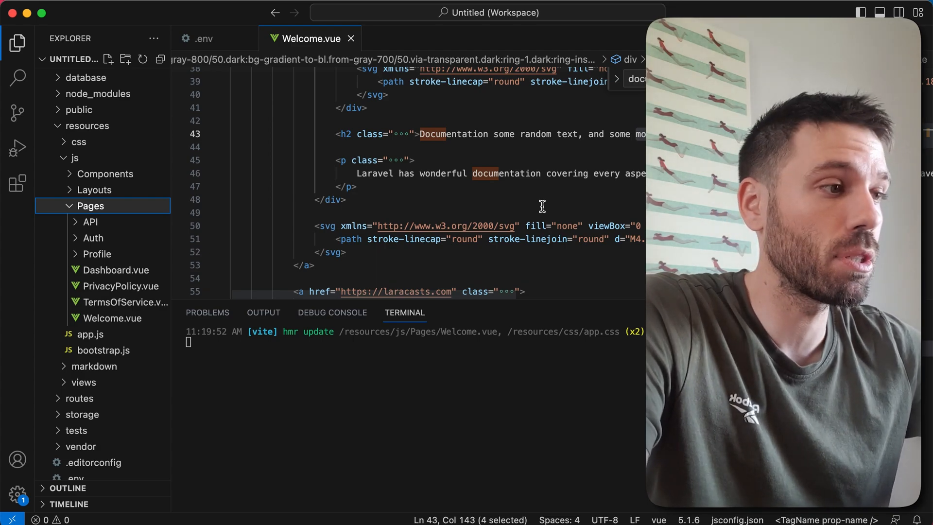
mouse_move(467, 189)
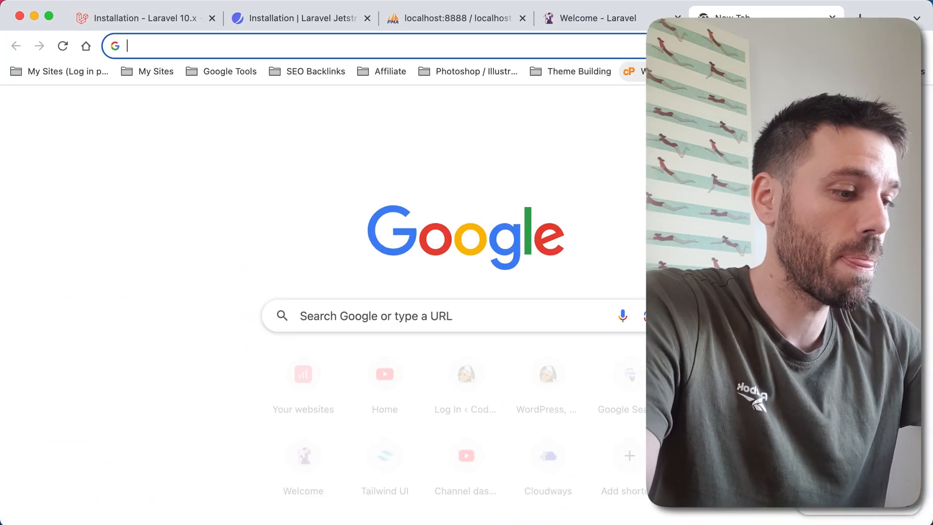
Step: Search 'spatie roles and permissions', open the laravel-permission Introduction, then its Installation in Laravel page
type("spatie roles and permissions")
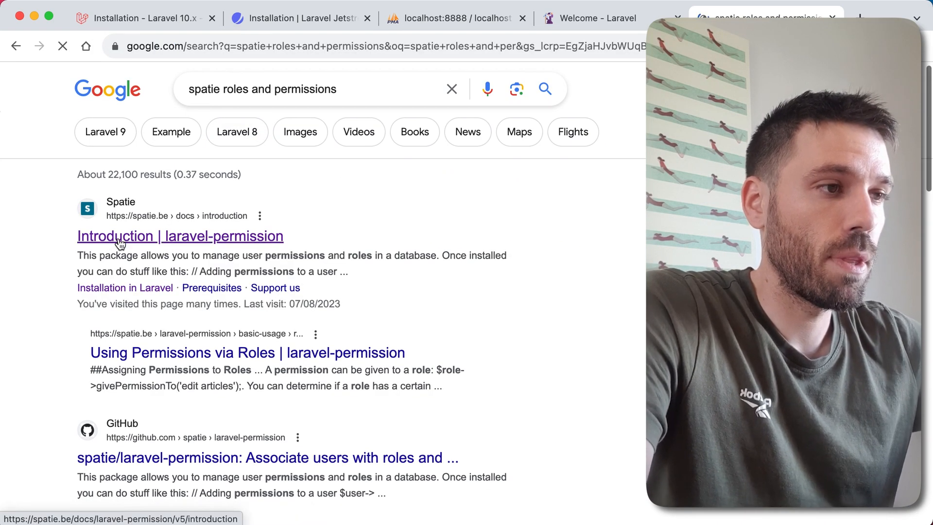
left_click(180, 235)
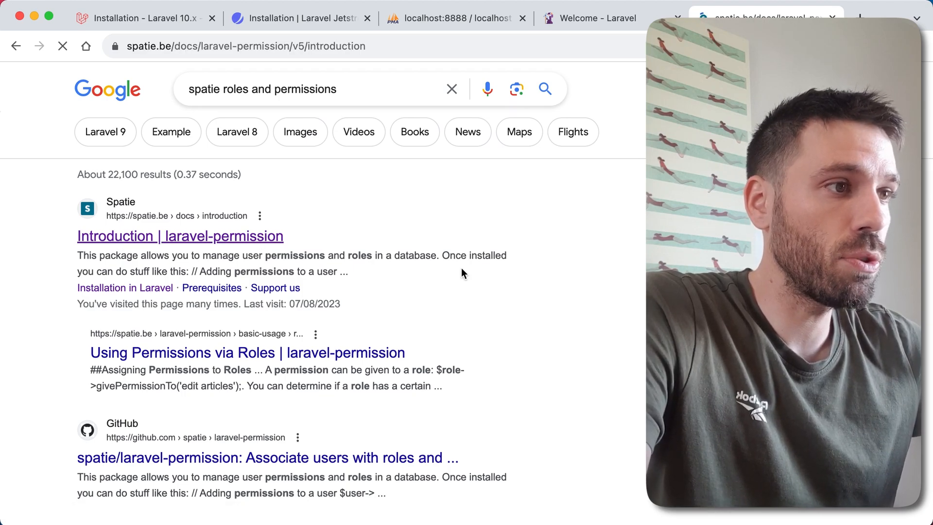
left_click(179, 235)
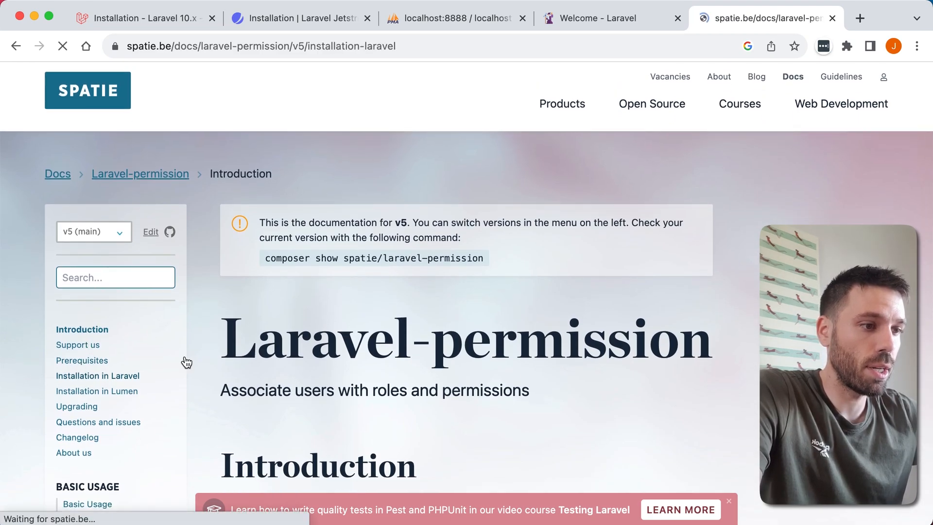
left_click(98, 375)
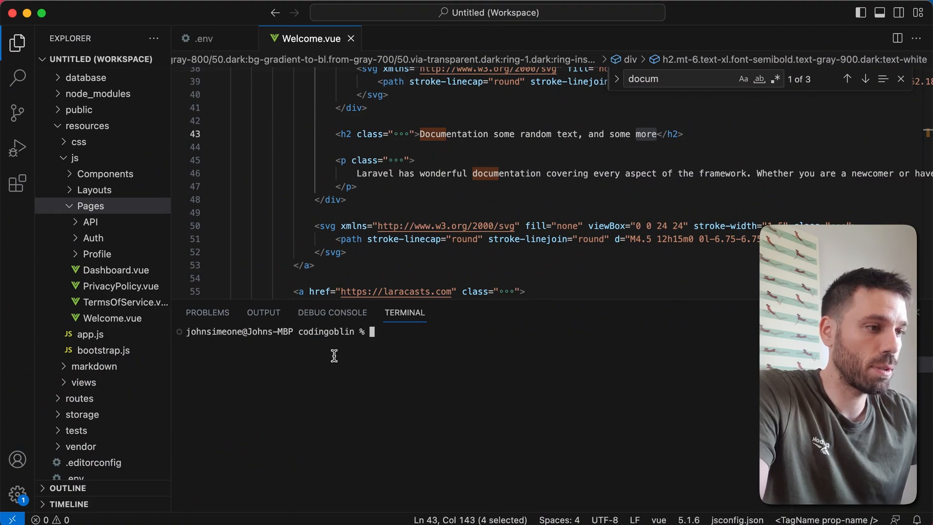
mouse_move(436, 365)
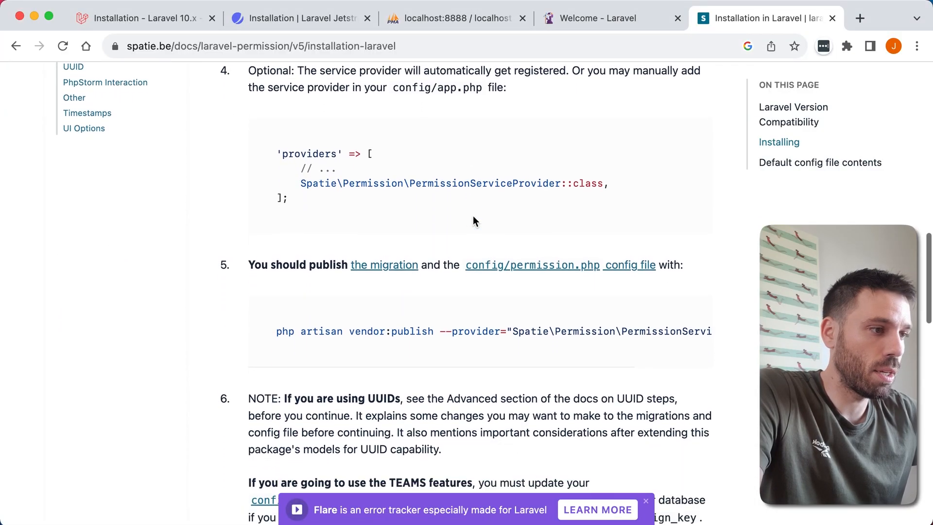
Step: Copy the optimize:clear and migrate commands from the install steps, then move on to Basic Usage
scroll("down", 3)
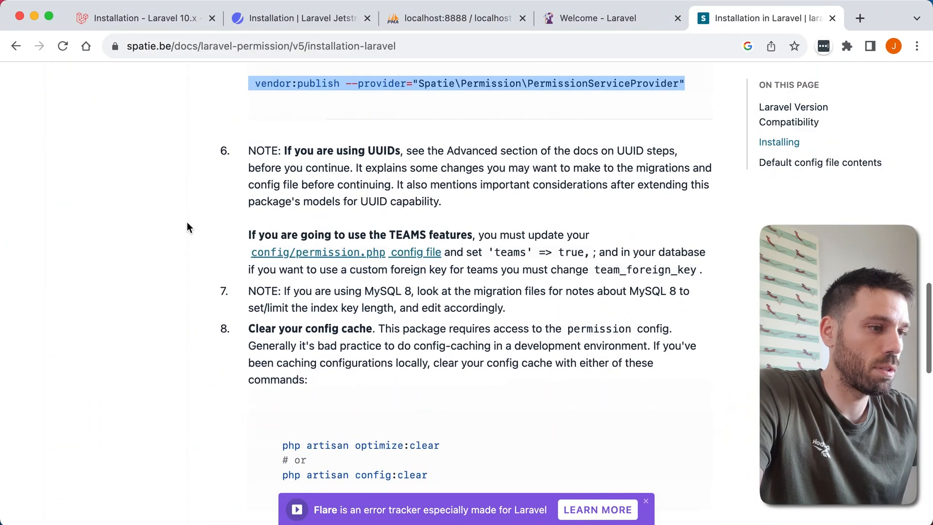
scroll("down", 3)
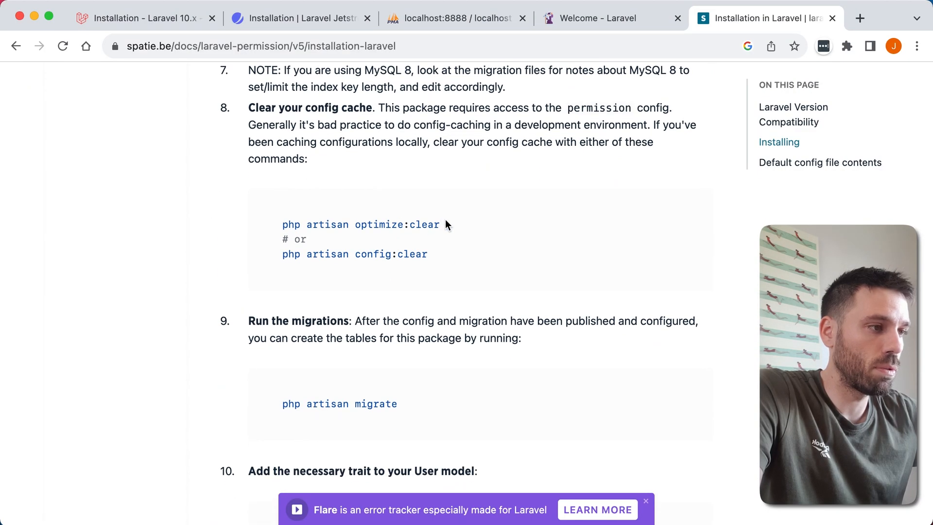
left_click_drag(282, 224, 439, 225)
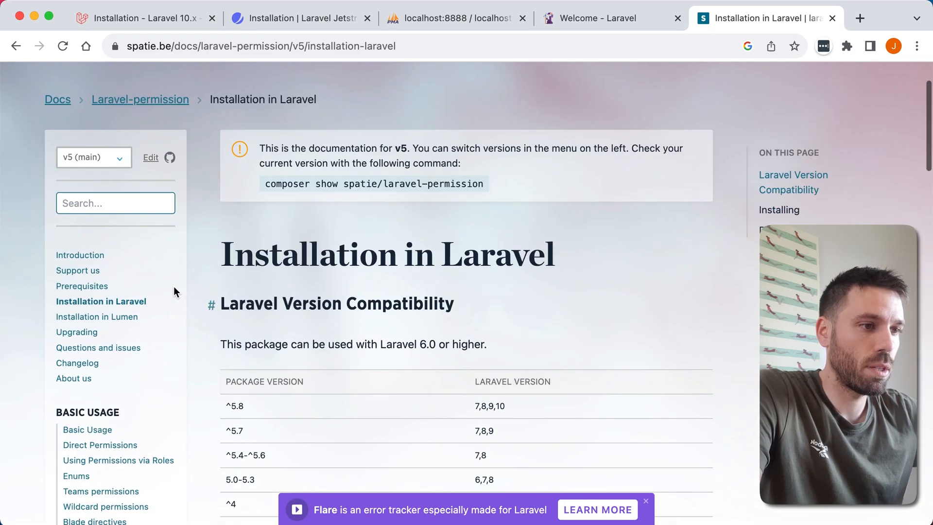
scroll("down", 3)
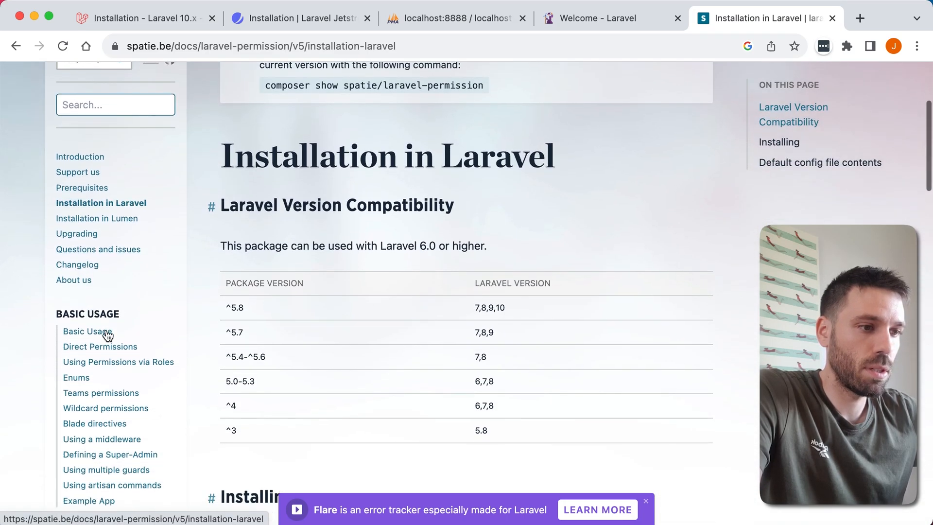
left_click(86, 331)
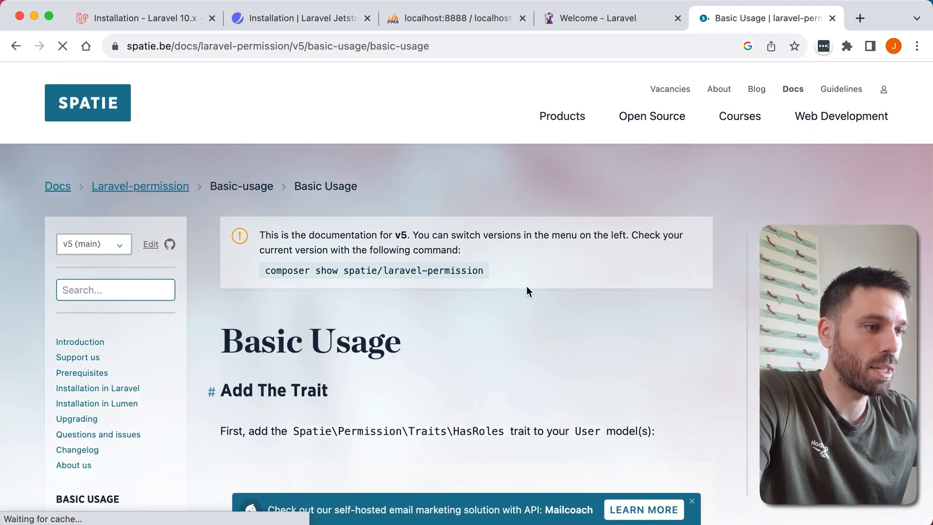
scroll("down", 3)
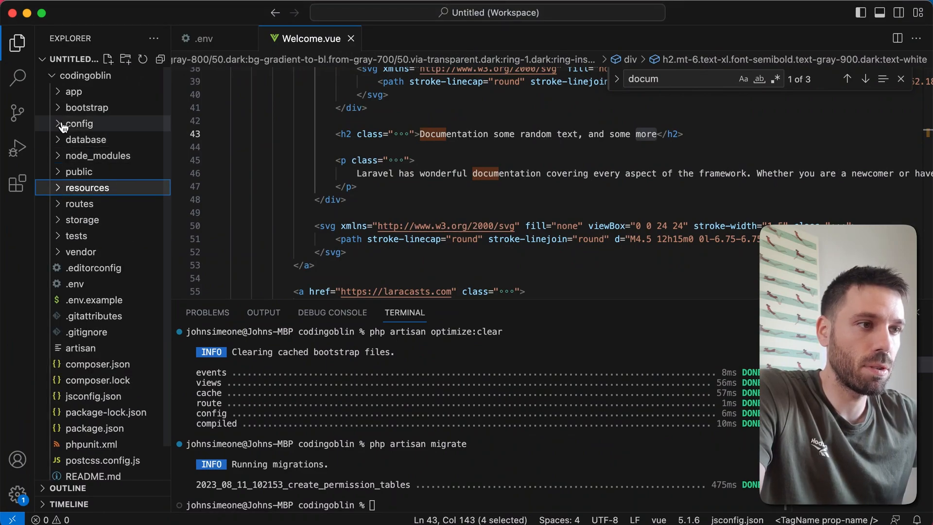
Step: In app/Models/User.php import Spatie\Permission\Traits\HasRoles and add 'use HasRoles;' to the class
left_click(73, 92)
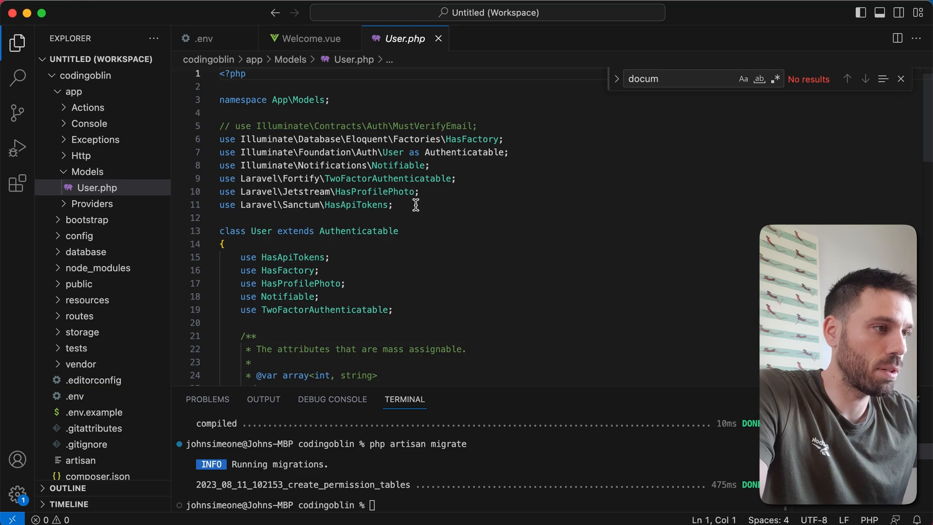
type("use Spatie\\Permission\\Traits\\HasRoles;")
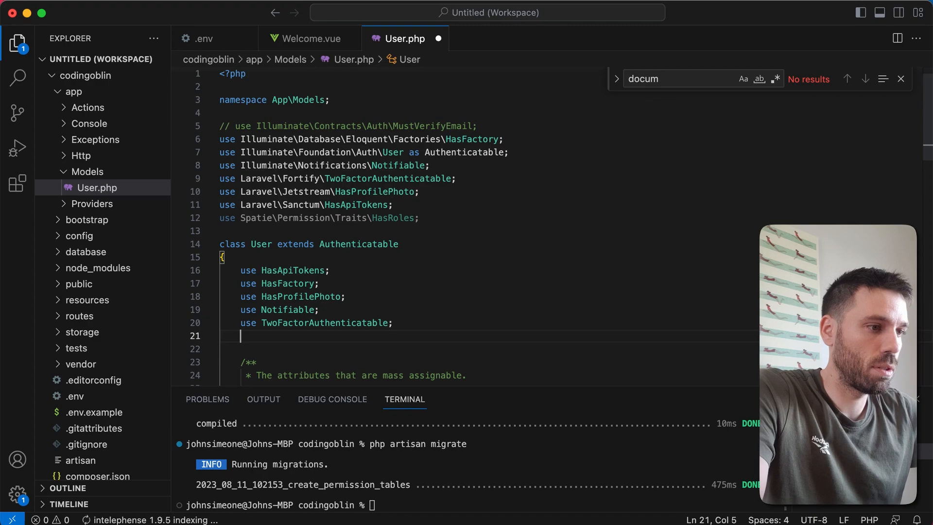
type("use HasRoles;")
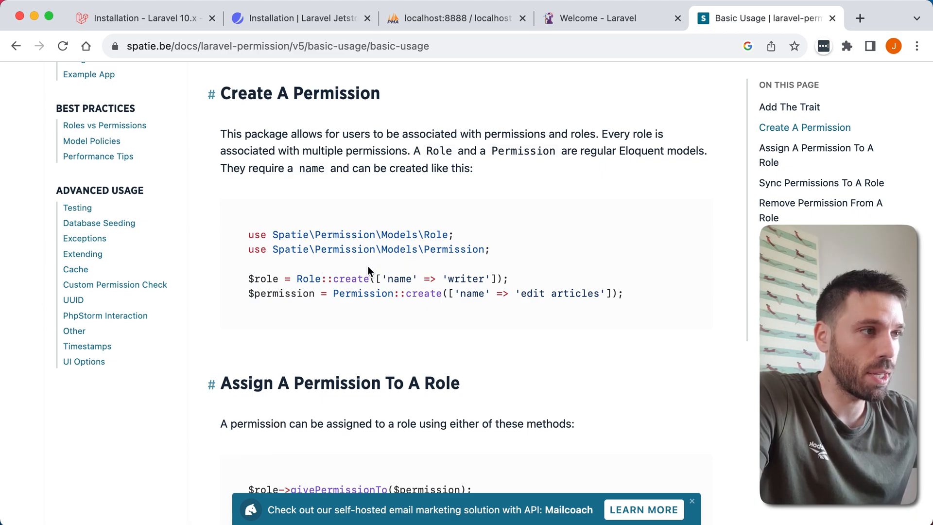
Step: In the Laravel docs search 'seed' and reach the Database: Seeding guide's Writing Seeders section
left_click(143, 18)
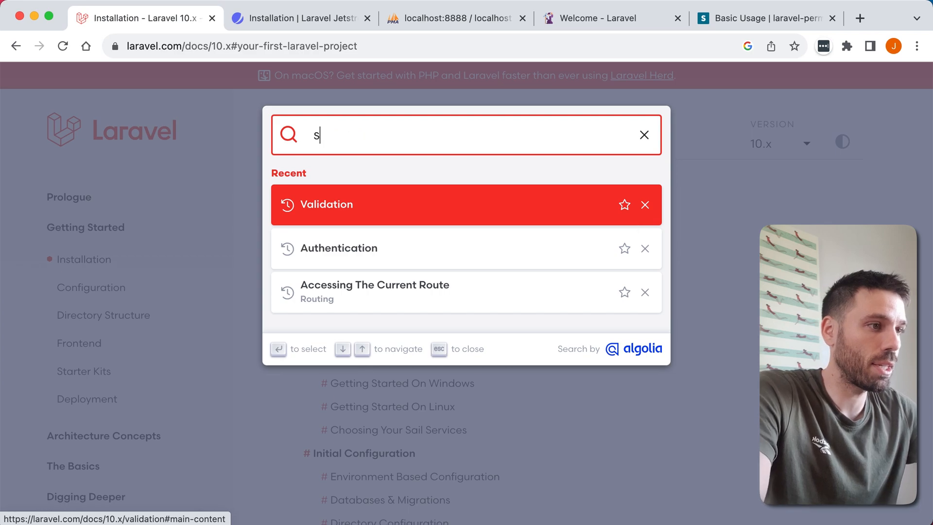
type("eed")
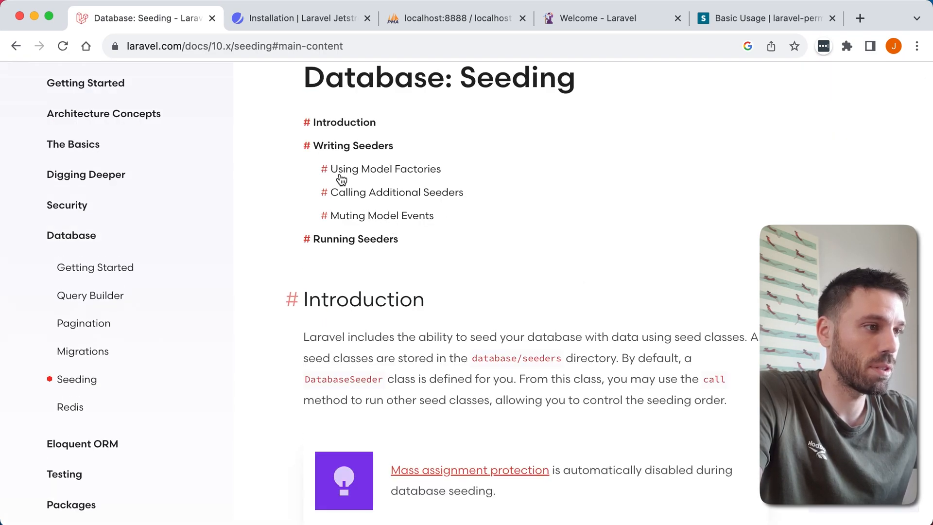
scroll("down", 3)
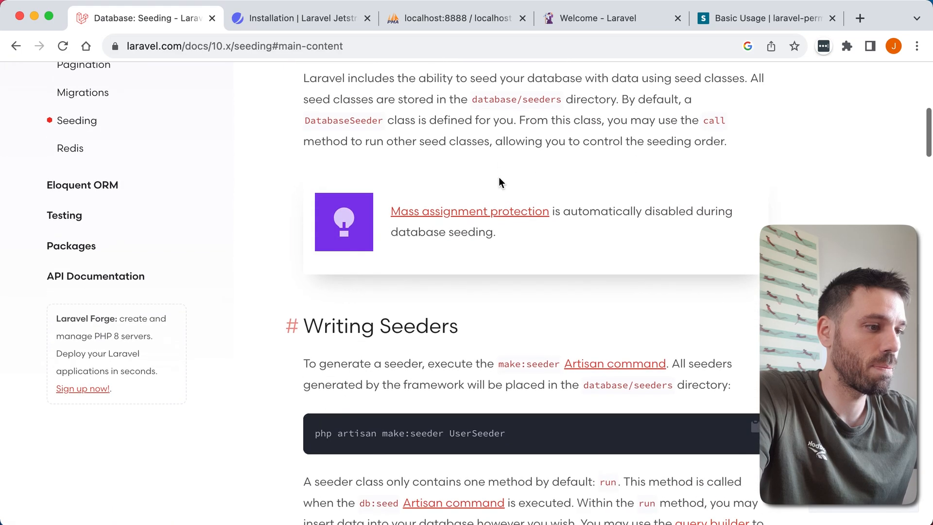
scroll("down", 3)
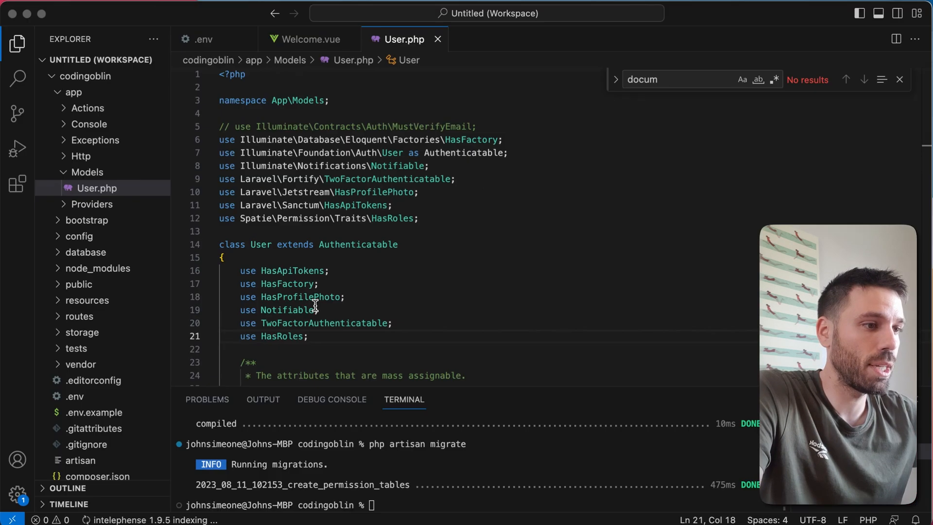
Step: Run 'php artisan make:seeder RolesSeeder' to generate the seeder class
type("php artisan make:seeder")
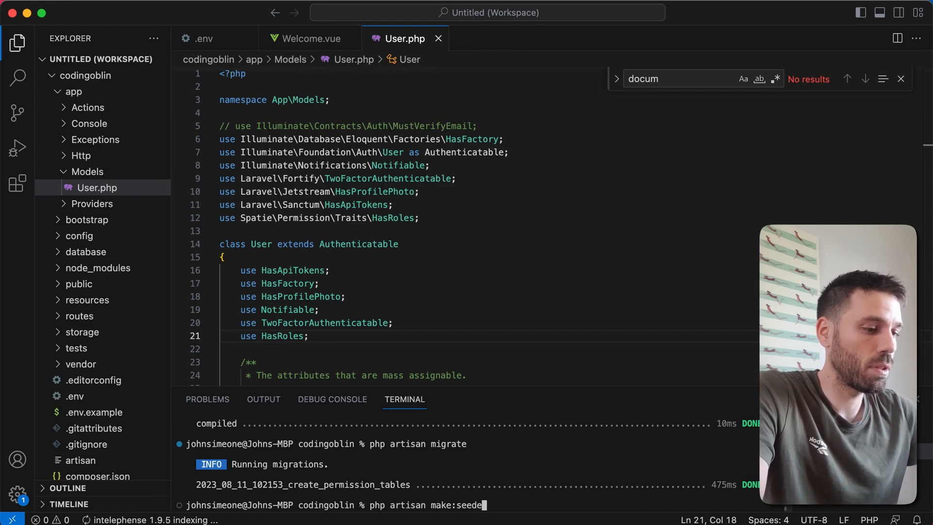
type("Roles")
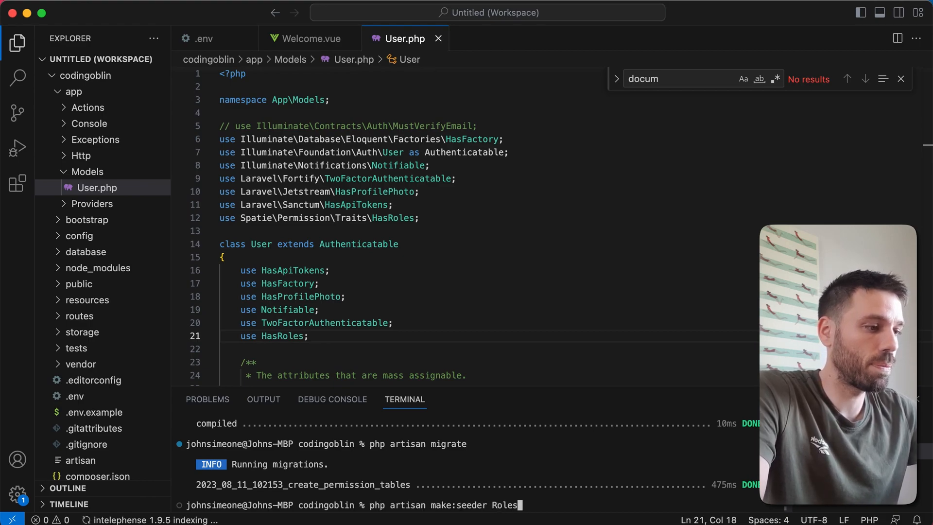
type("Seeder")
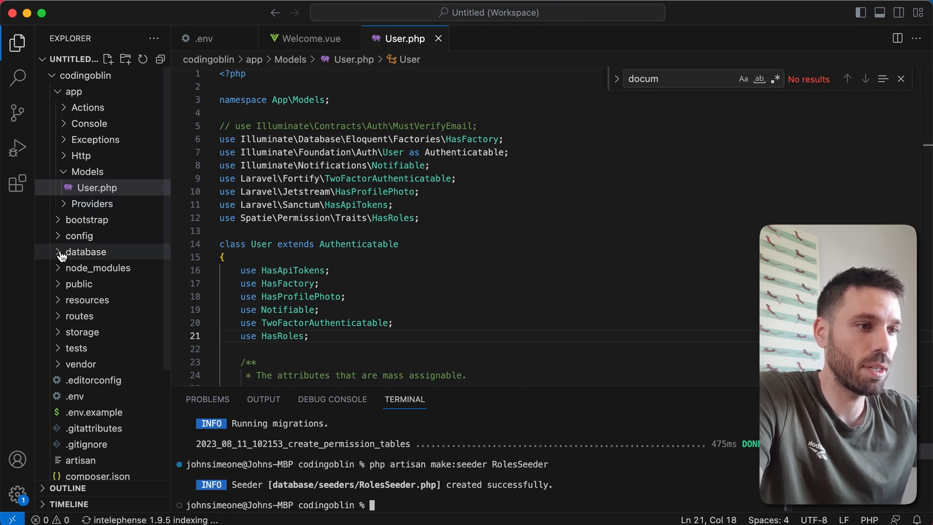
Step: Open database/seeders/RolesSeeder.php from the Explorer and return to the Spatie Basic Usage page
left_click(87, 251)
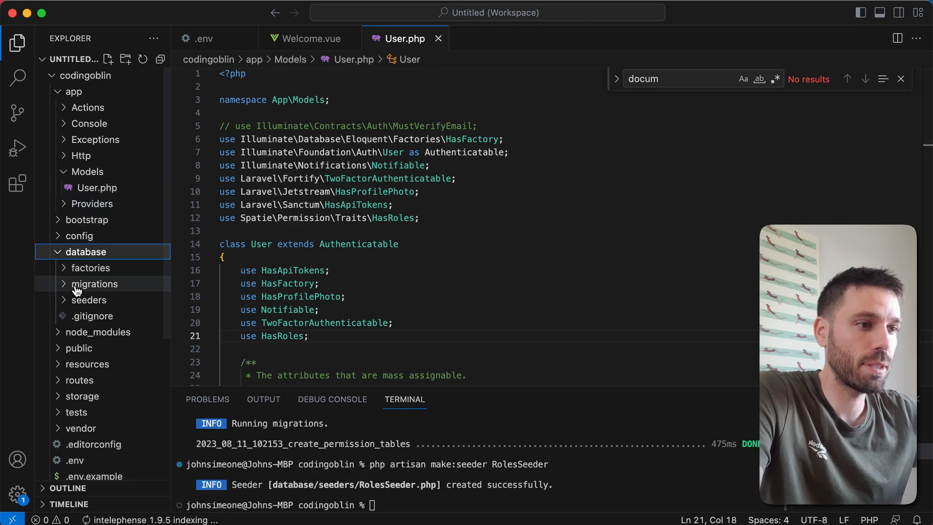
left_click(90, 299)
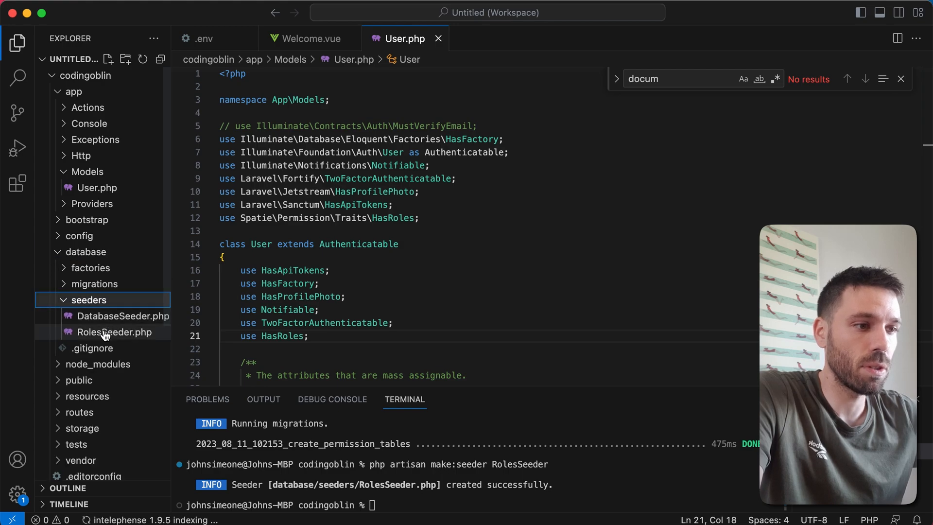
double_click(114, 332)
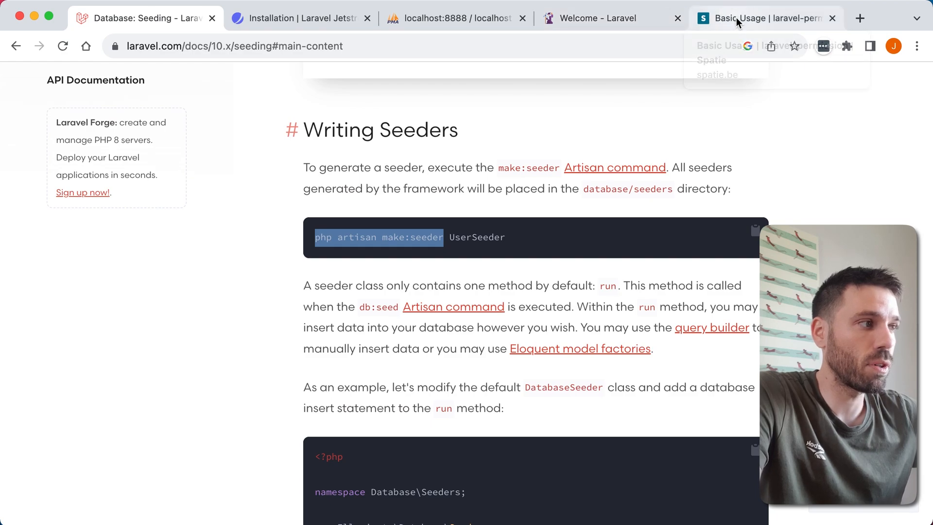
left_click(765, 17)
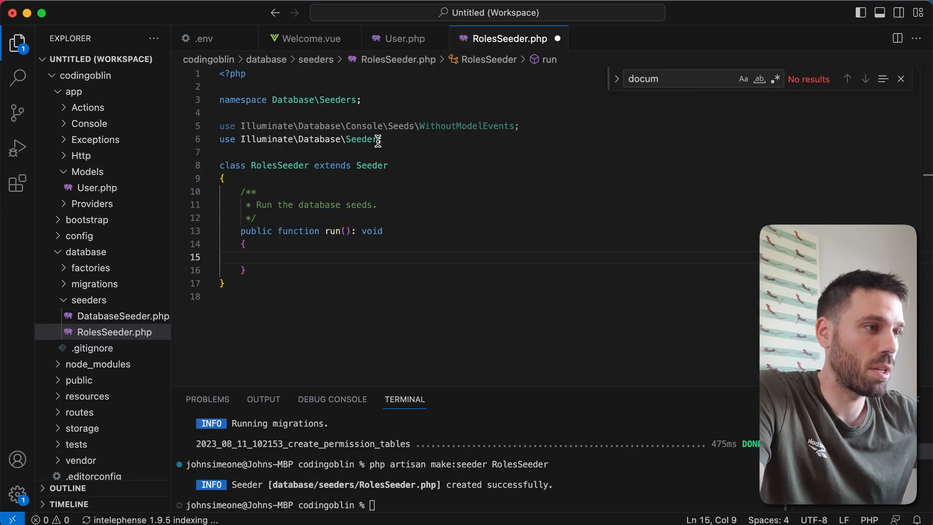
Step: Import Spatie\Permission\Models\Role and paste the Role::create 'writer' example into run()
type("use Spatie\\Permission\\Models\\Role;")
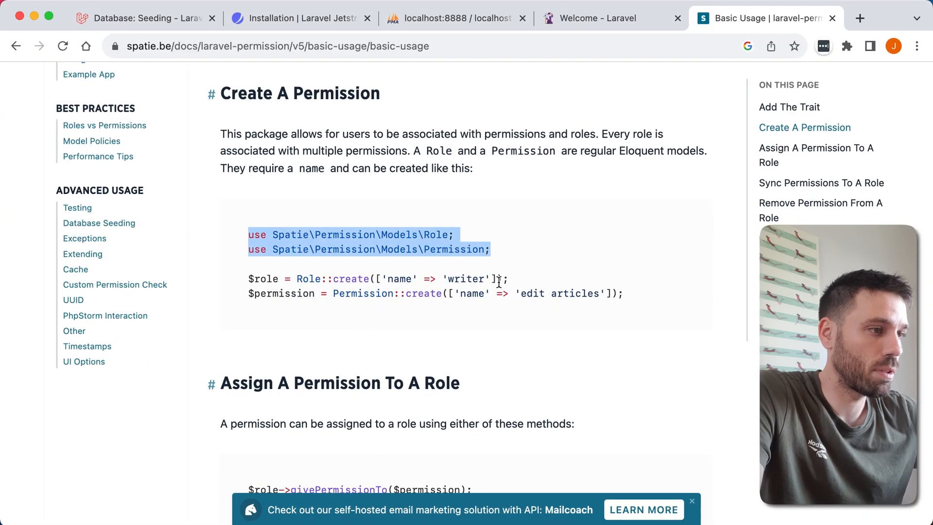
scroll("down", 3)
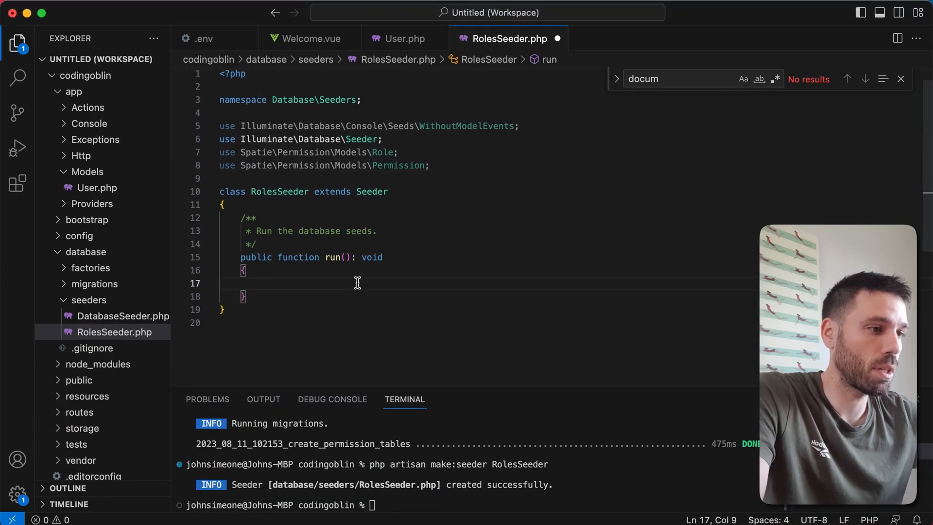
type("$role = Role::create(['name' => 'writer']);")
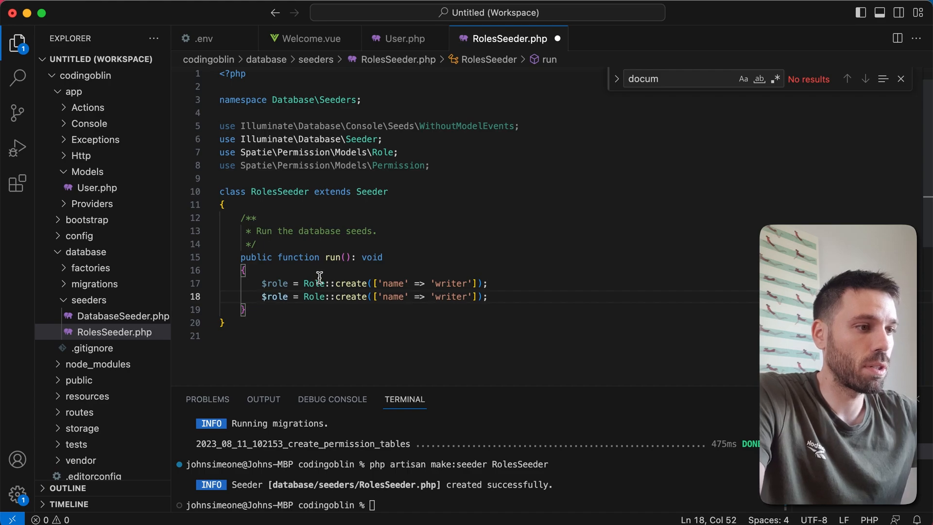
Step: Turn the example into two roles: $default named 'default' and $admin named 'admin'
double_click(274, 282)
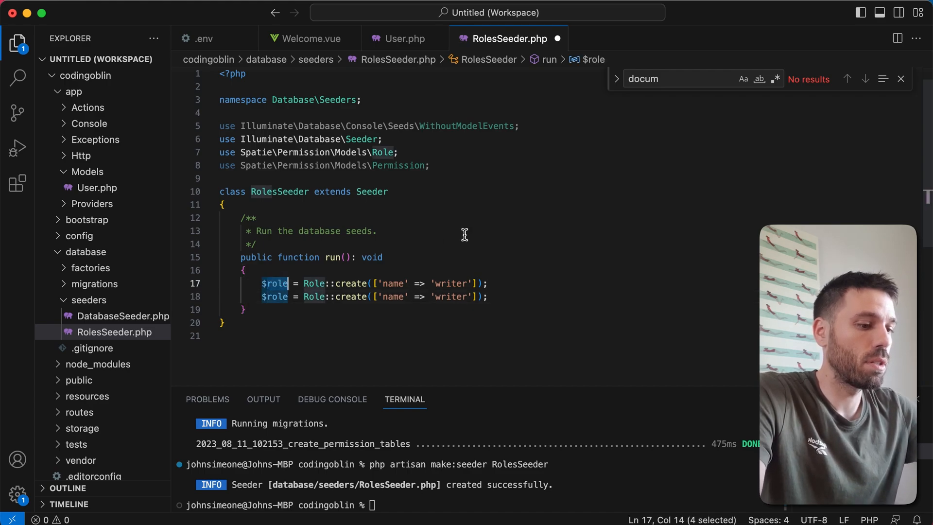
type("default")
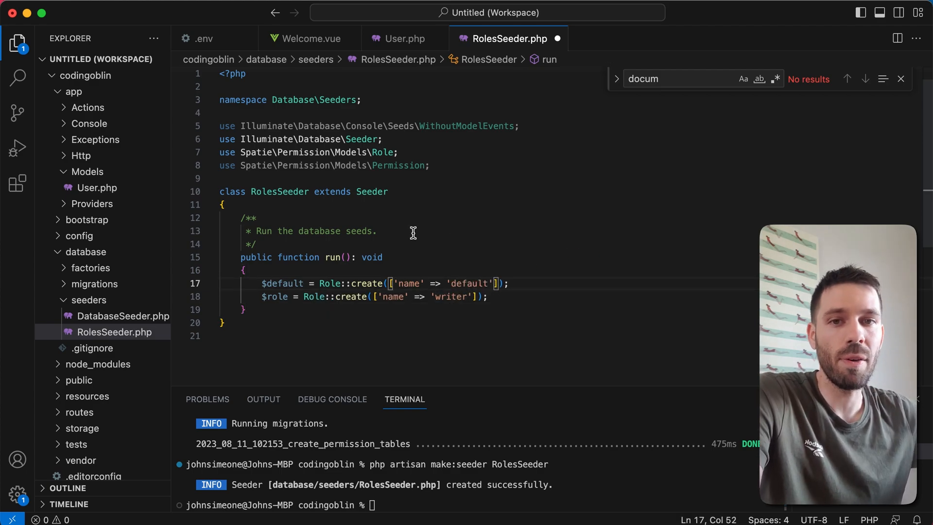
double_click(274, 296)
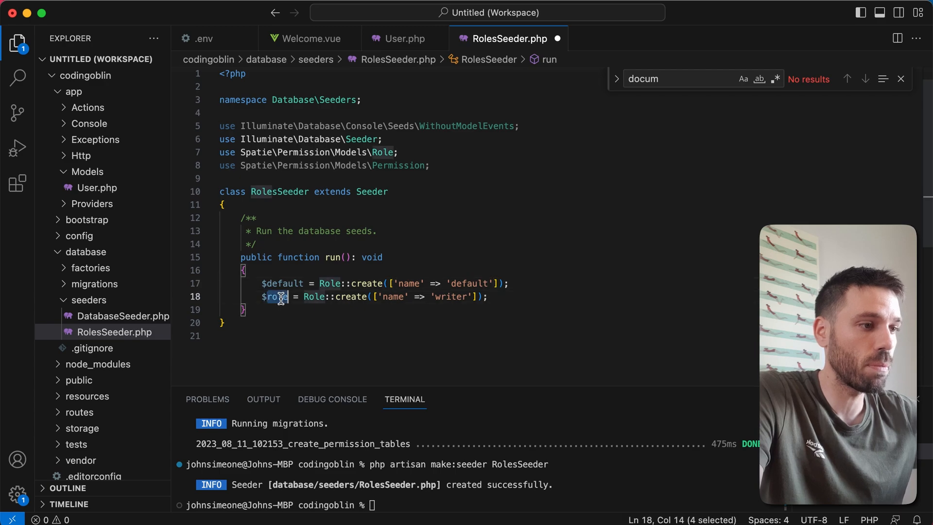
type("admin")
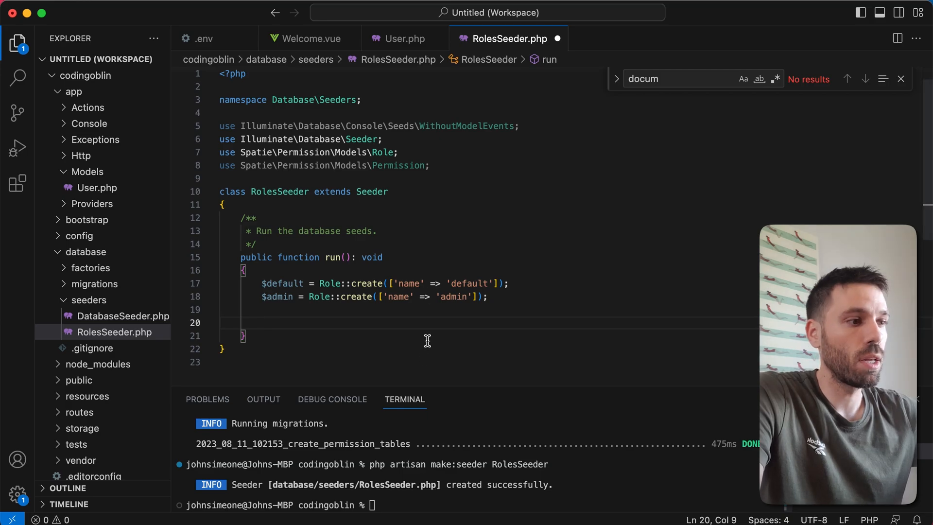
mouse_move(512, 290)
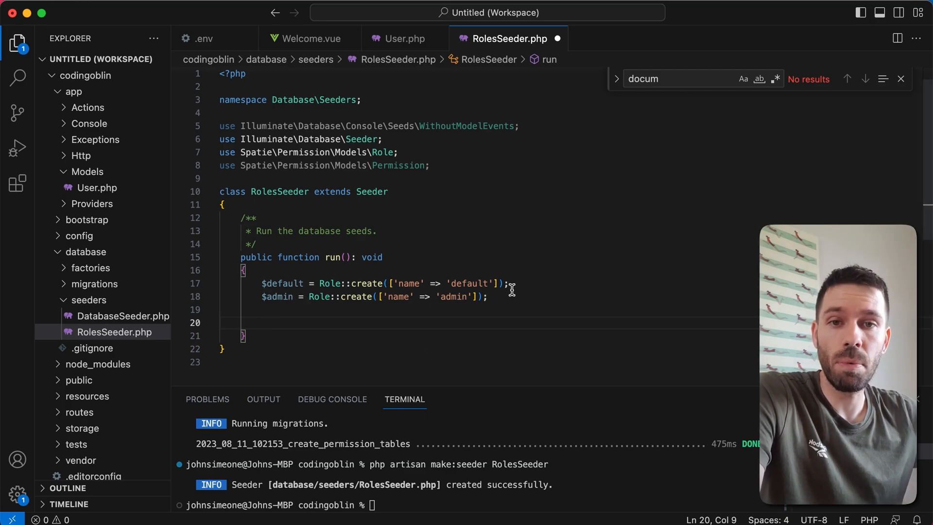
Step: Paste the Permission::create example and rename it $manage_users_permission creating 'manage users'
left_click(766, 17)
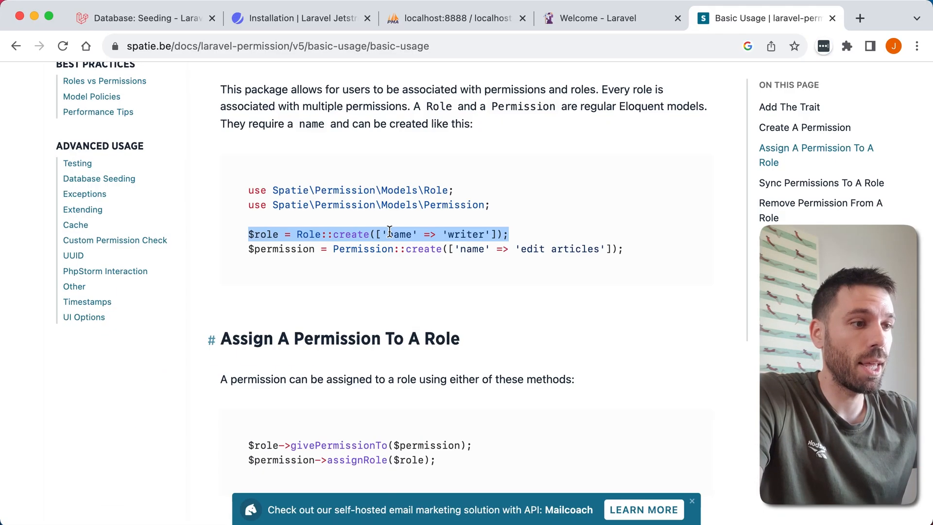
scroll("down", 3)
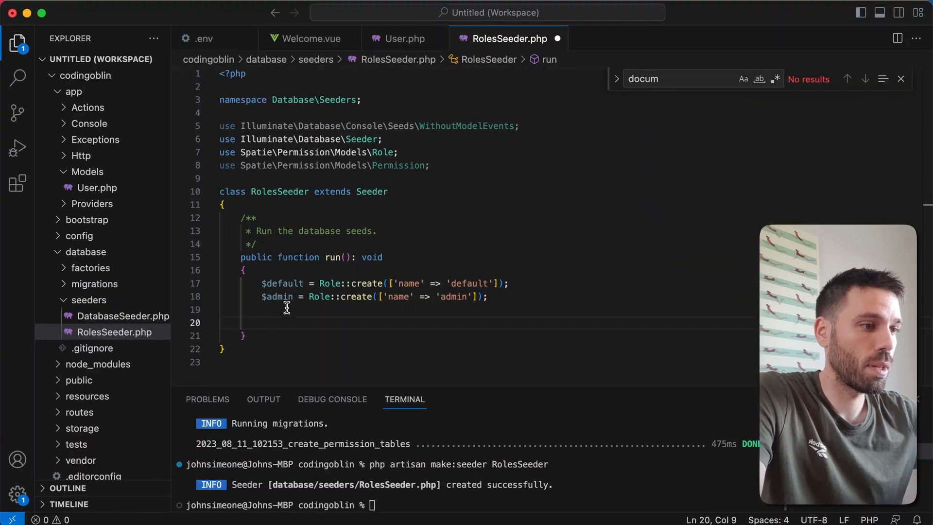
type("$permission = Permission::create(['name' => 'edit articles']);")
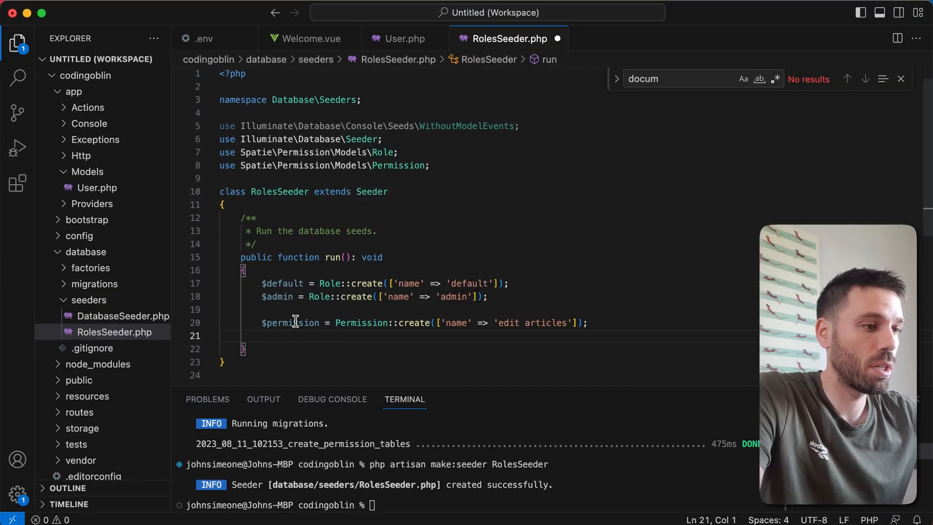
double_click(292, 322)
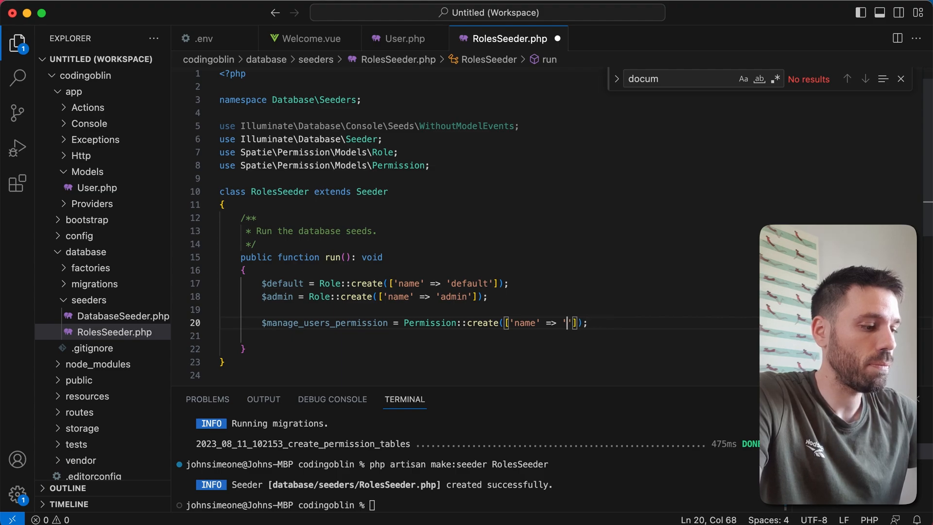
type("manage users")
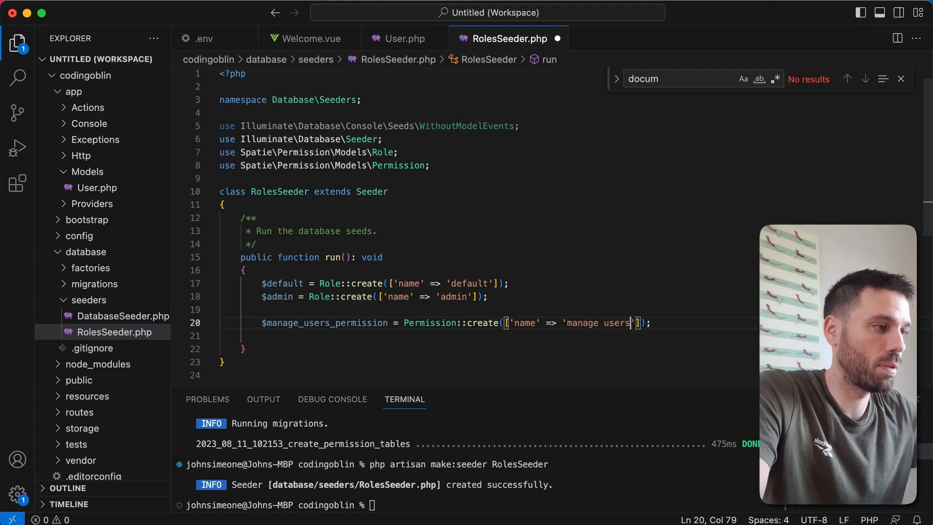
Step: Duplicate it as $create_tool_permission creating 'create tool', then read on to Assign A Permission To A Role
left_click(650, 322)
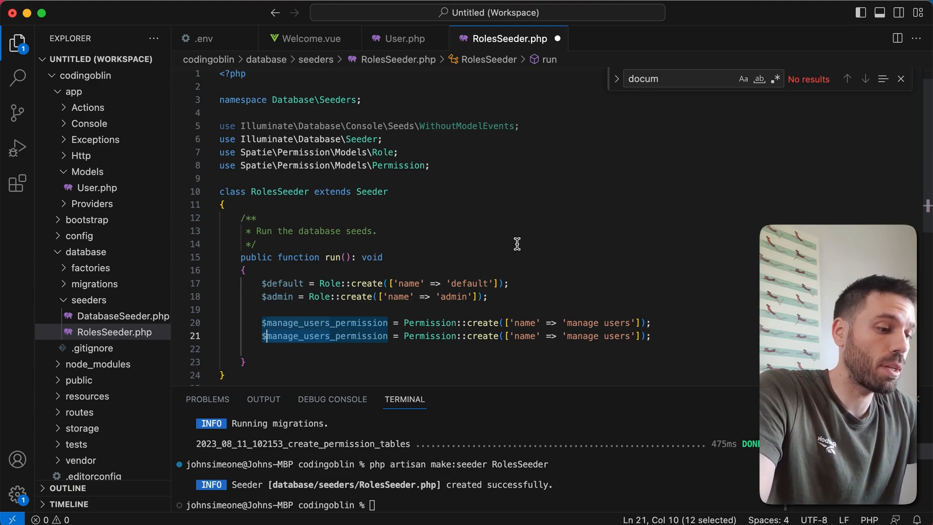
type("create_permission")
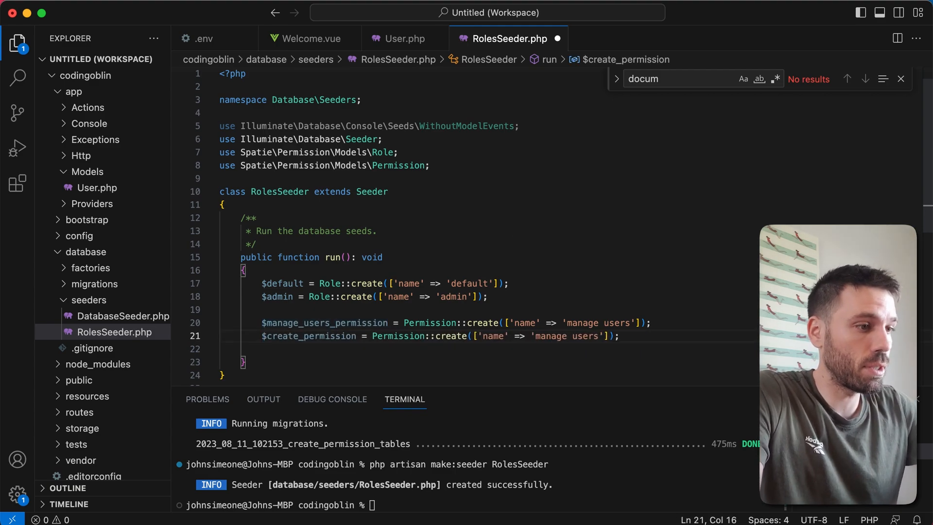
type("_tool")
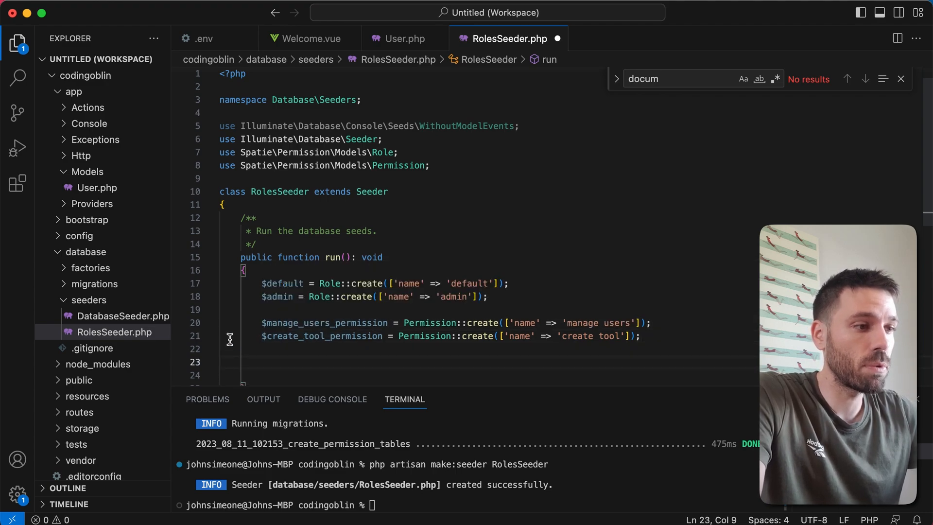
mouse_move(286, 283)
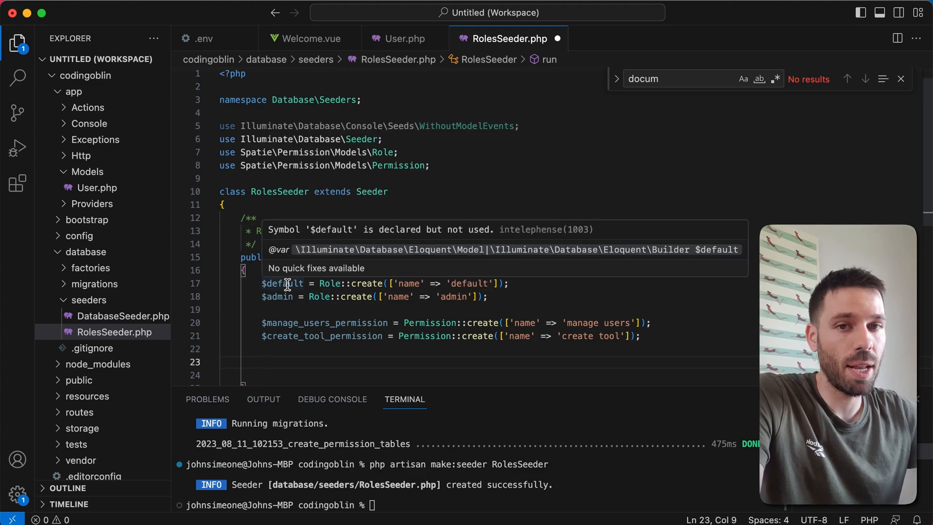
scroll("down", 3)
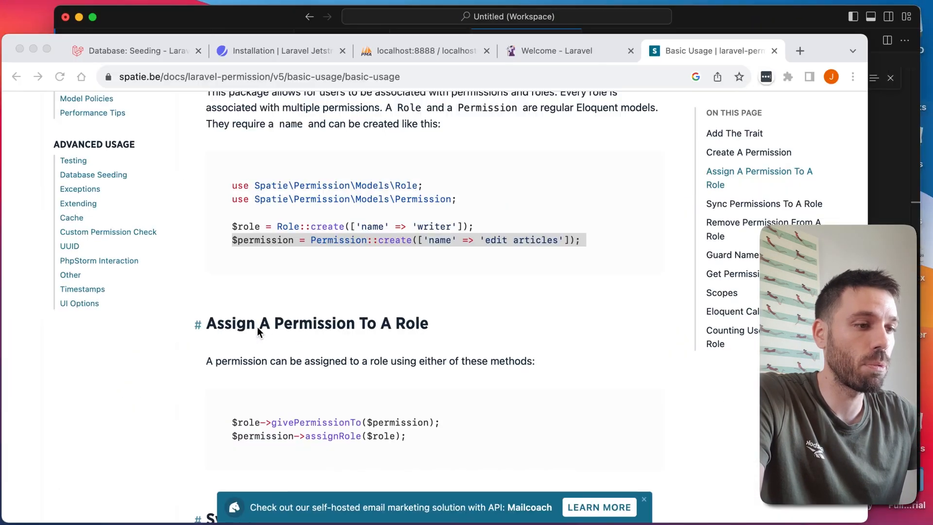
scroll("down", 3)
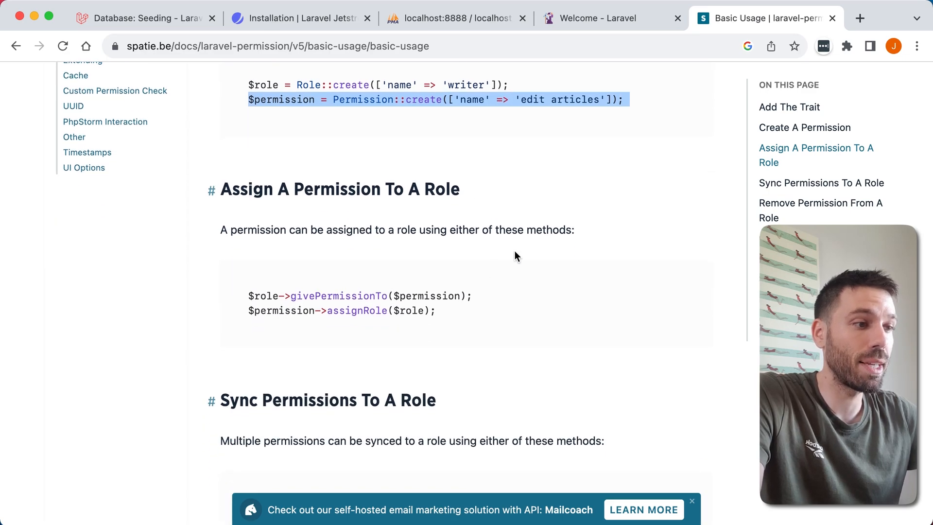
Step: In the Sync Permissions To A Role section, copy the $role->syncPermissions($permissions) example line
scroll("down", 3)
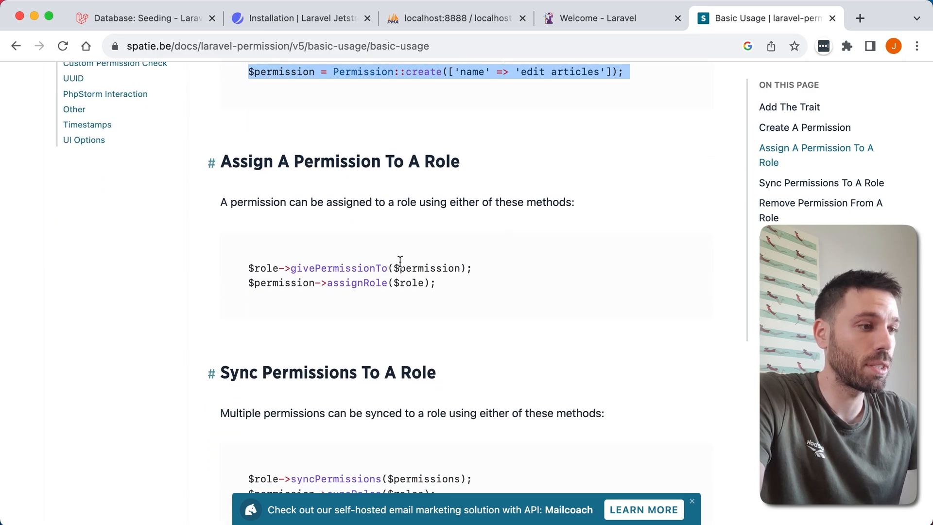
double_click(338, 268)
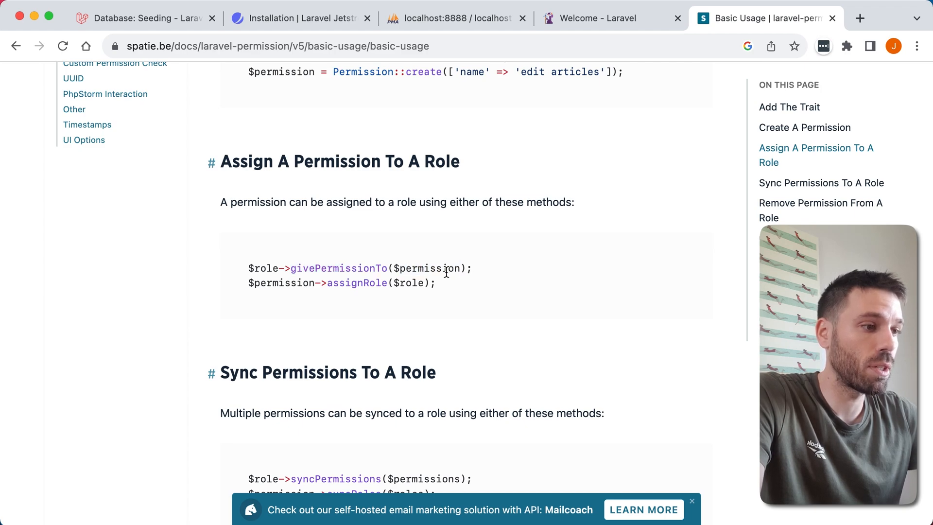
scroll("down", 3)
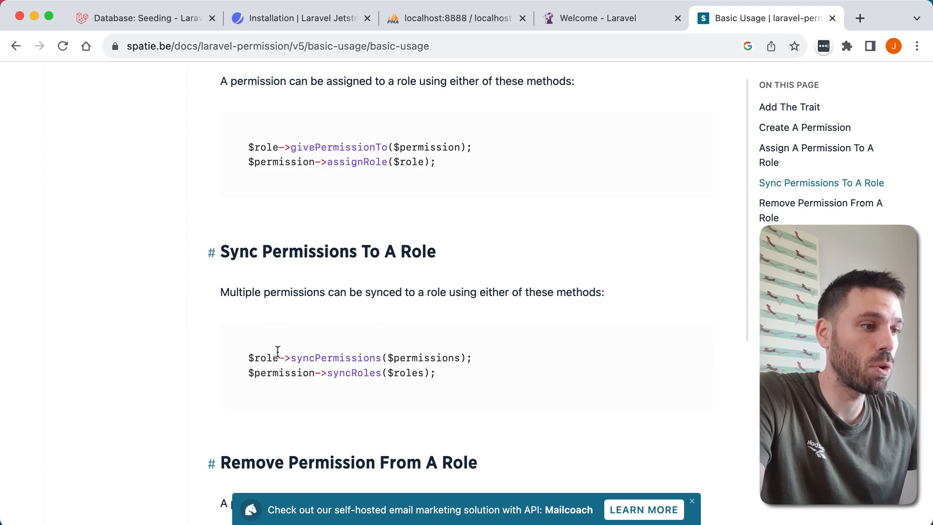
left_click_drag(286, 357, 472, 357)
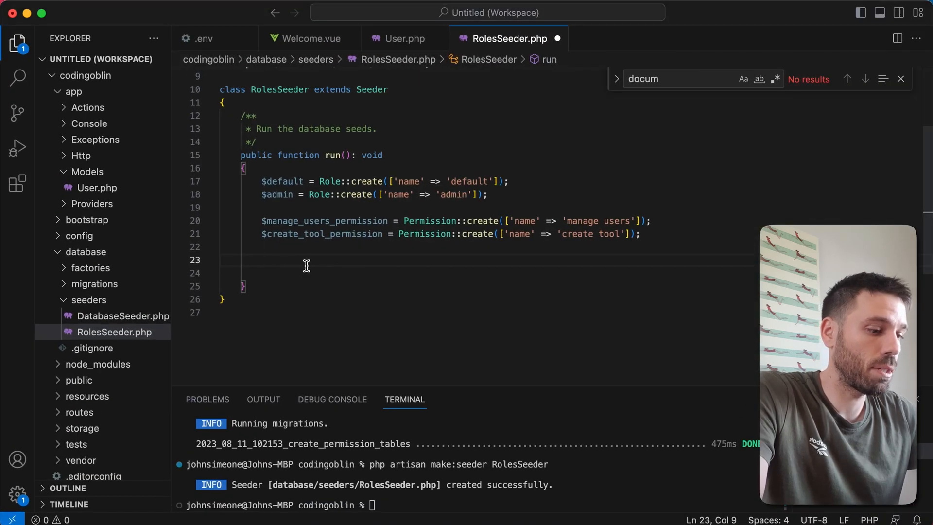
Step: Build $permissions from $manage_users_permission and $create_tool_permission and sync them to $admin
type("$role->syncPermissions($permissions);")
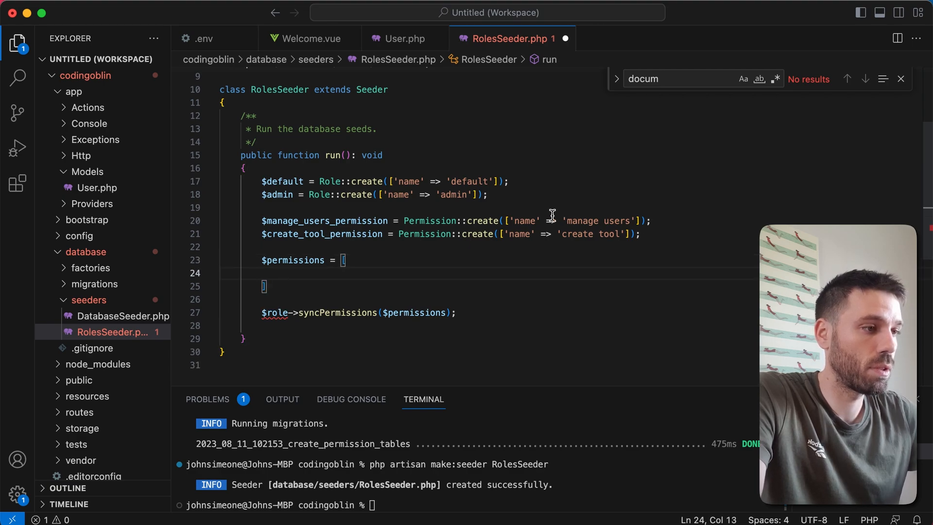
double_click(326, 220)
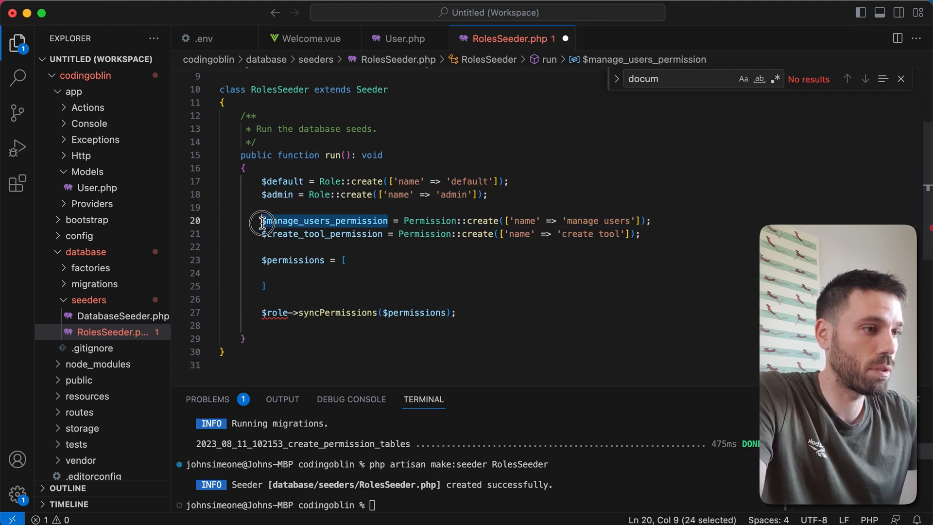
type("$manage_users_permission")
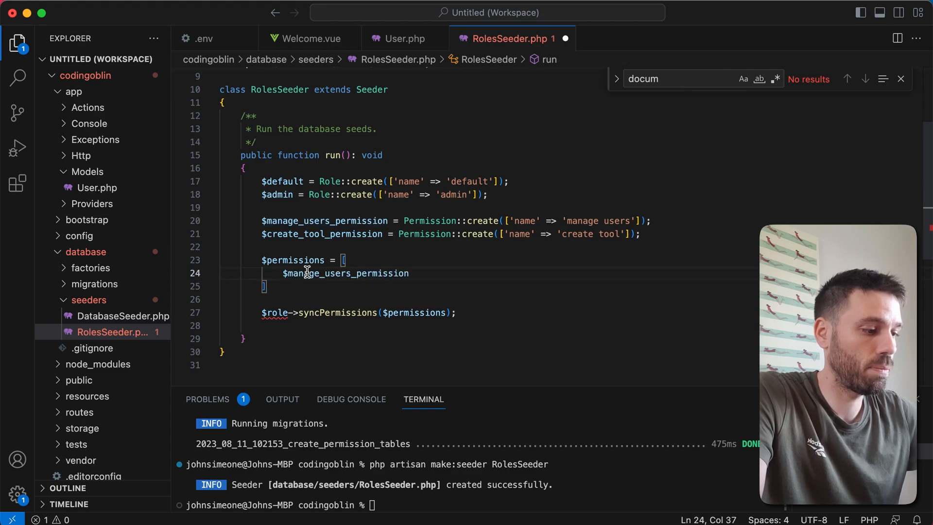
type(",")
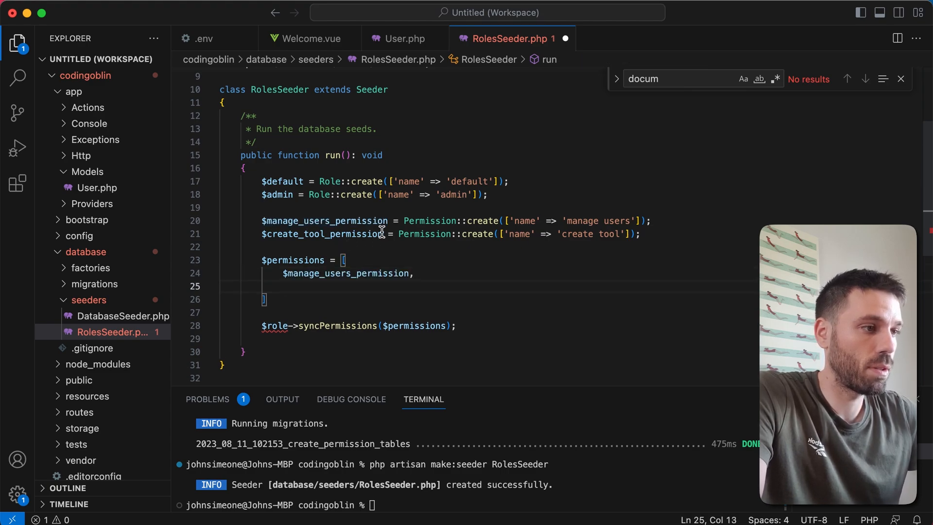
double_click(322, 234)
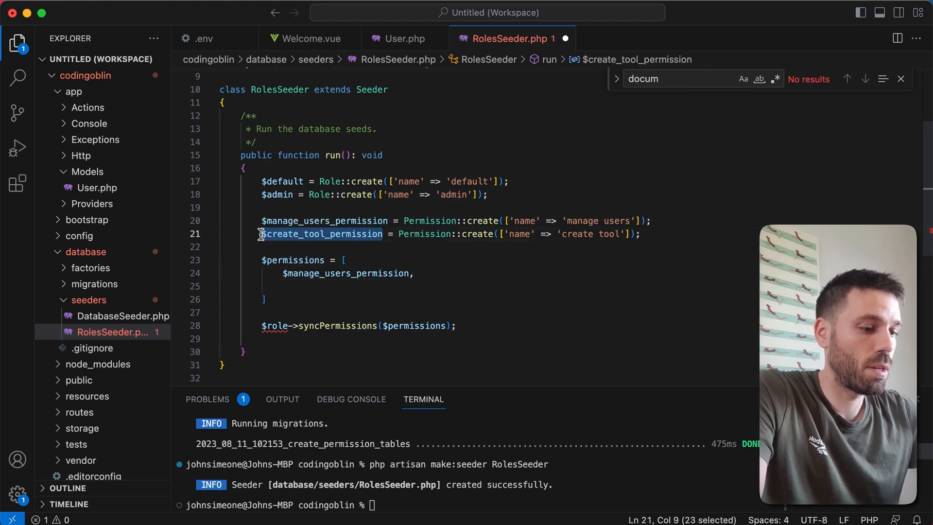
type("$create_tool_permission")
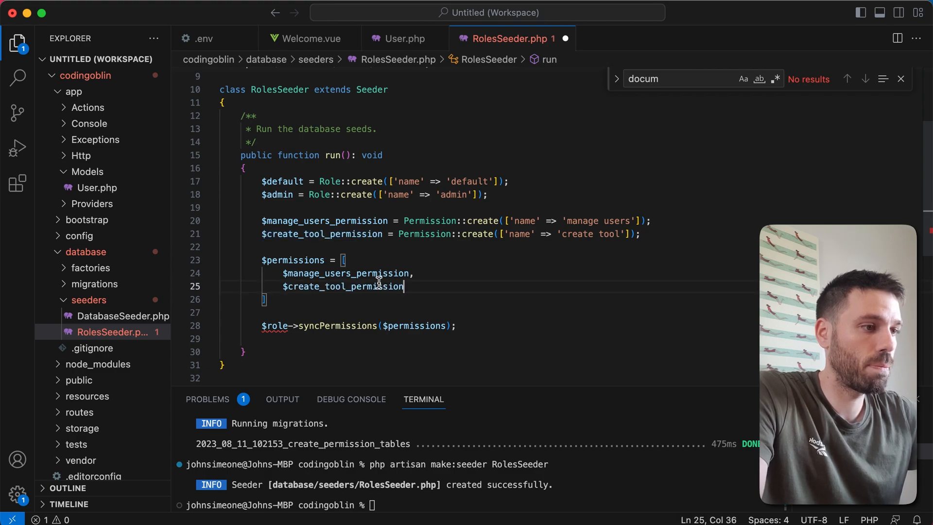
type("l")
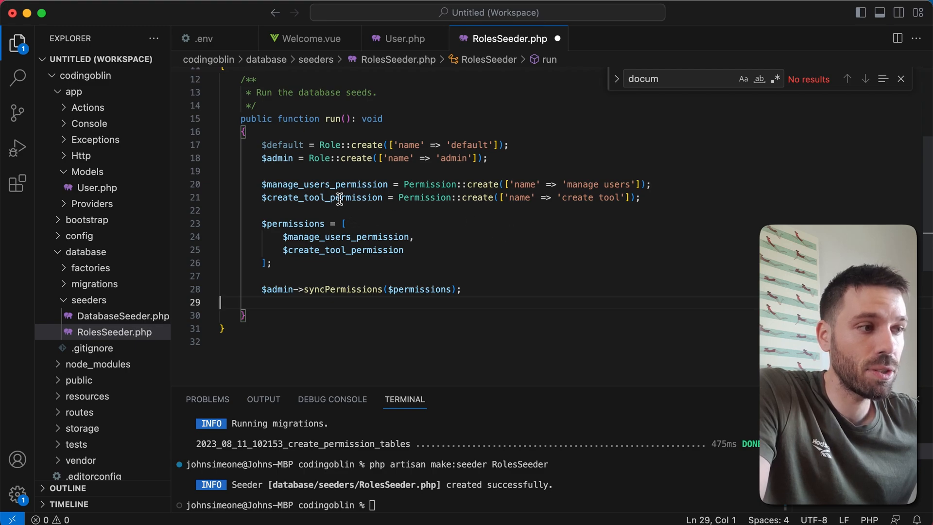
mouse_move(676, 193)
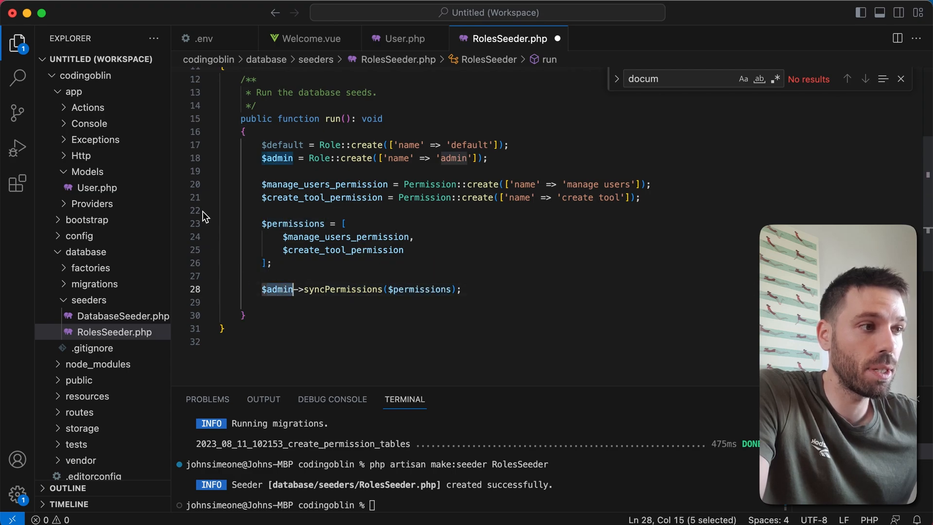
mouse_move(277, 157)
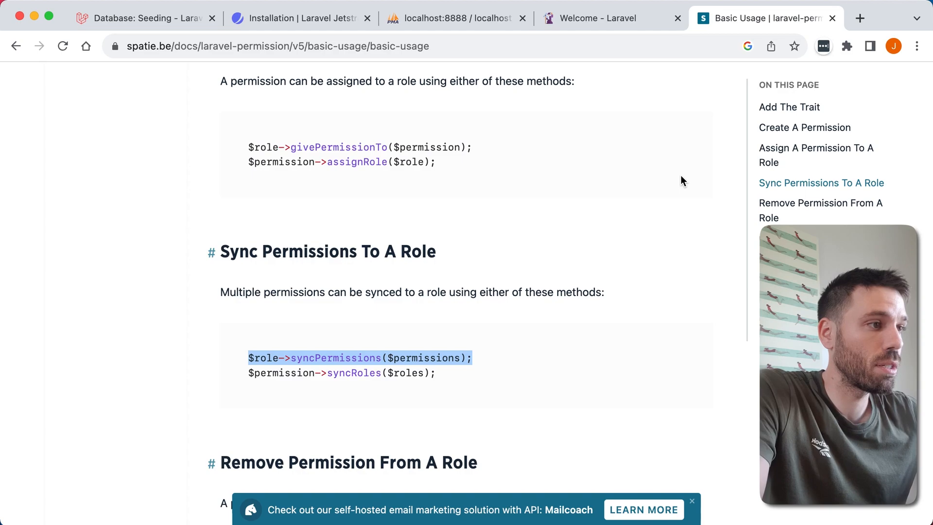
Step: In the Laravel seeding docs read Running Seeders for the db:seed --class example
left_click(142, 17)
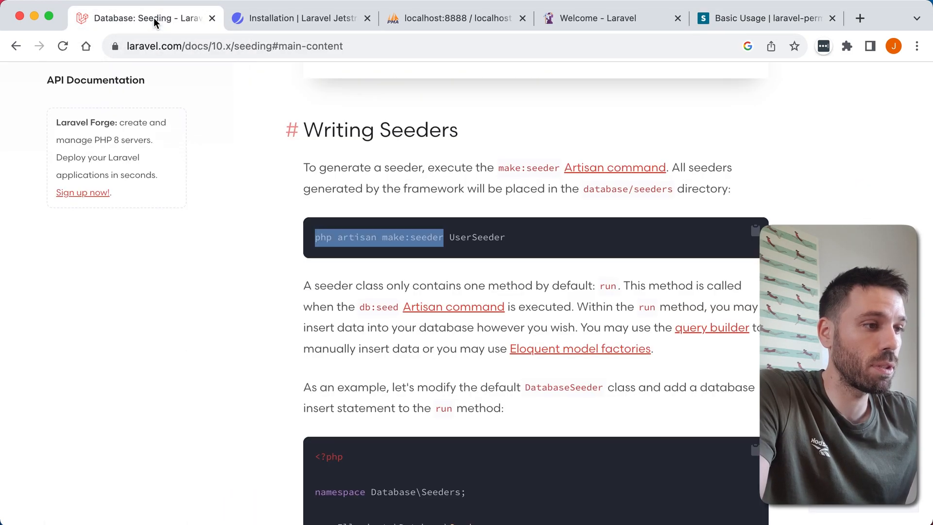
scroll("down", 3)
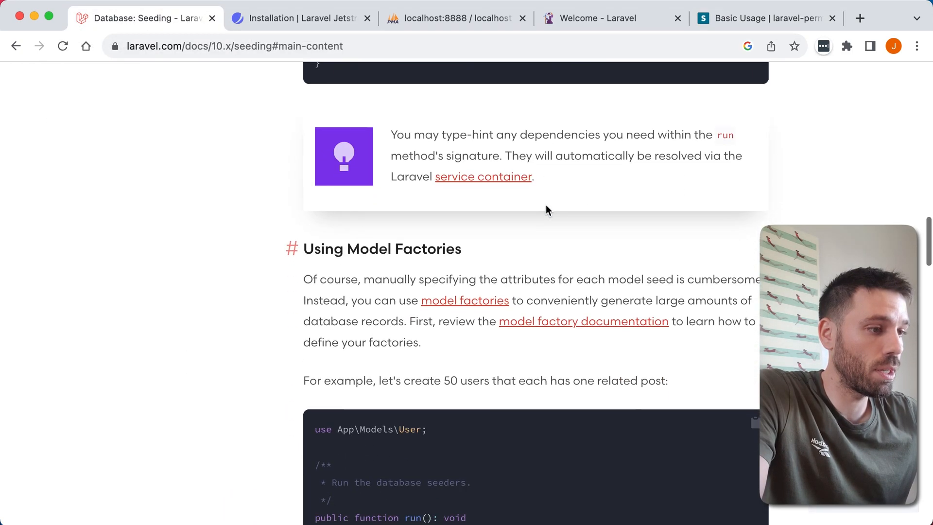
scroll("down", 3)
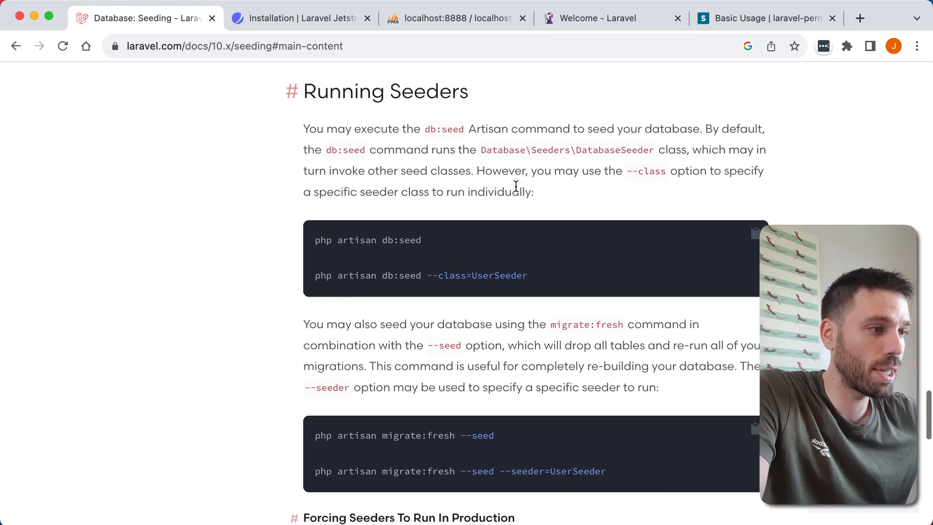
scroll("down", 3)
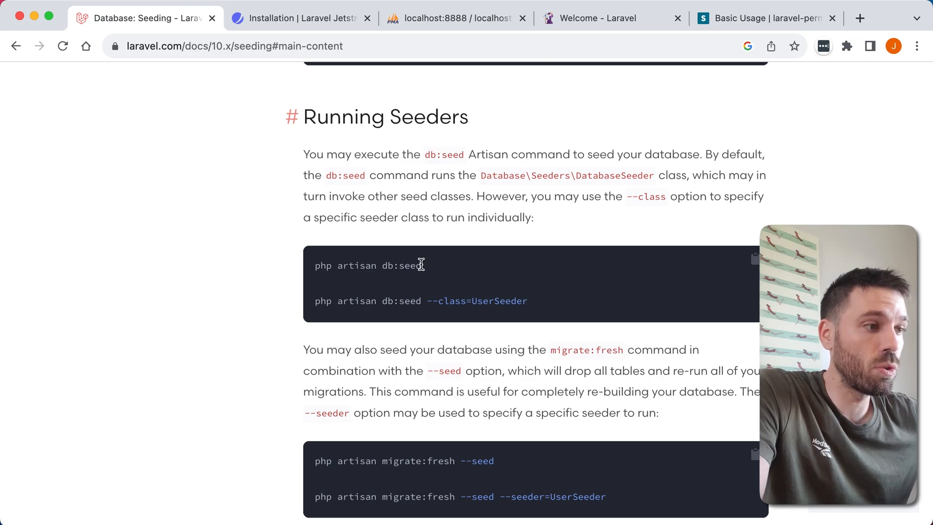
mouse_move(442, 269)
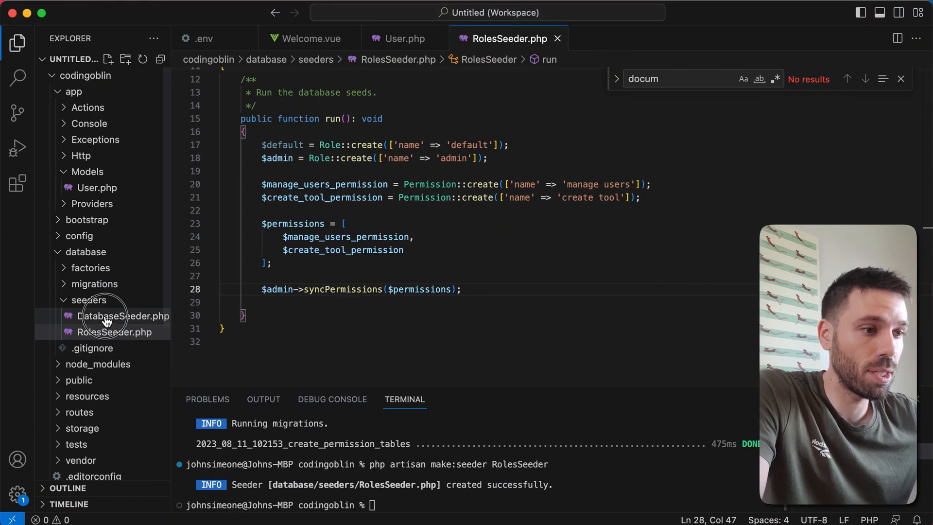
Step: Check DatabaseSeeder.php, return to RolesSeeder, and run php artisan db:seed --class=RolesSeeder in the terminal
left_click(124, 316)
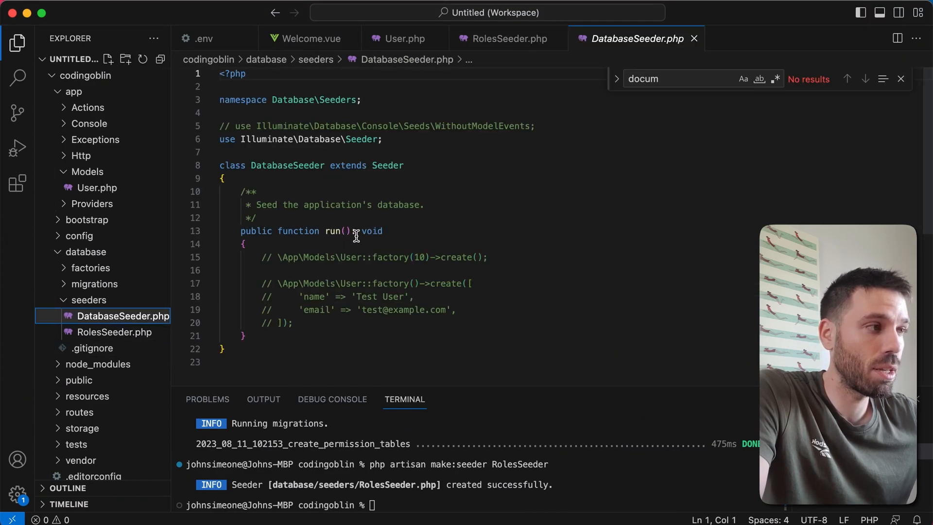
left_click(508, 38)
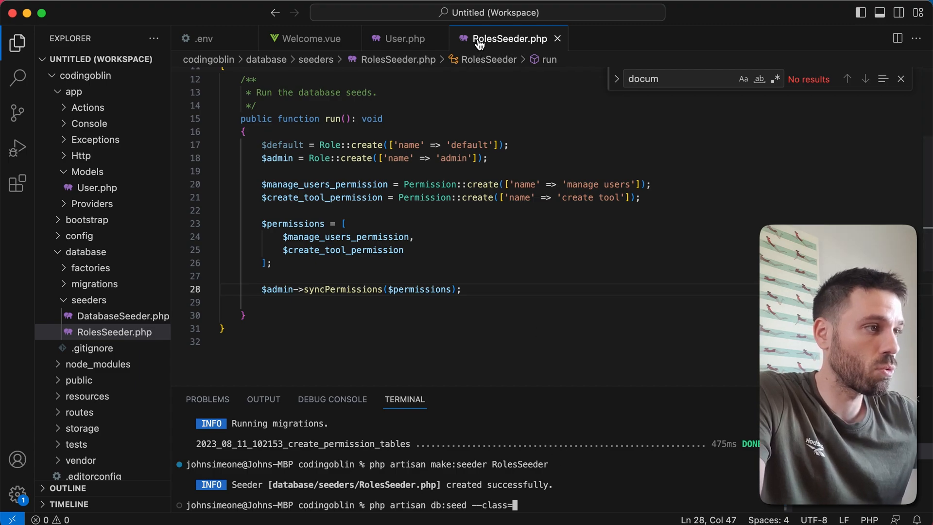
type("Roles")
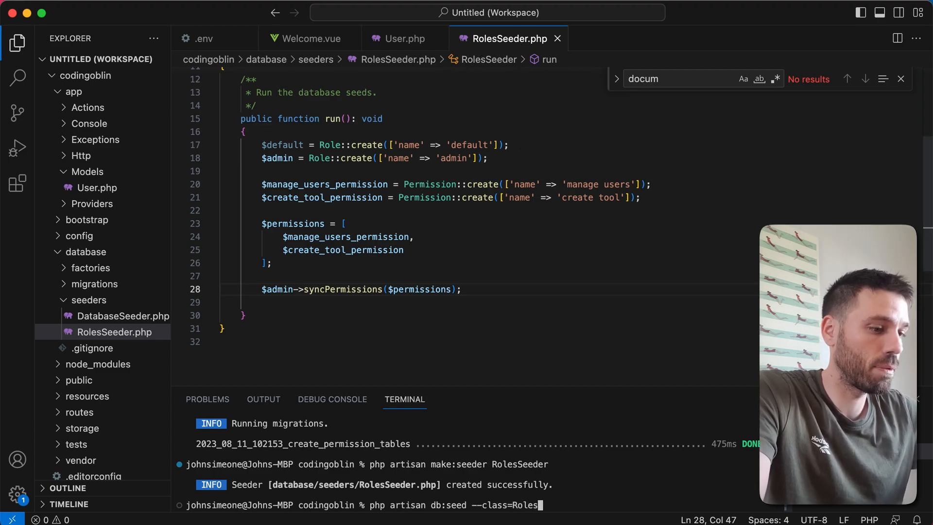
type("Seeder")
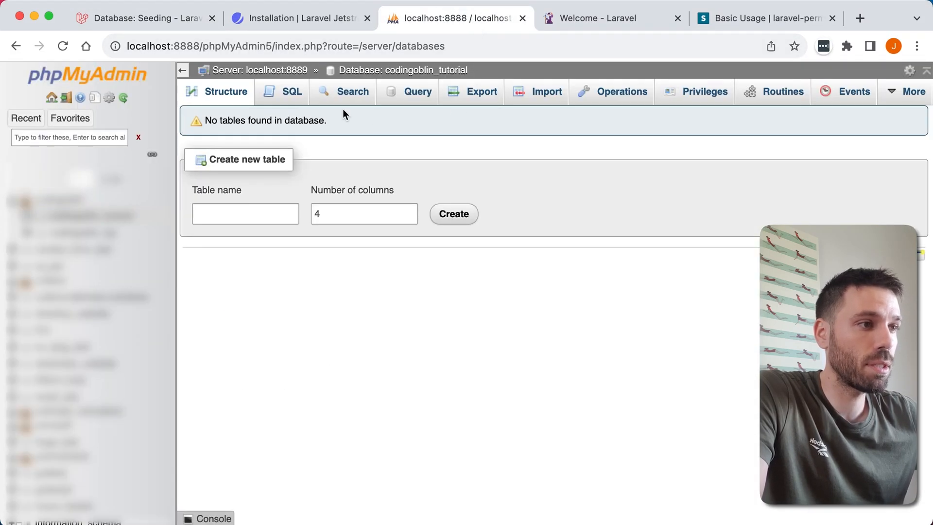
Step: Refresh the table list, browse permissions, then browse role_has_permissions showing both permissions on role 2
left_click(452, 214)
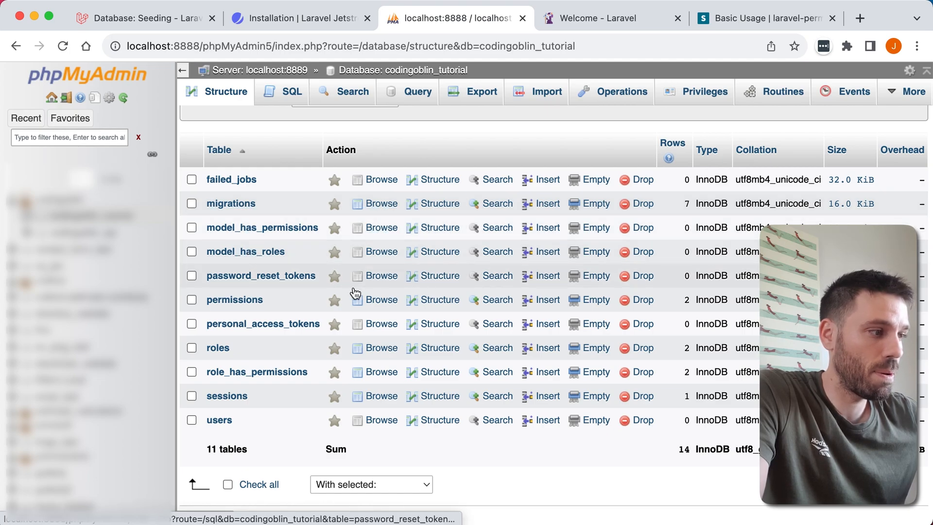
mouse_move(234, 299)
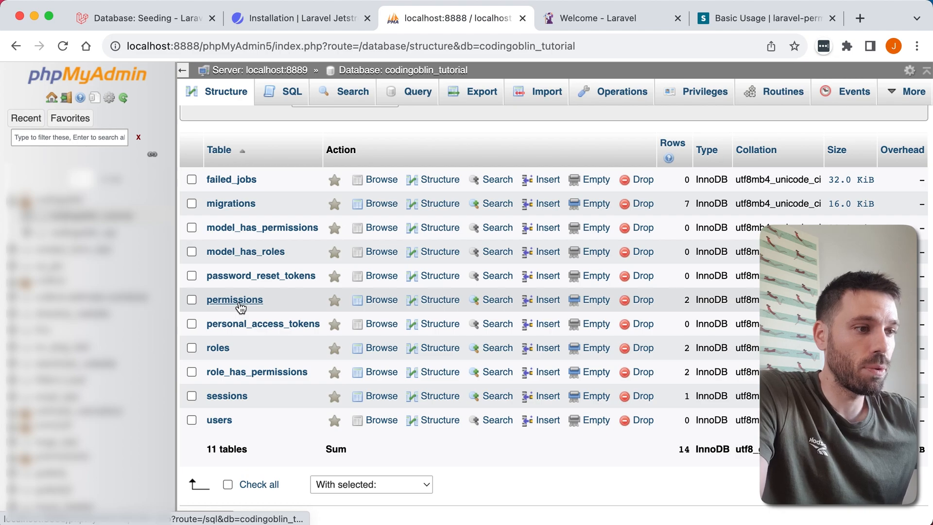
mouse_move(256, 372)
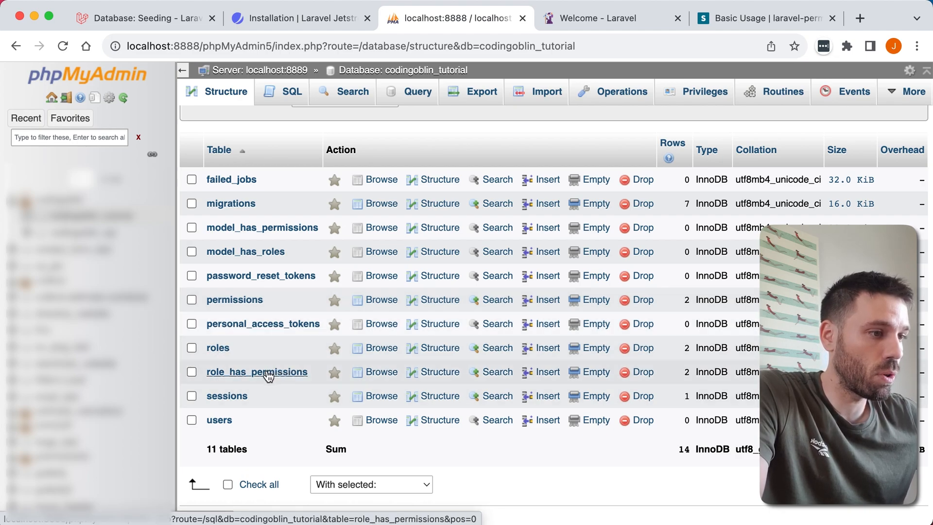
mouse_move(219, 347)
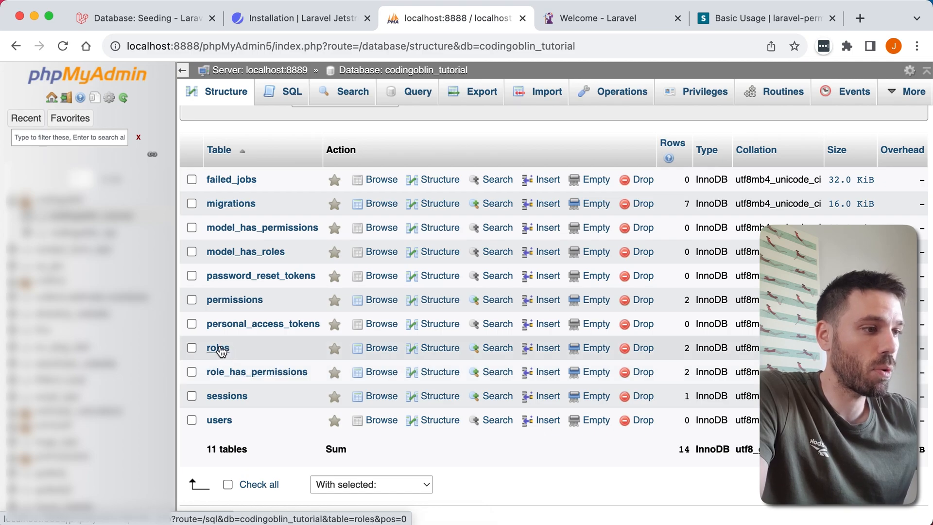
left_click(217, 348)
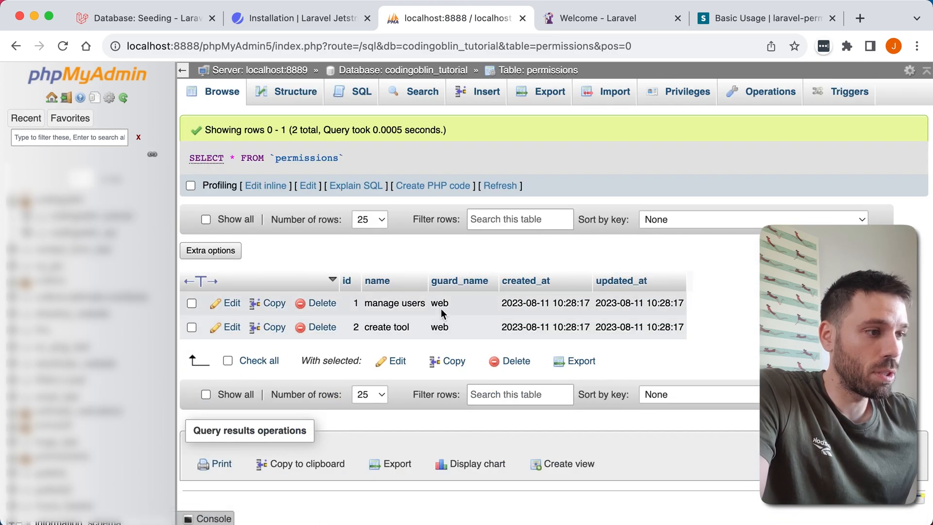
mouse_move(414, 319)
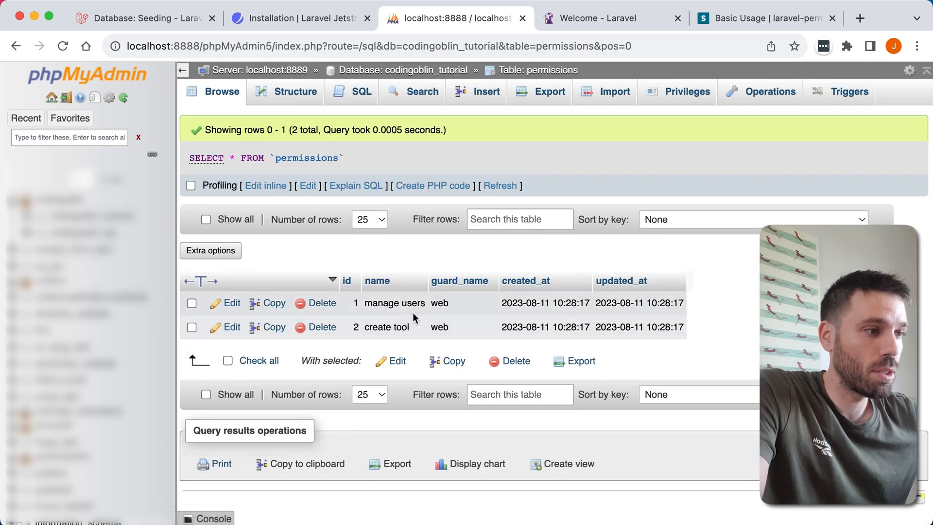
mouse_move(404, 70)
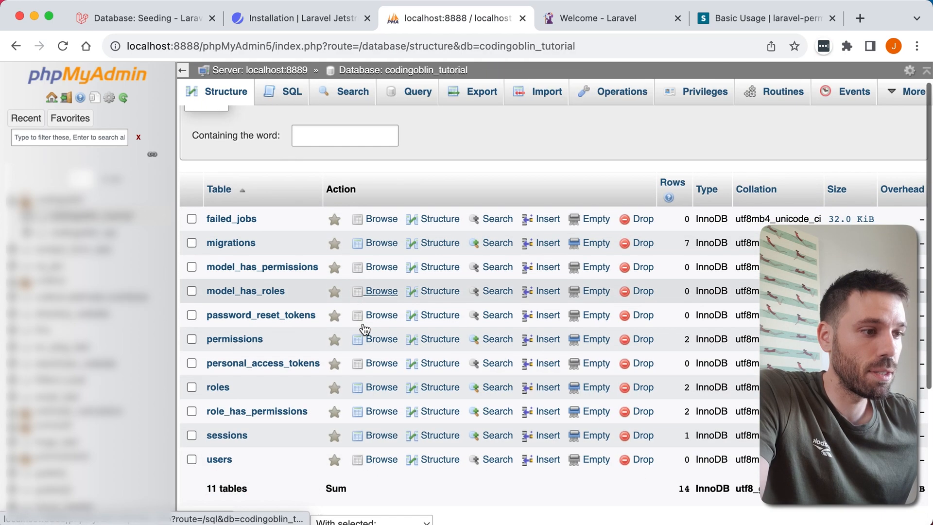
left_click(257, 410)
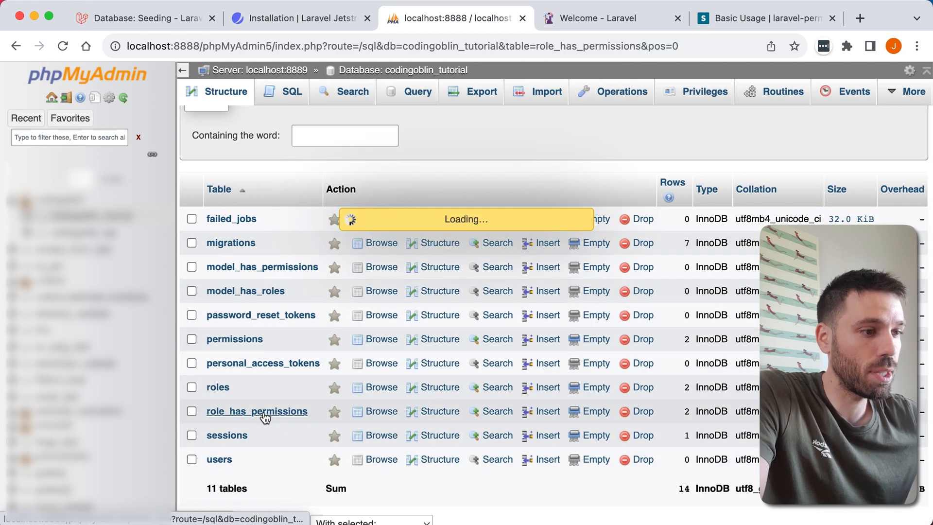
left_click(256, 411)
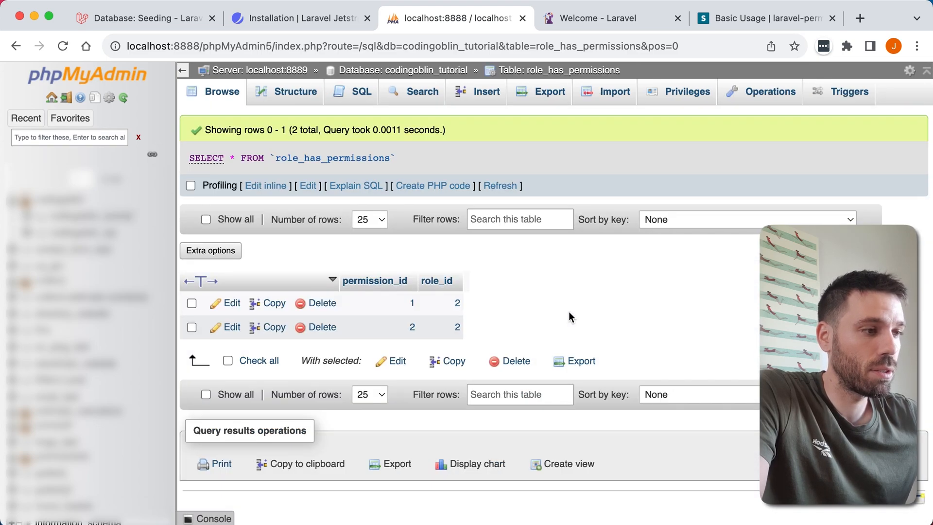
mouse_move(499, 273)
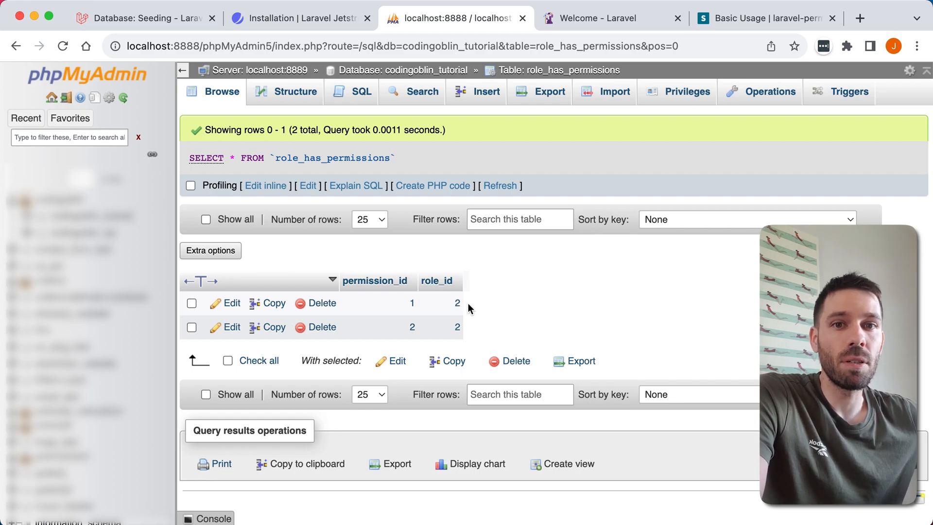
mouse_move(481, 319)
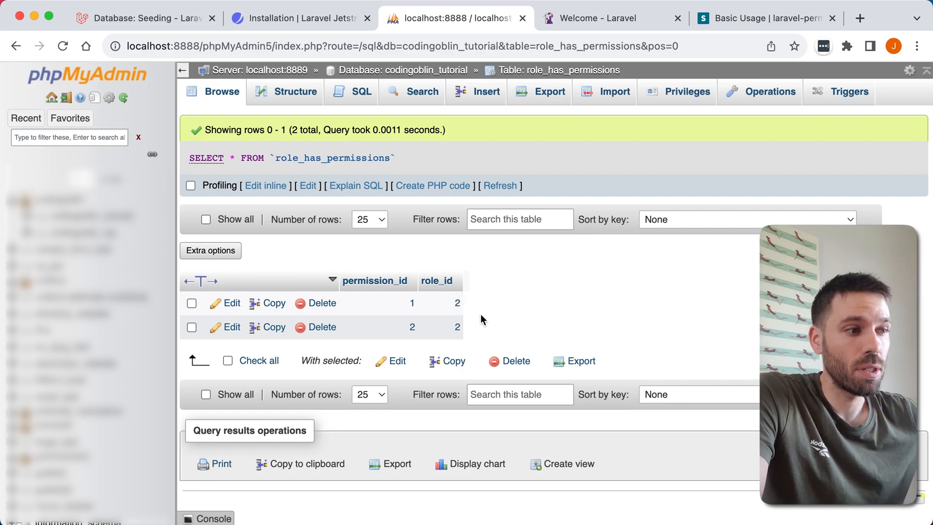
mouse_move(502, 317)
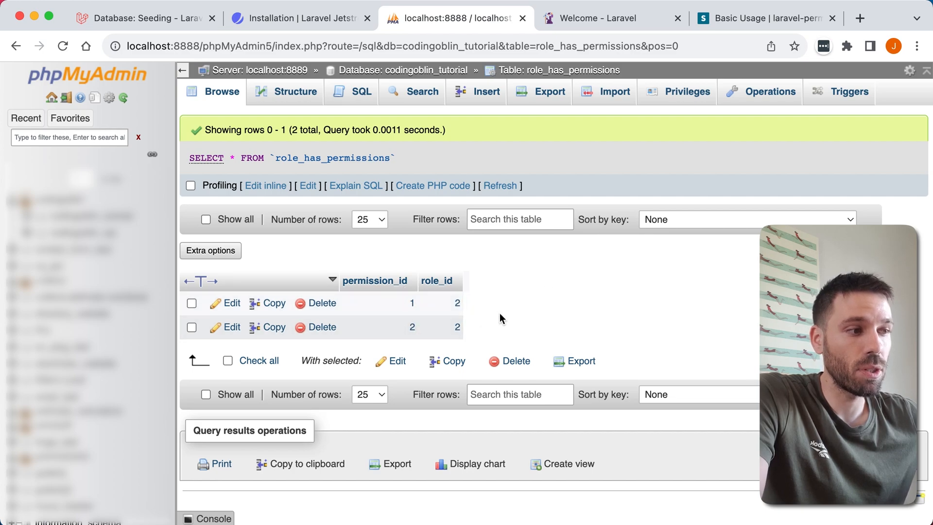
mouse_move(515, 299)
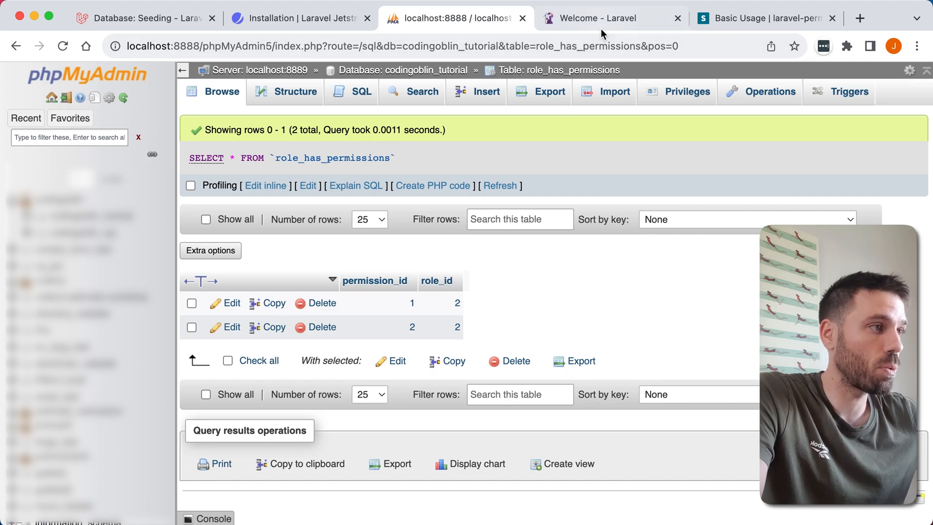
left_click(607, 17)
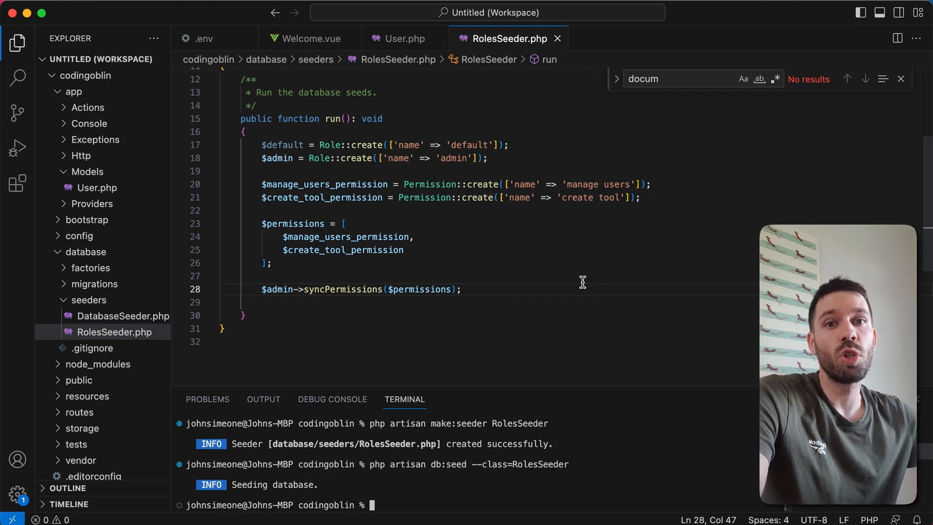
Step: Run php artisan make:seeder UserSeeder in the integrated terminal
type("php artisan make:seeder RolesSeeder")
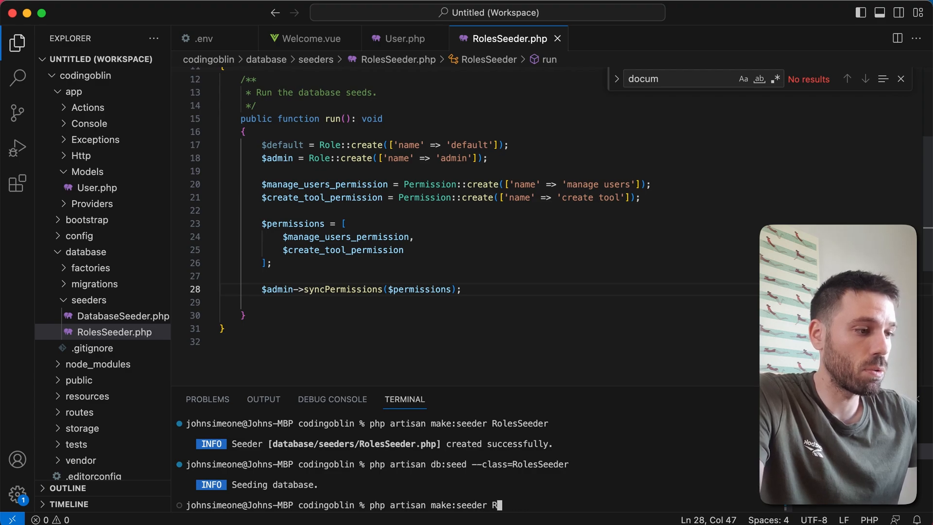
type("User")
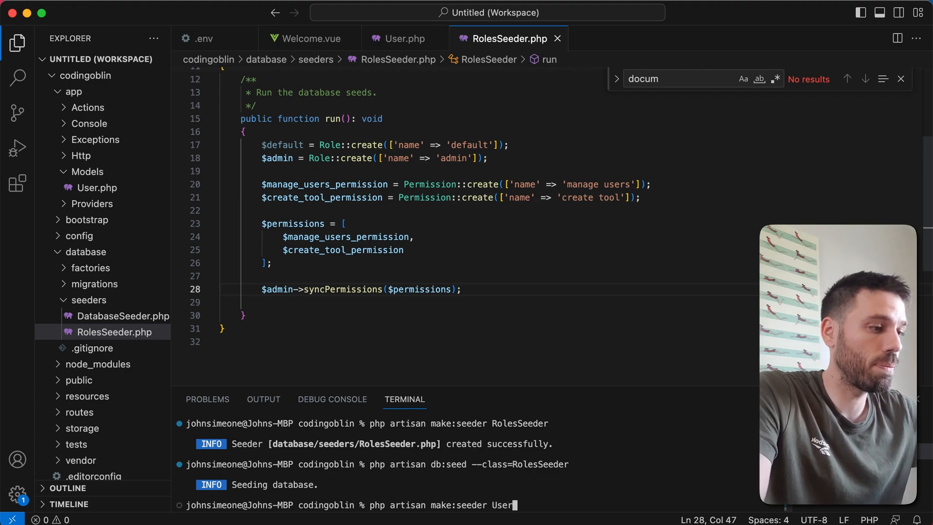
type("Seeder")
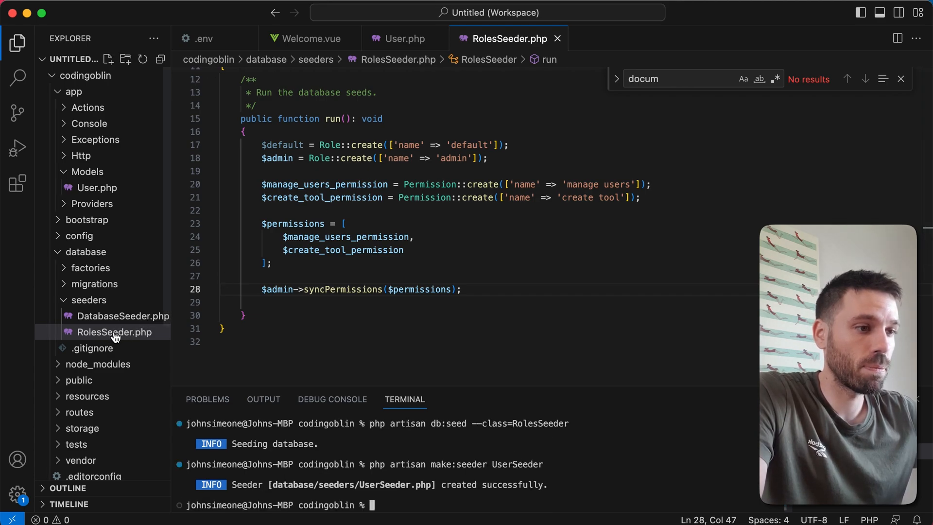
Step: In the new UserSeeder.php, add a use App\Models\User import below the existing imports
left_click(113, 348)
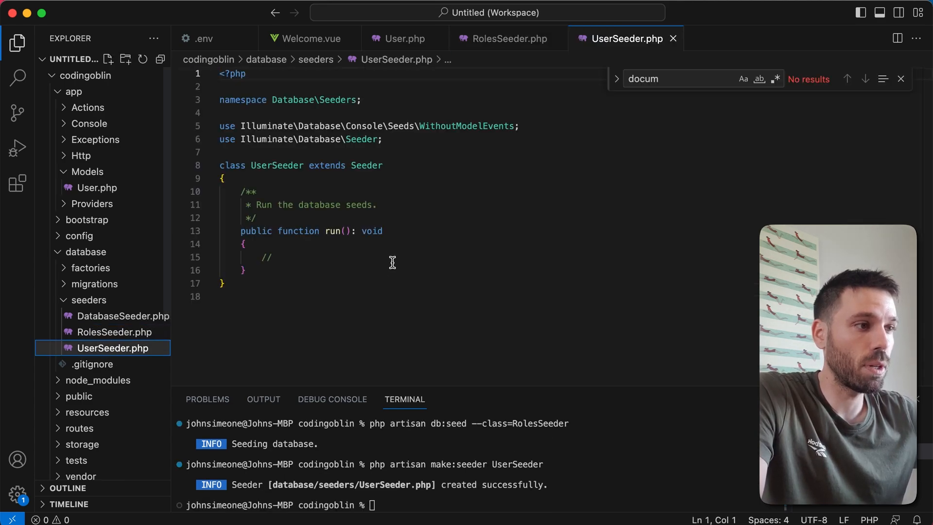
key("enter")
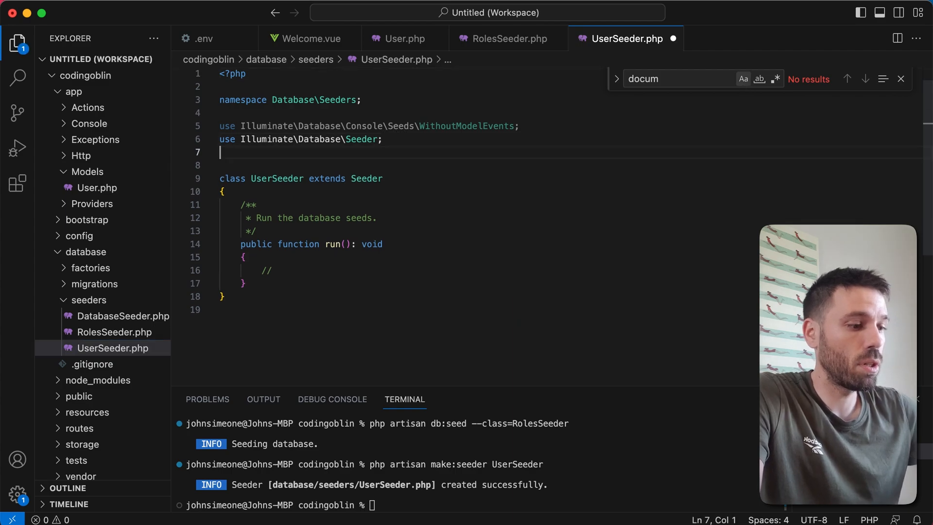
type("use")
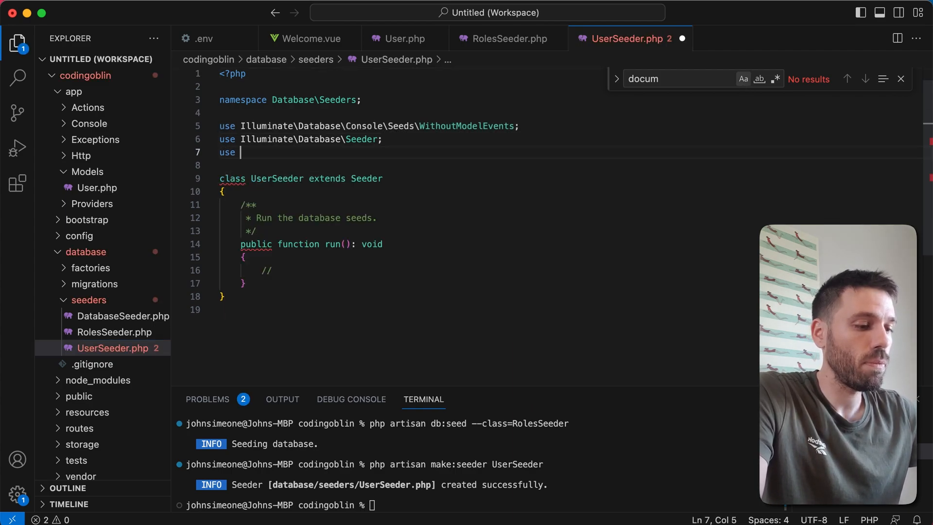
type("App\\")
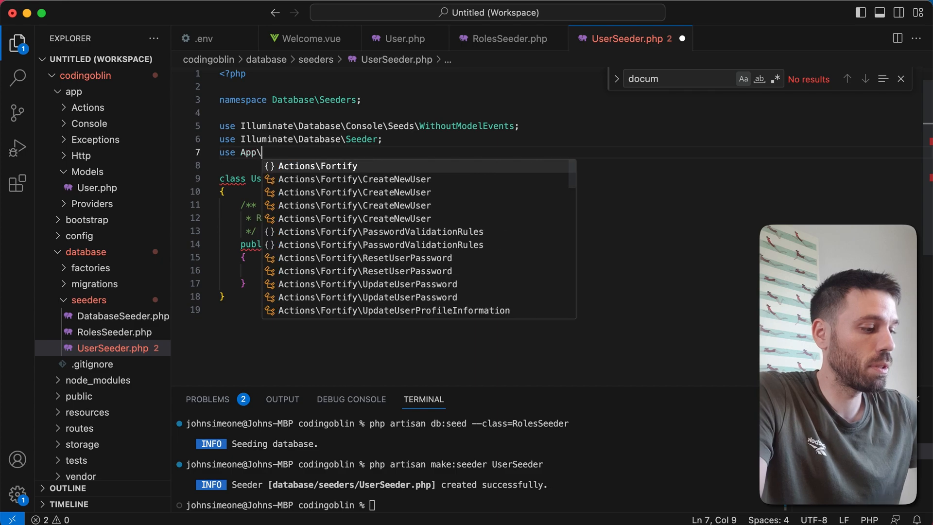
type("Models\\User;")
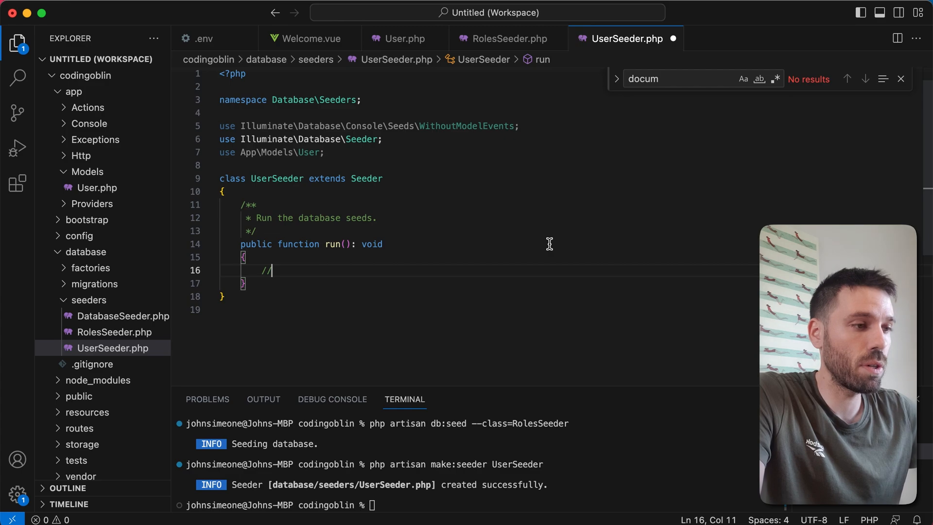
Step: In run(), write $admin_user = new User();
type("$")
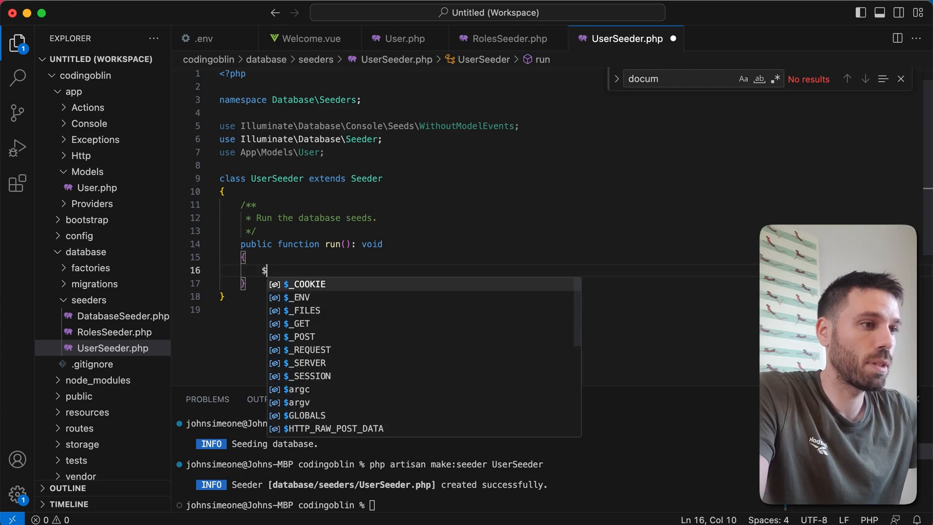
type("new")
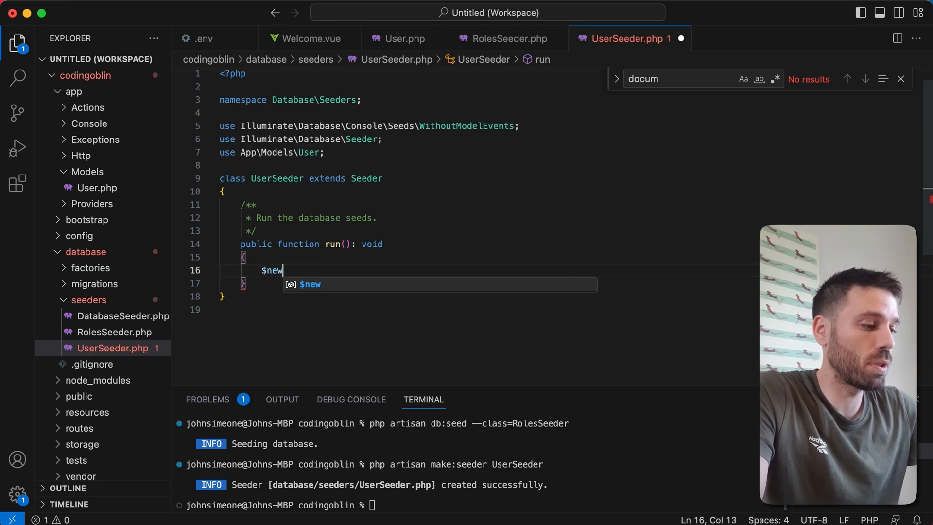
type("_user")
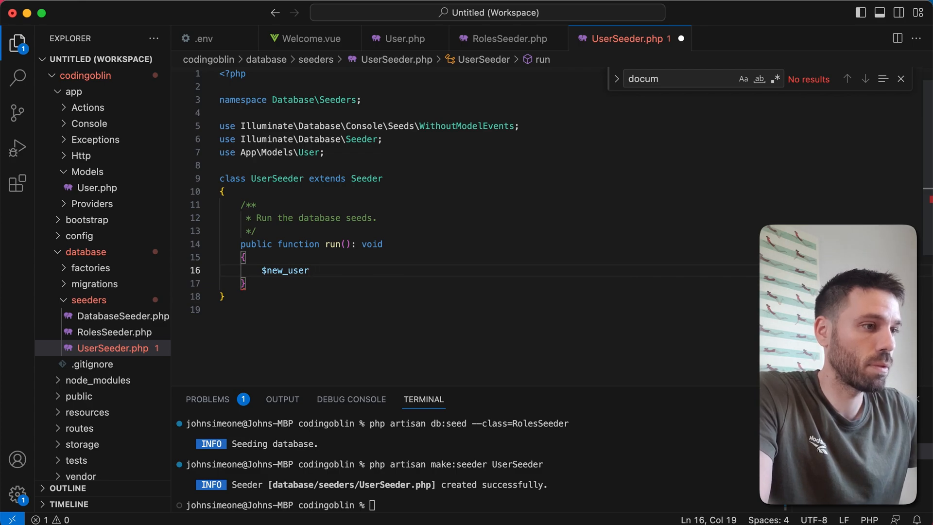
key("Backspace")
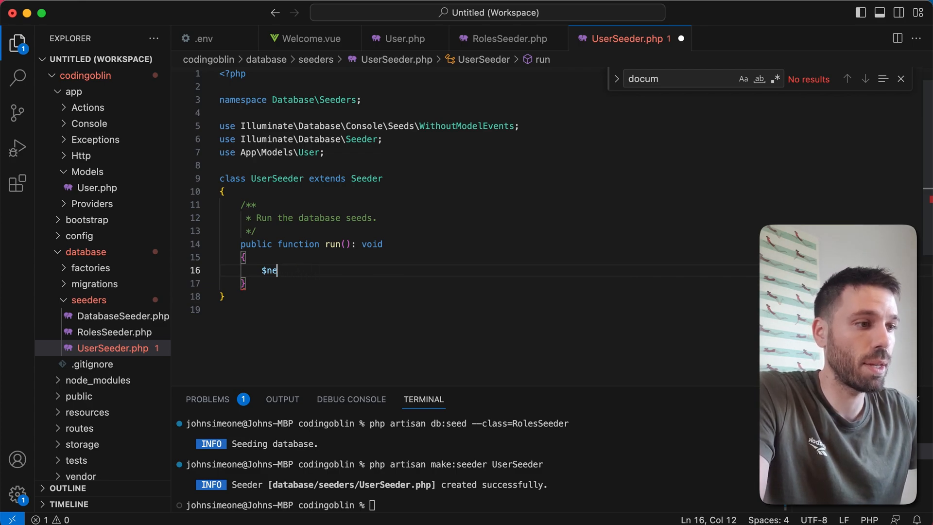
type("admin_")
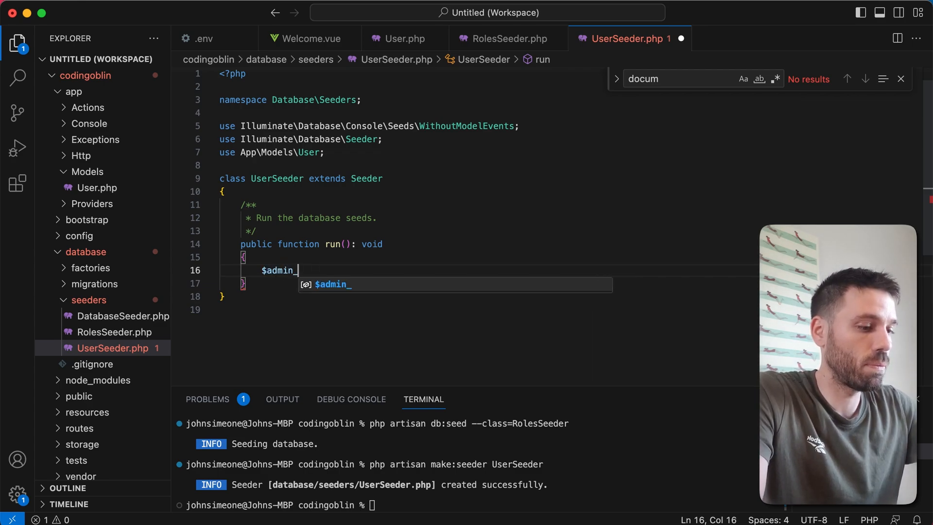
type("user =")
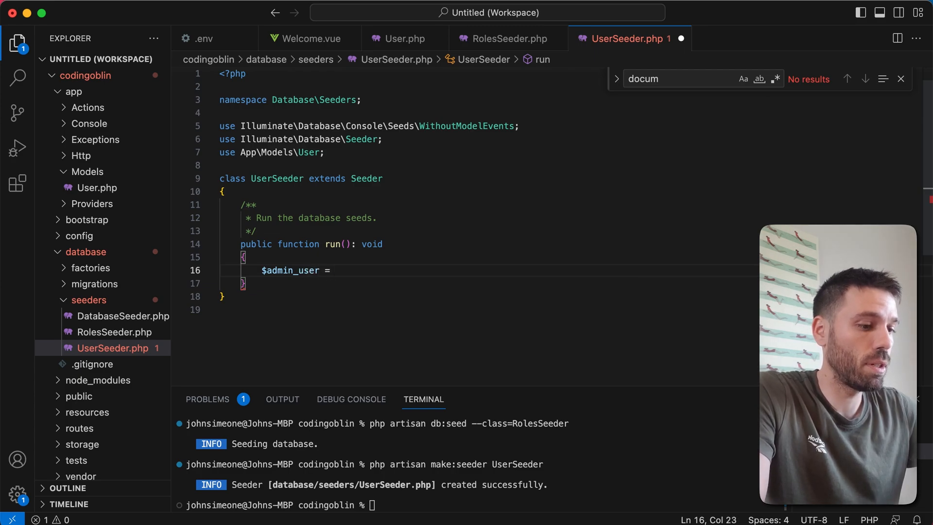
type("new Usr")
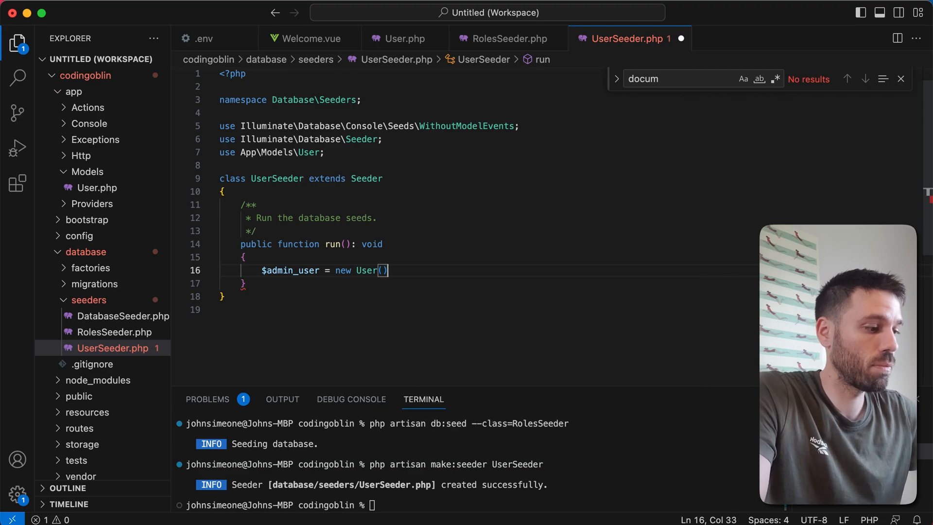
type(";")
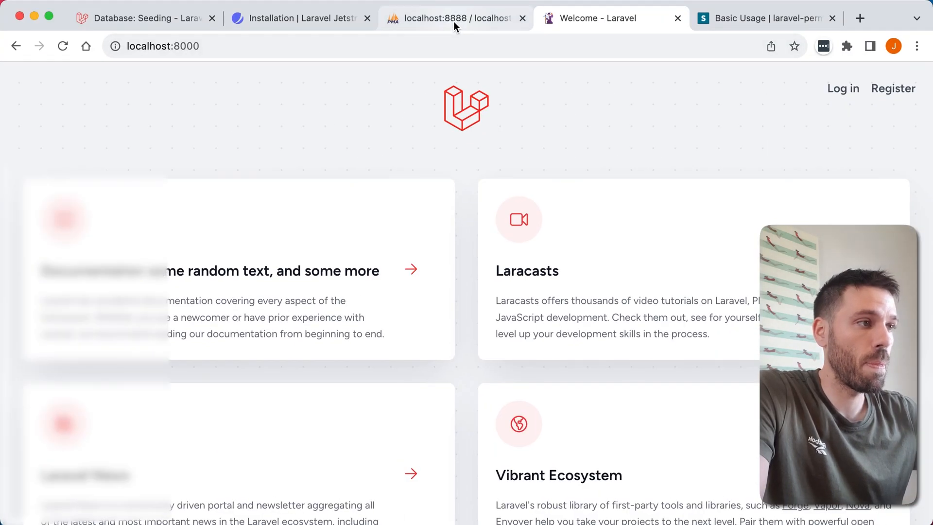
Step: Switch to phpMyAdmin and view the codingoblin_tutorial tables, including the empty users table
left_click(454, 18)
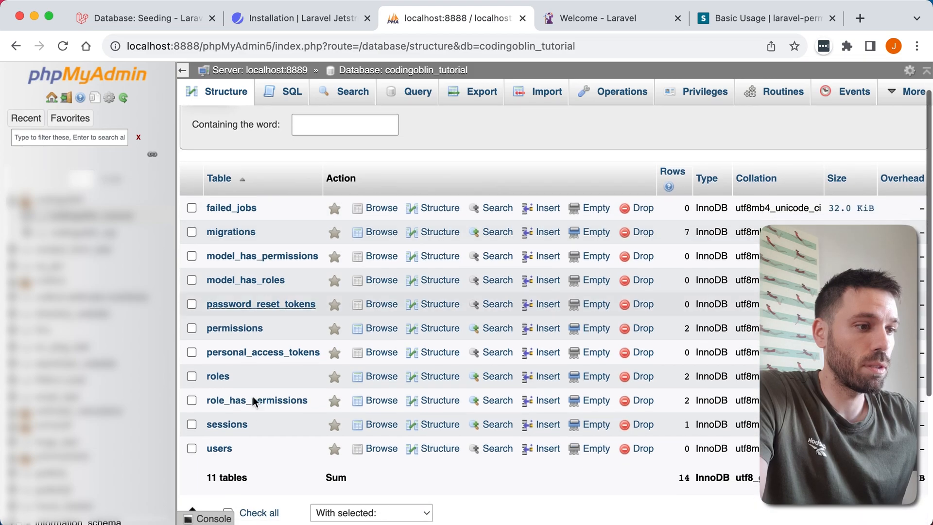
left_click(381, 448)
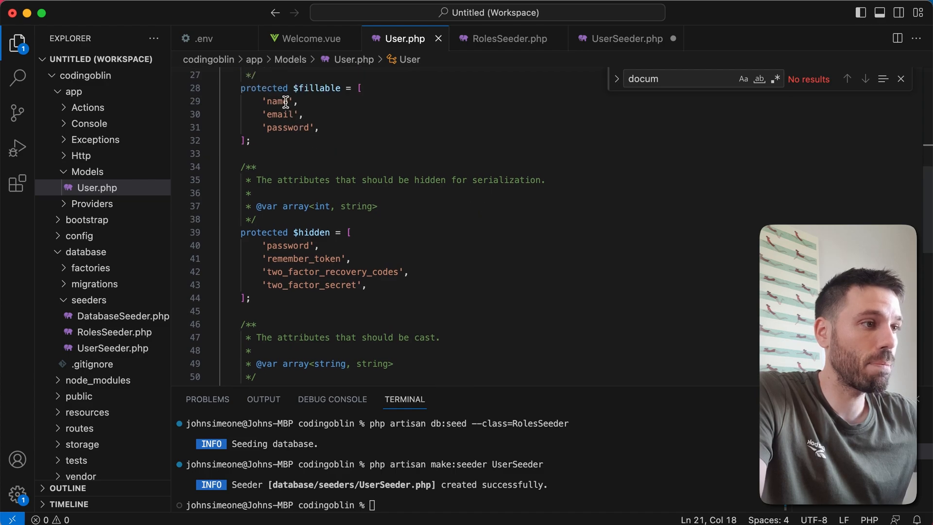
mouse_move(395, 132)
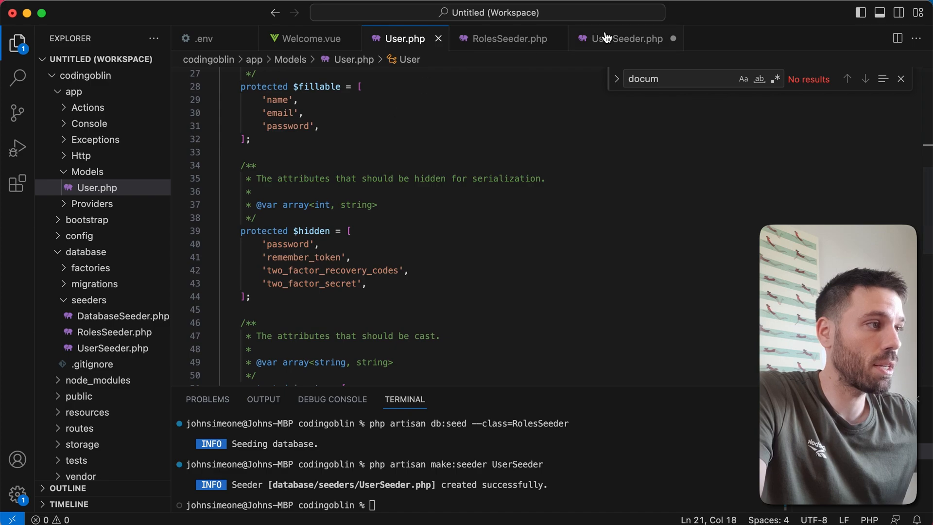
left_click(625, 38)
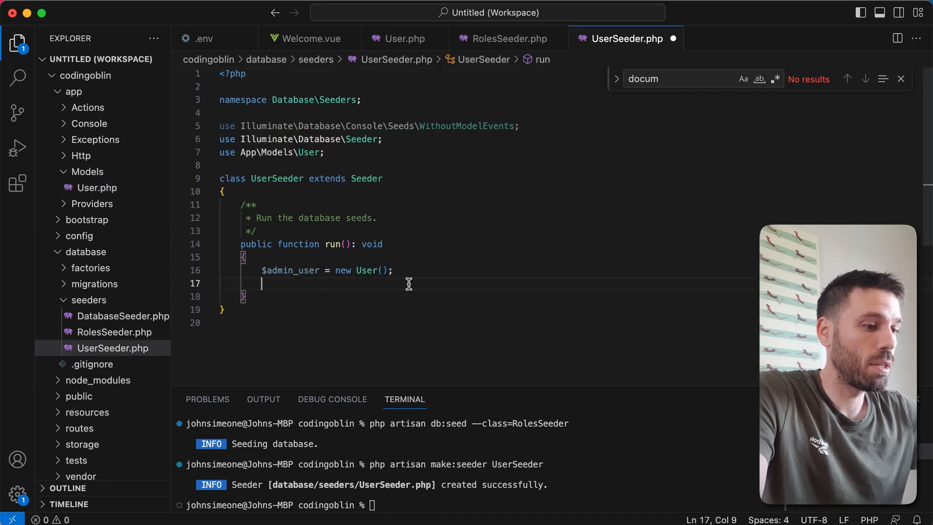
type("$admin_user->name = 'J")
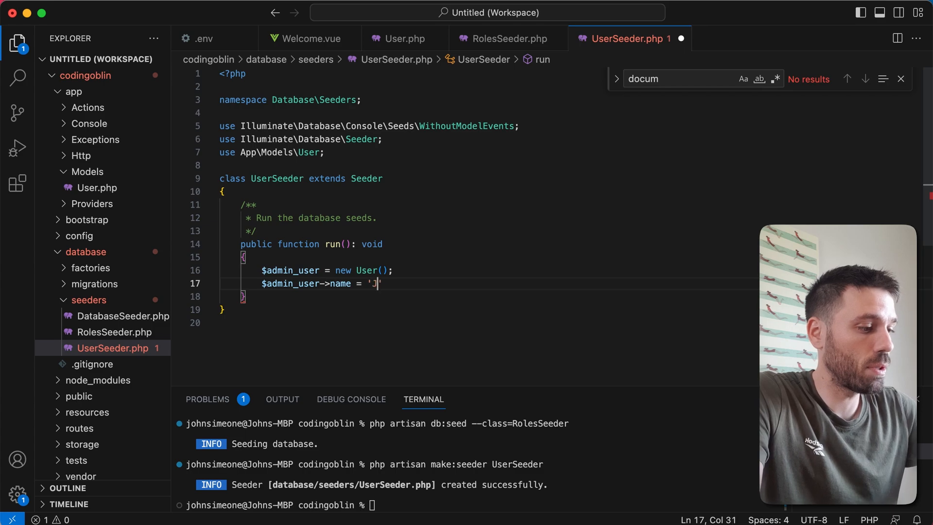
type("ohn")
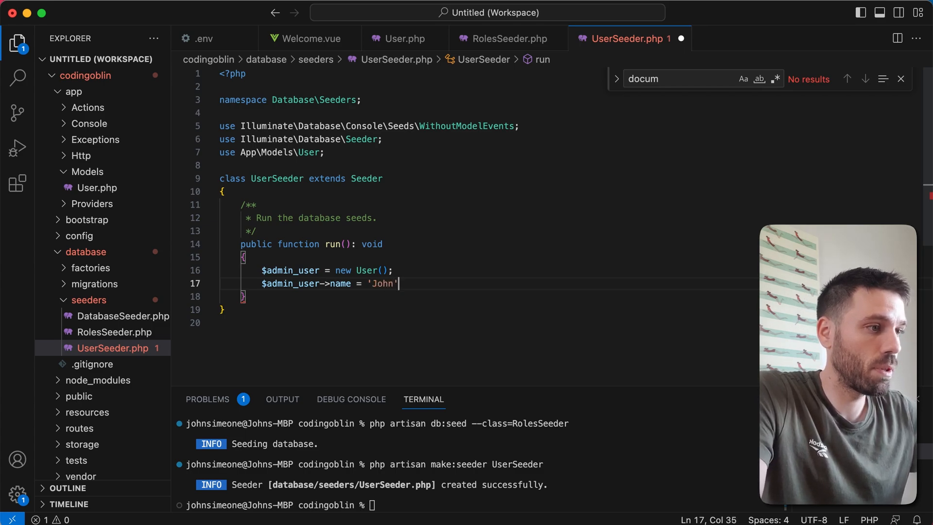
key("Enter")
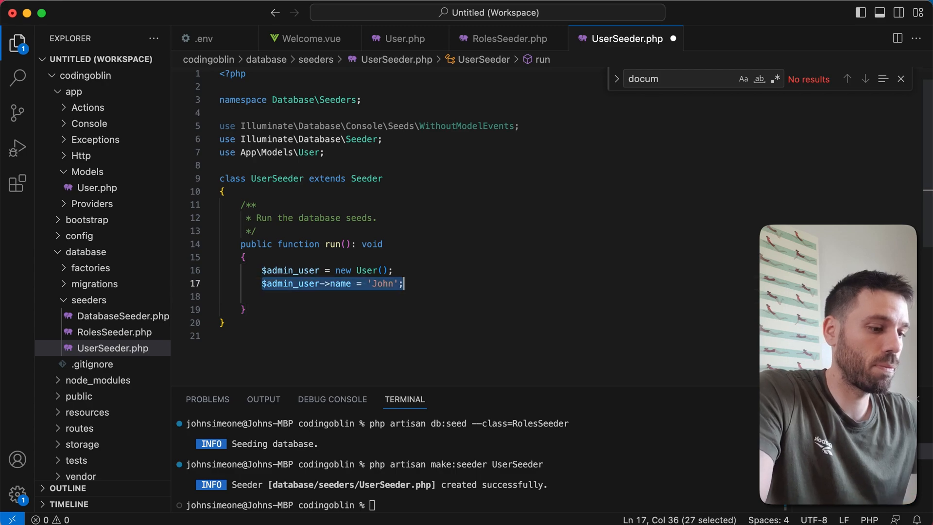
key("Shift+Alt+Down")
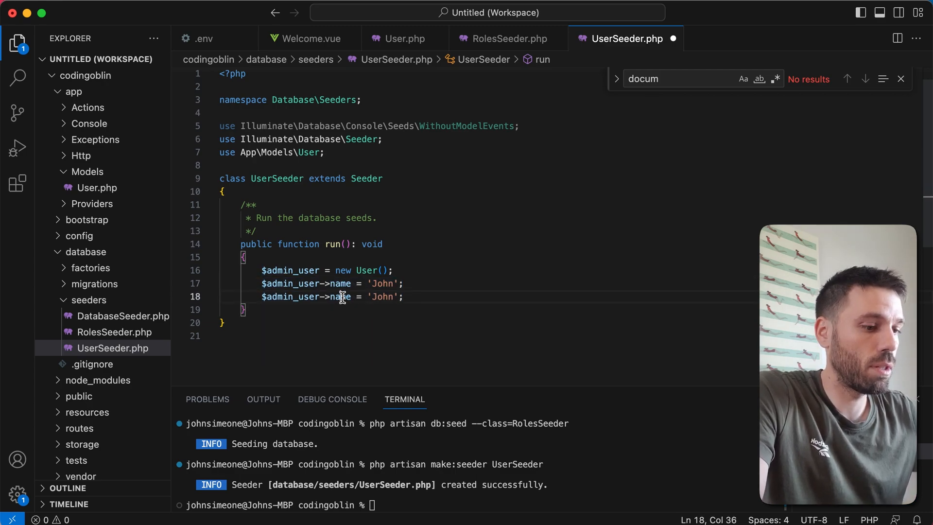
double_click(384, 296)
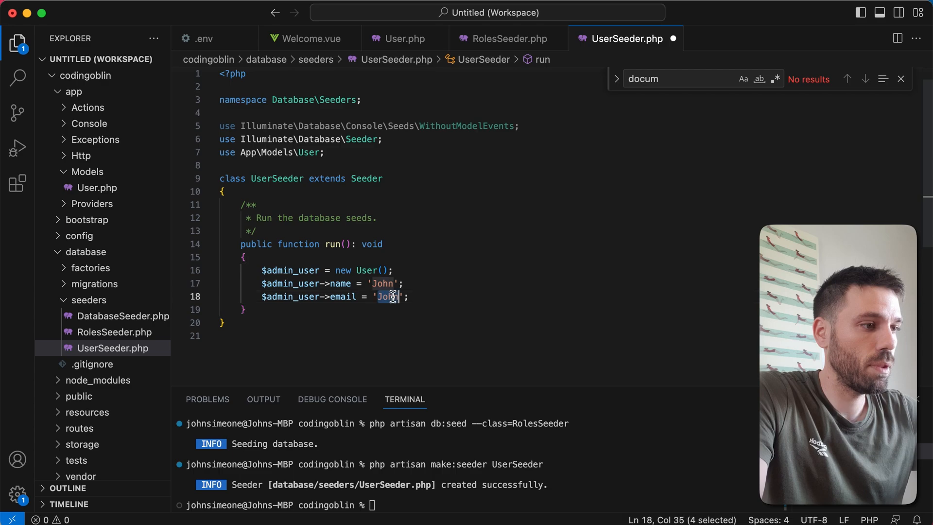
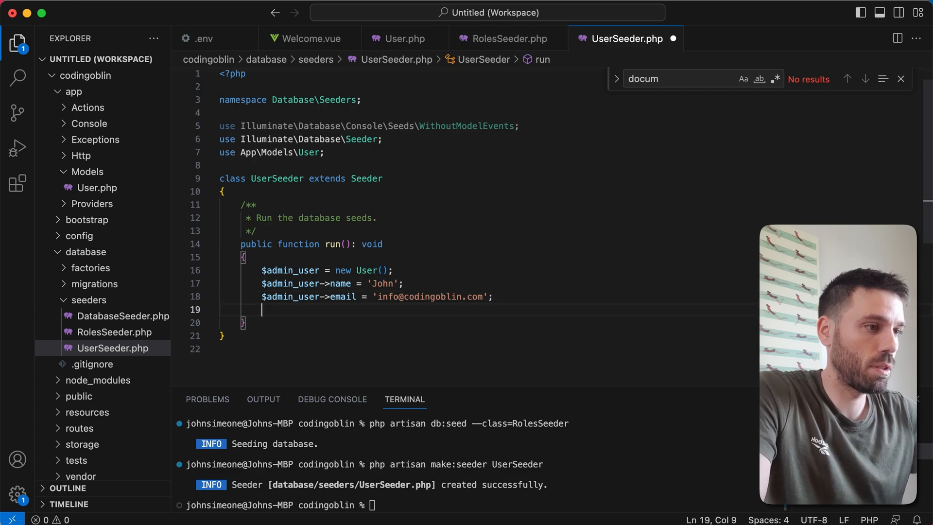
Step: Add a placeholder $admin_user->password assignment and import Illuminate\Support\Facades\Hash
type("$admin_user->p = 'John';")
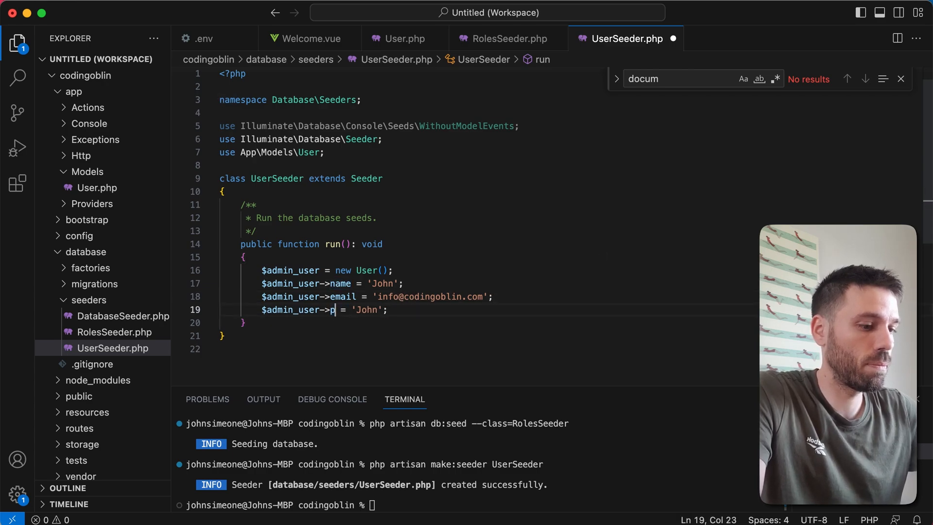
type("assword")
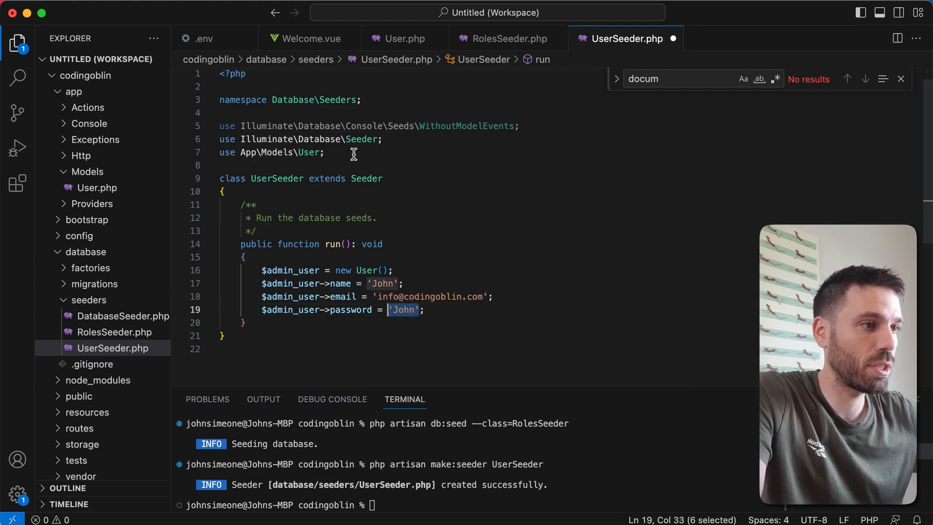
type("use H")
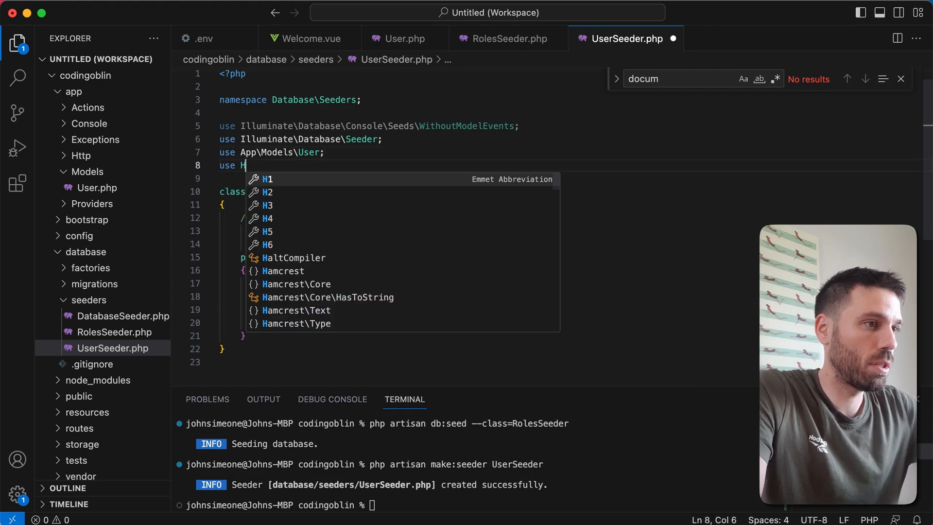
type("ash")
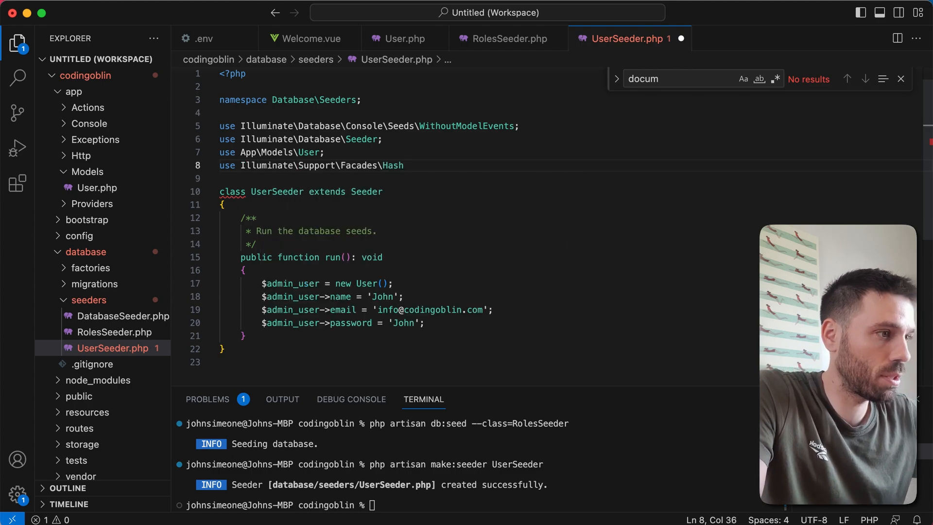
type(";")
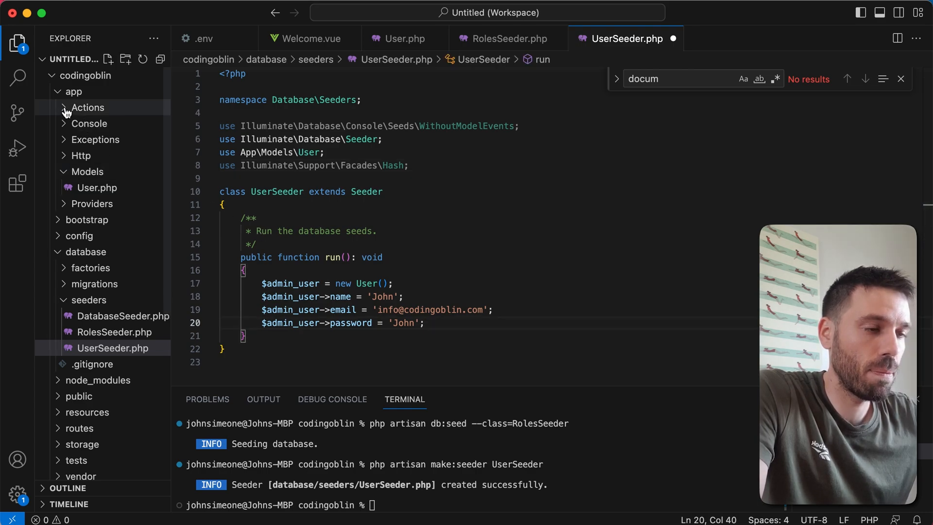
Step: In app/Actions/Fortify/CreateNewUser.php, select the Hash::make password expression, then return to UserSeeder
left_click(87, 107)
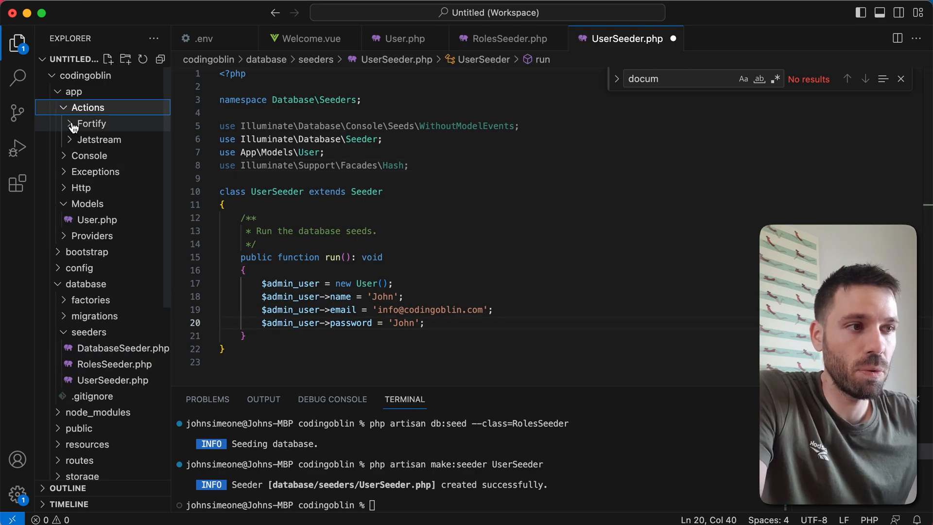
left_click(91, 124)
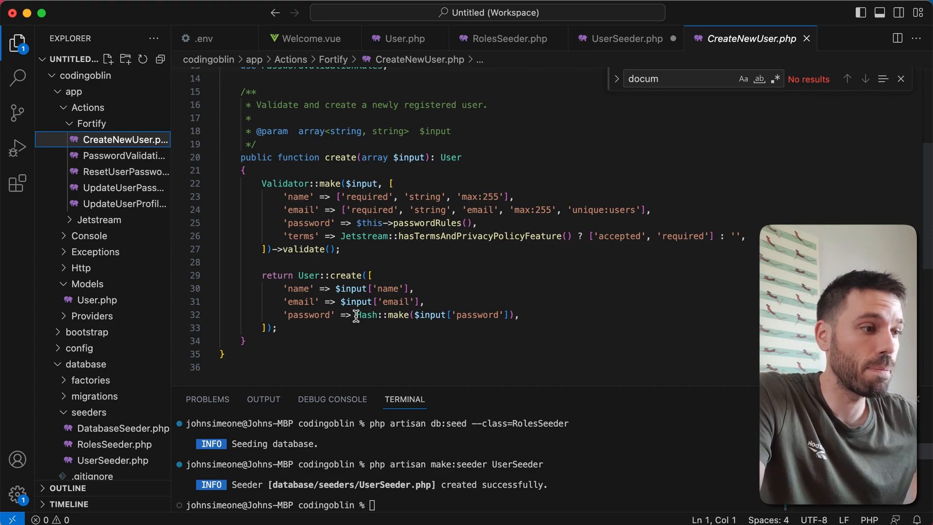
left_click_drag(356, 315, 512, 315)
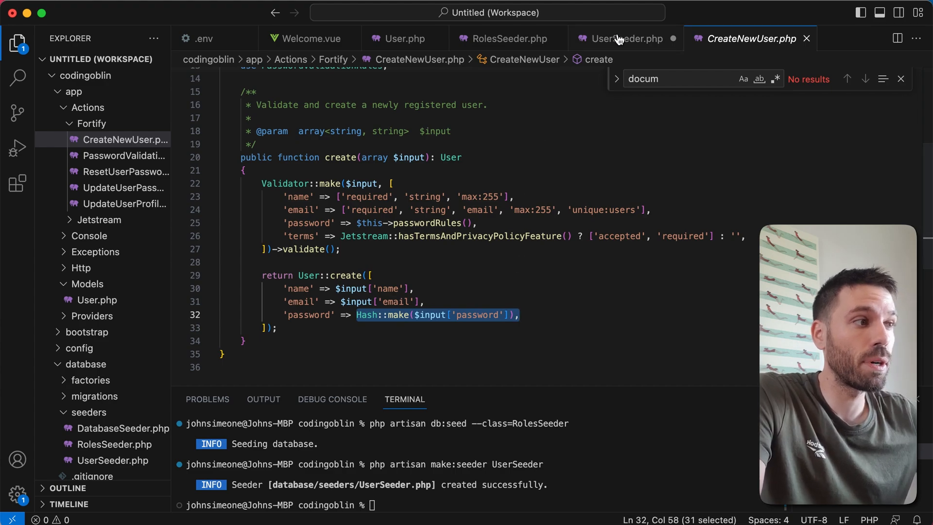
left_click(624, 39)
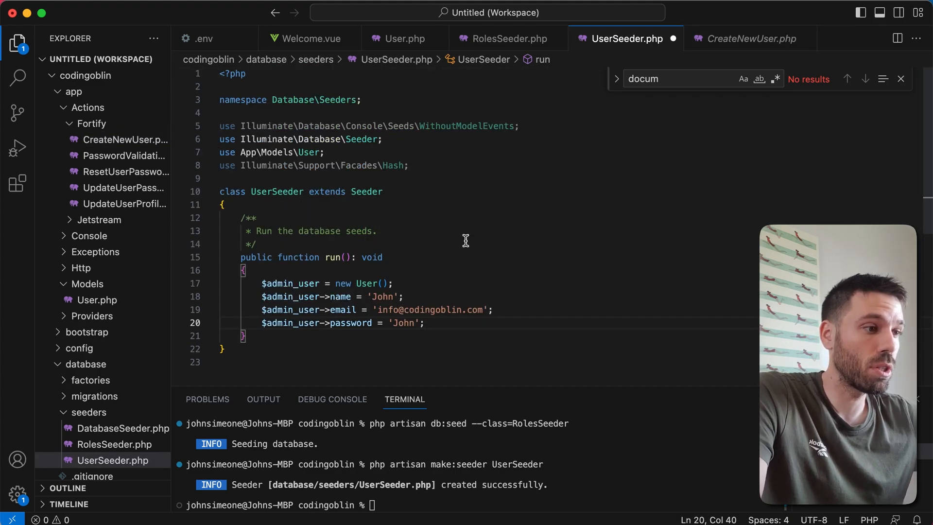
Step: Paste Hash::make($input['password']) into UserSeeder and compare it against CreateNewUser
key("enter")
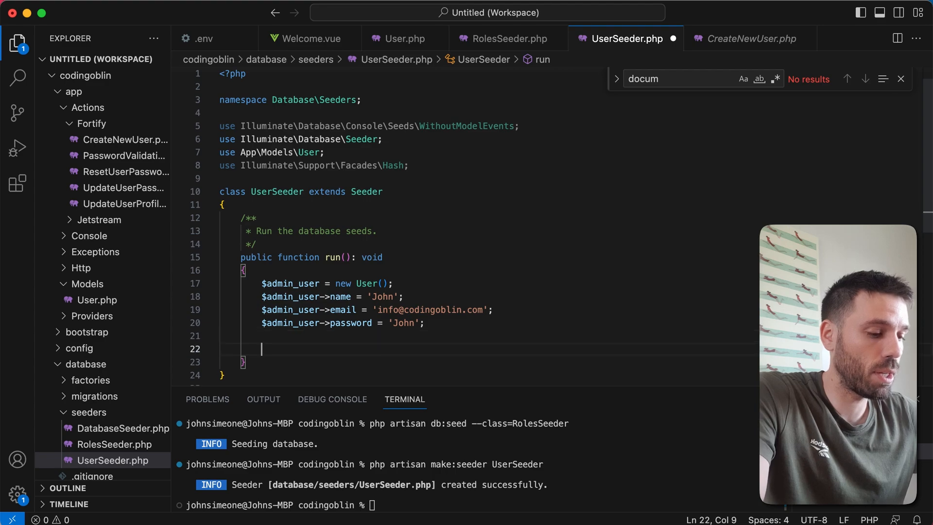
type("Hash::make($input['password']),")
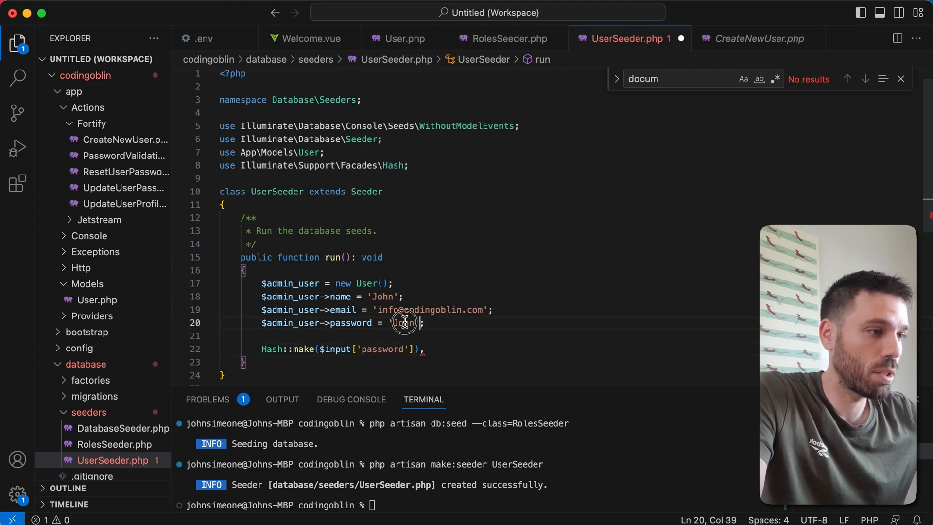
type("Hash::make($input['password']);")
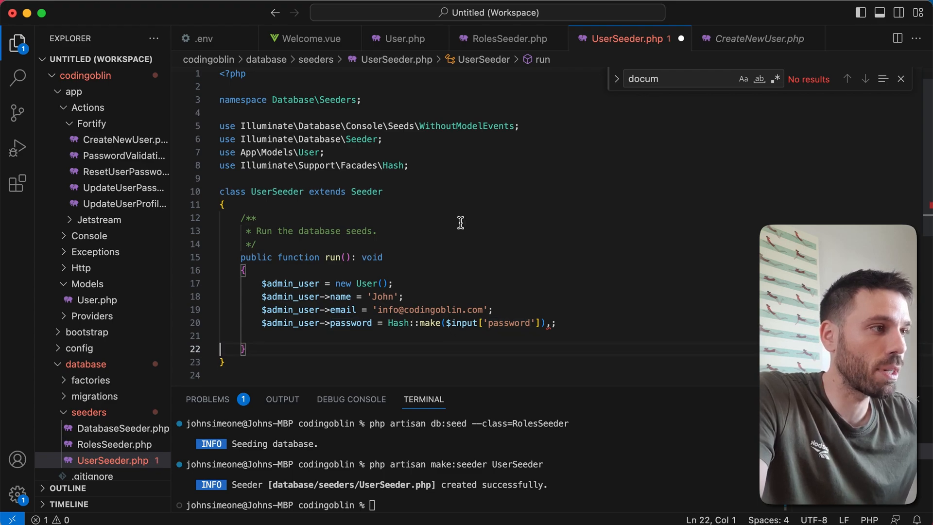
left_click(757, 37)
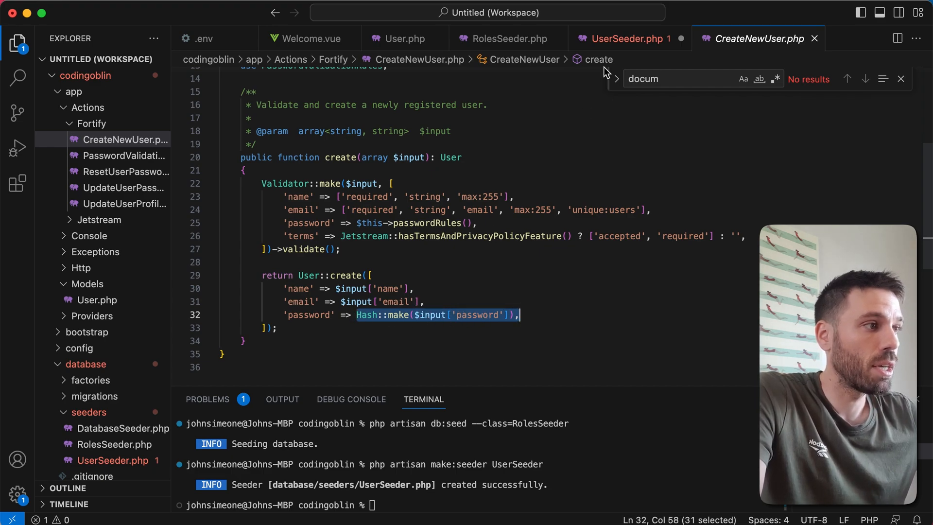
left_click(624, 38)
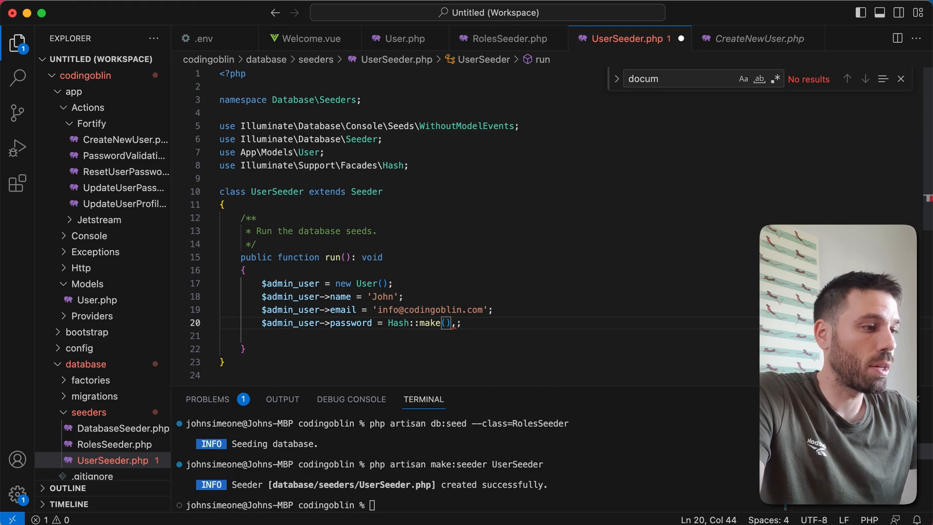
type("''")
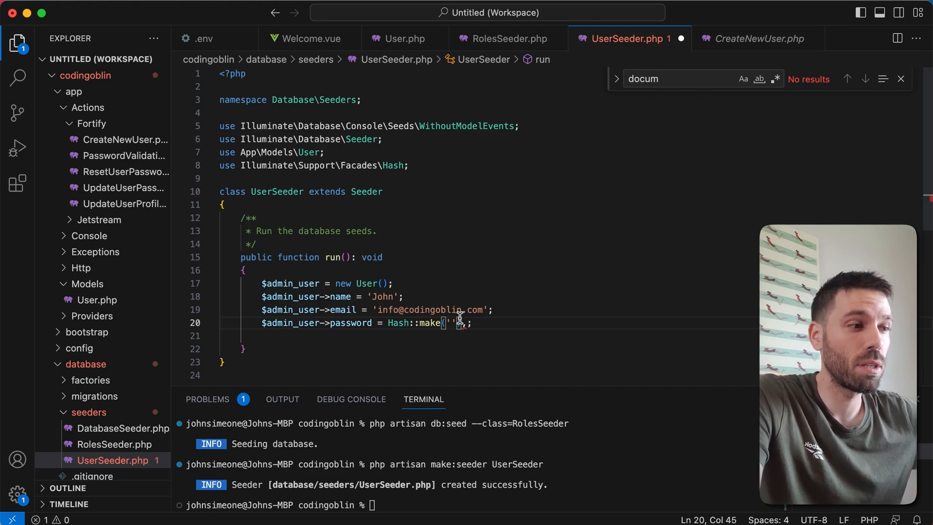
mouse_move(601, 310)
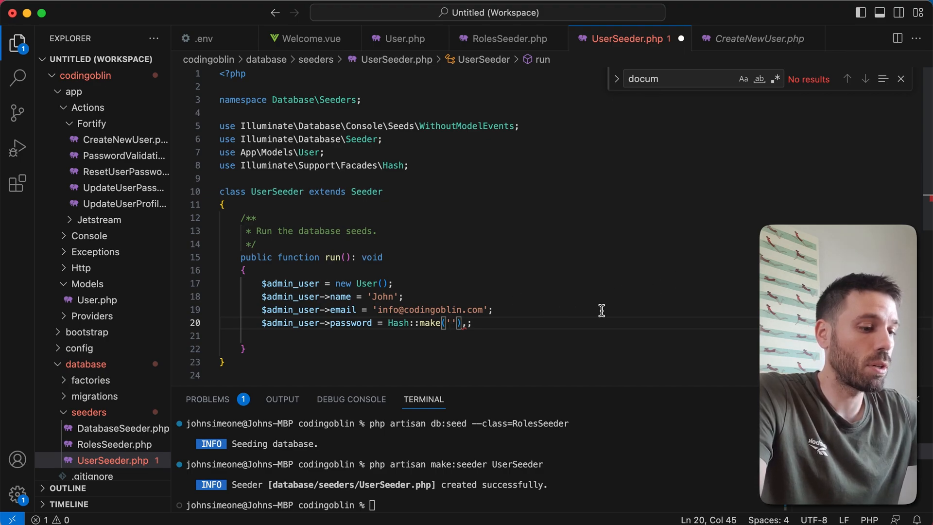
type("securepassword")
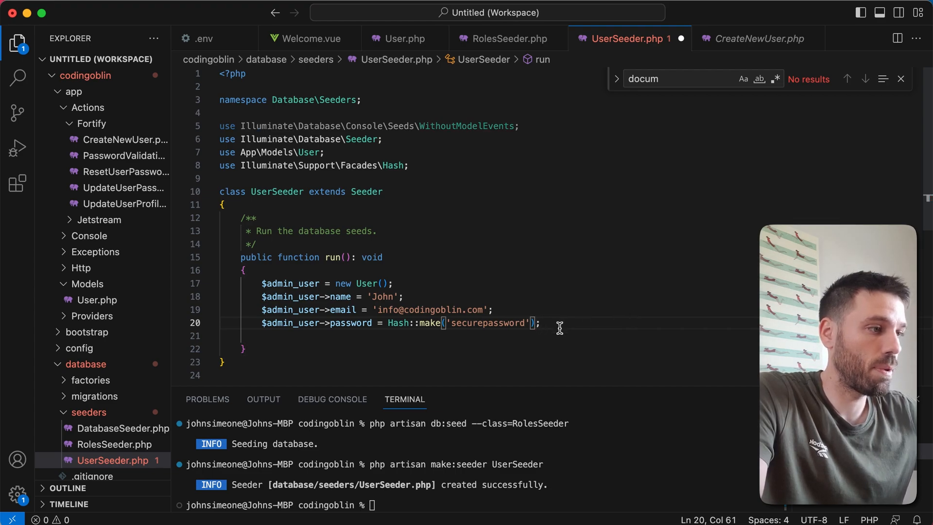
type("$a")
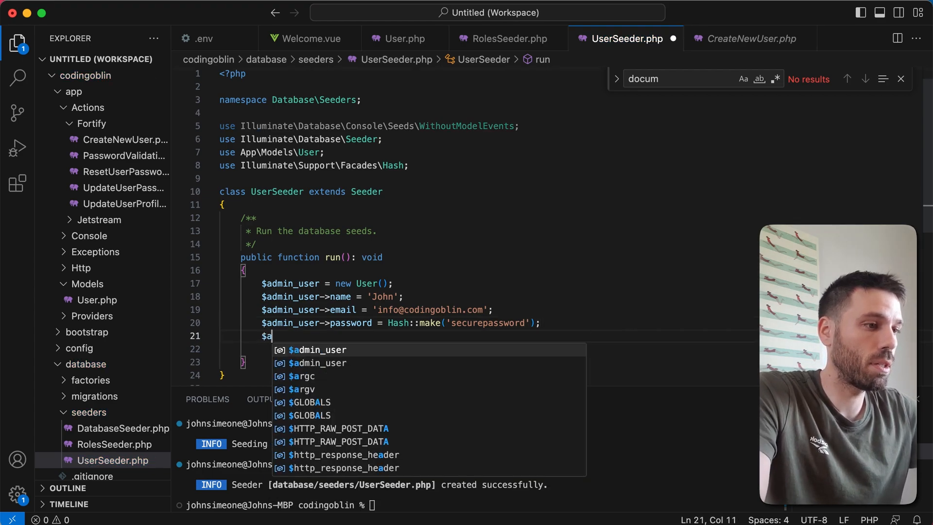
Step: Add $admin_user->save(); and prepare php artisan db:seed --class=UserSeeder in the terminal
type("dmin_user->")
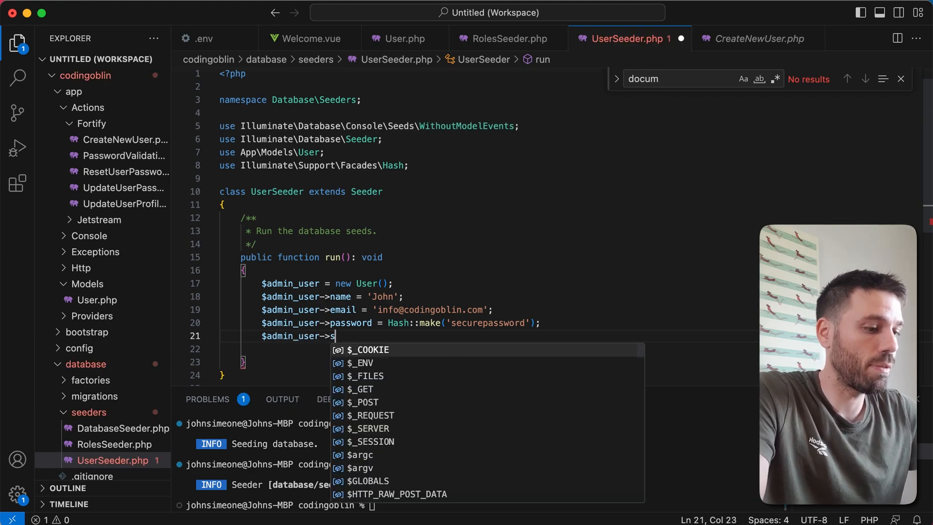
type("save();")
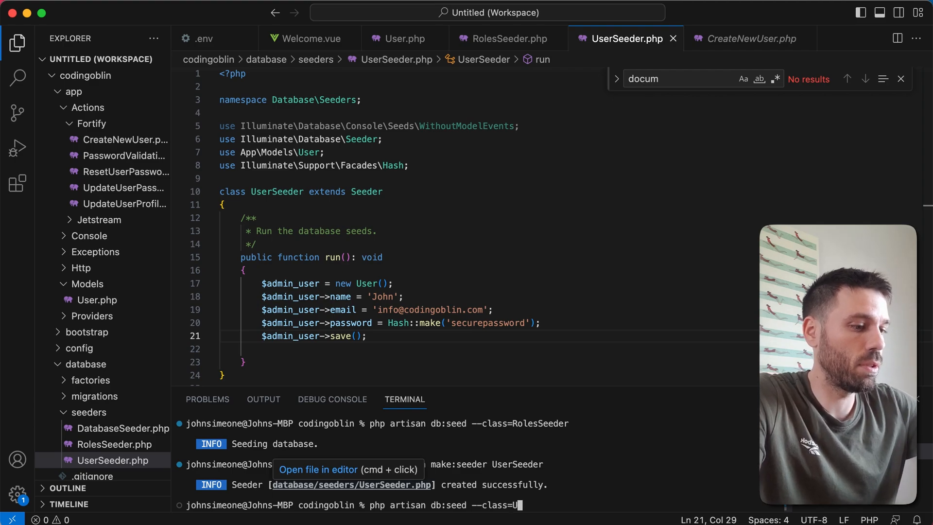
type("serSeeder")
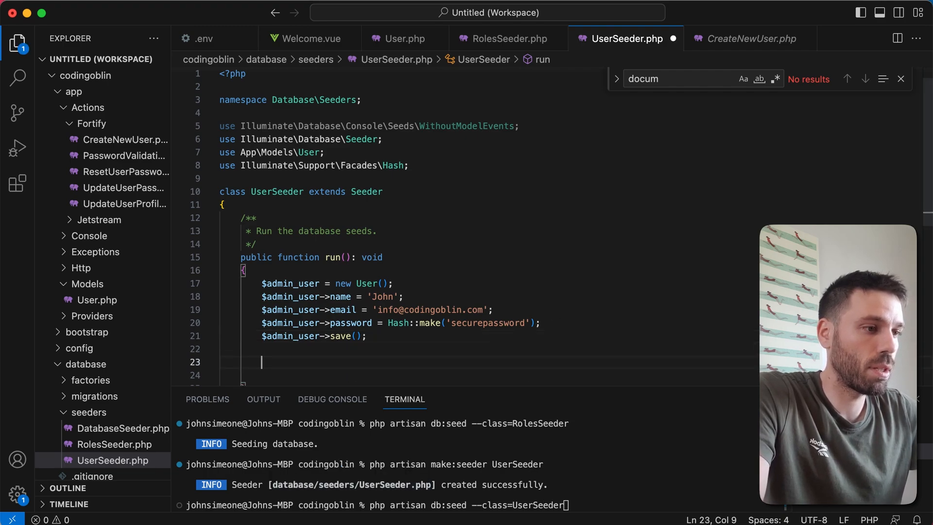
Step: Start a new $admin_user->assig... line for assigning a role
type("$")
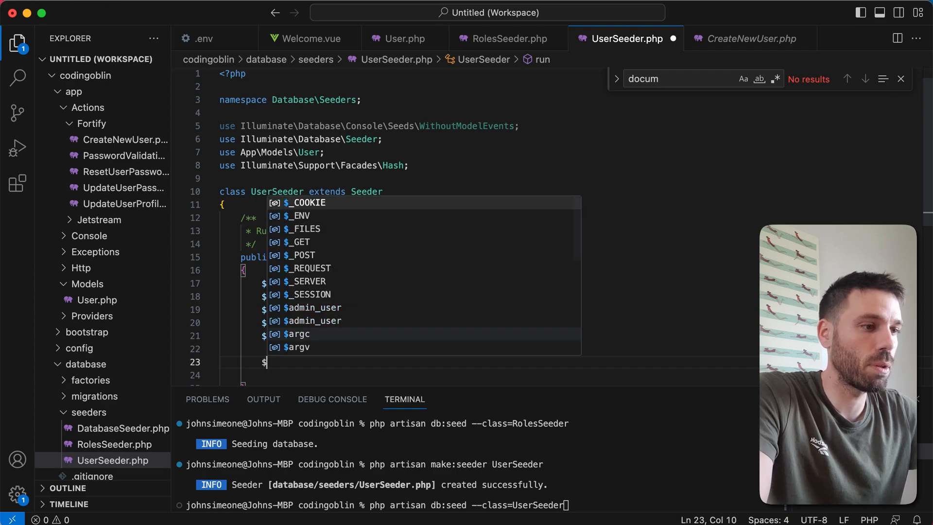
type("a")
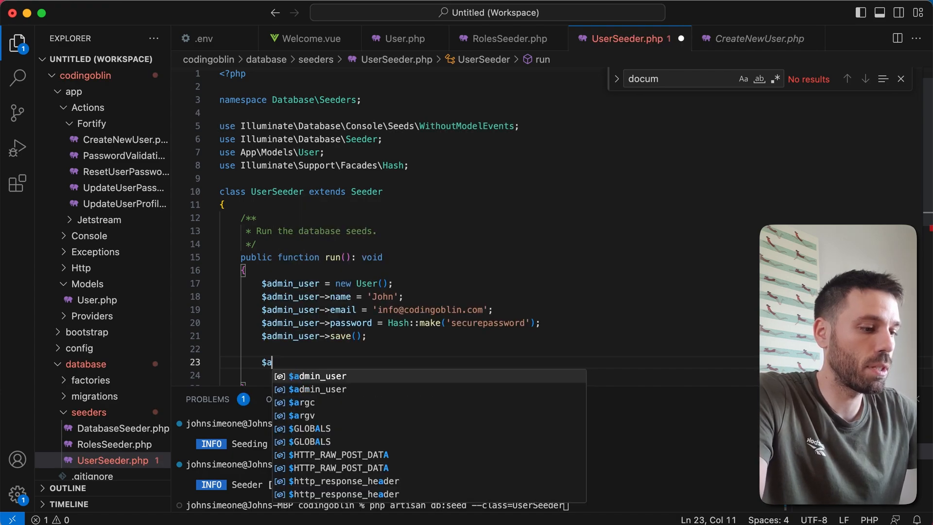
type("dmin_ise")
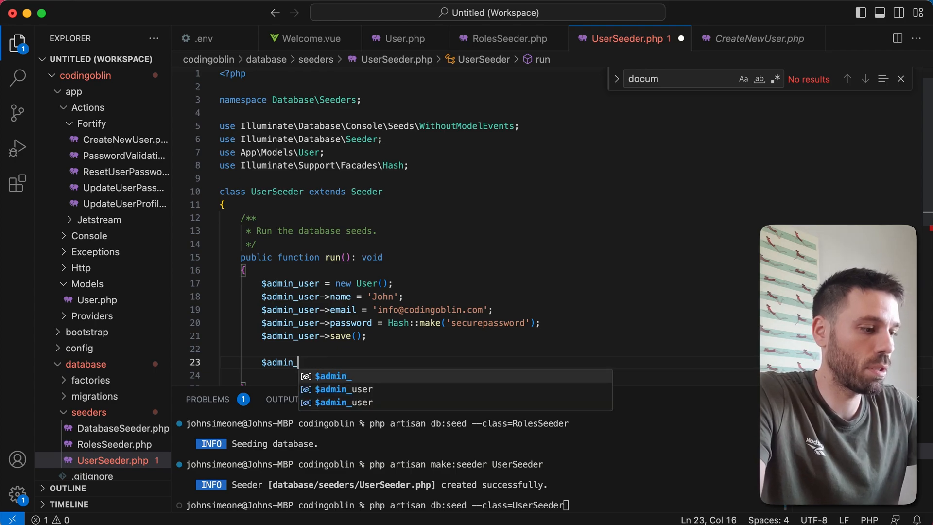
type("user")
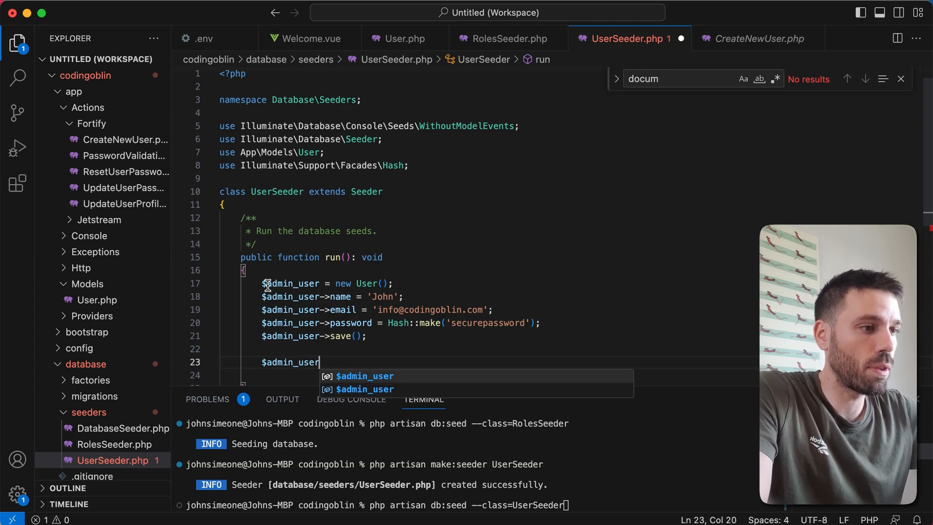
left_click_drag(263, 283, 367, 335)
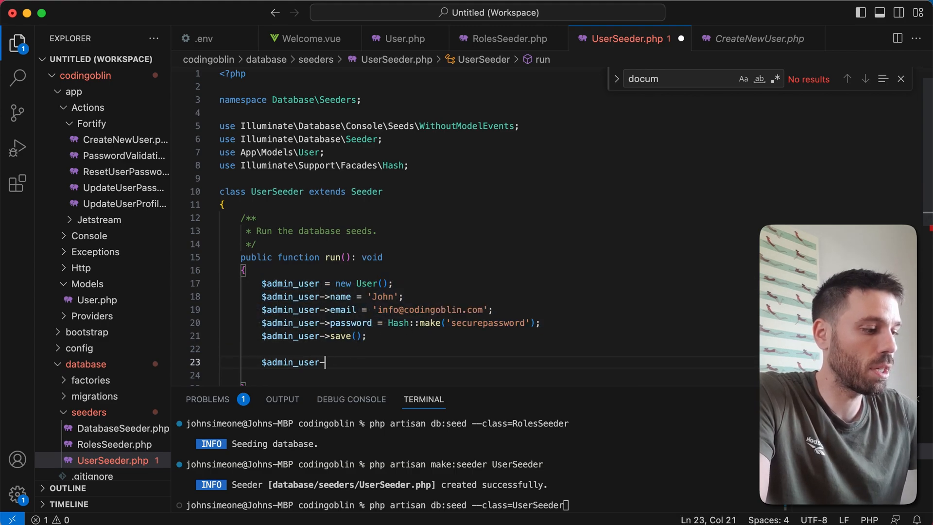
type(">")
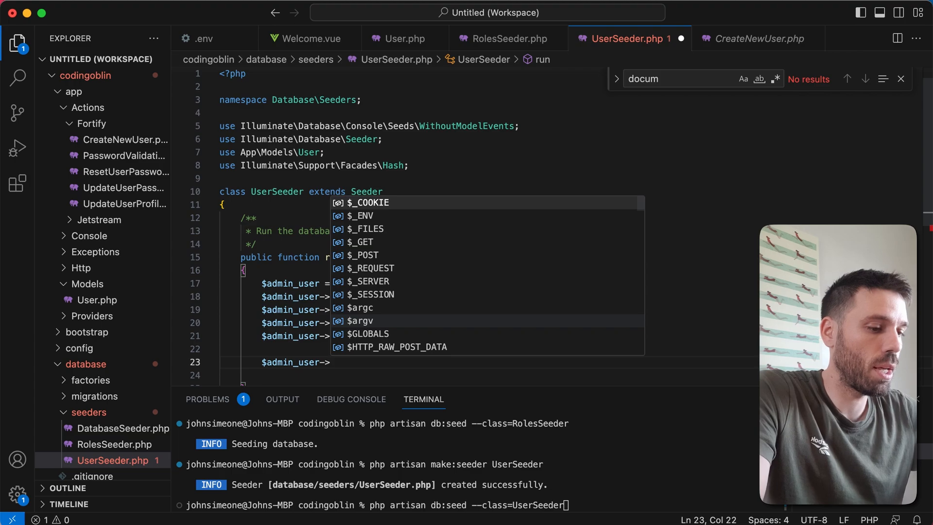
type("assig")
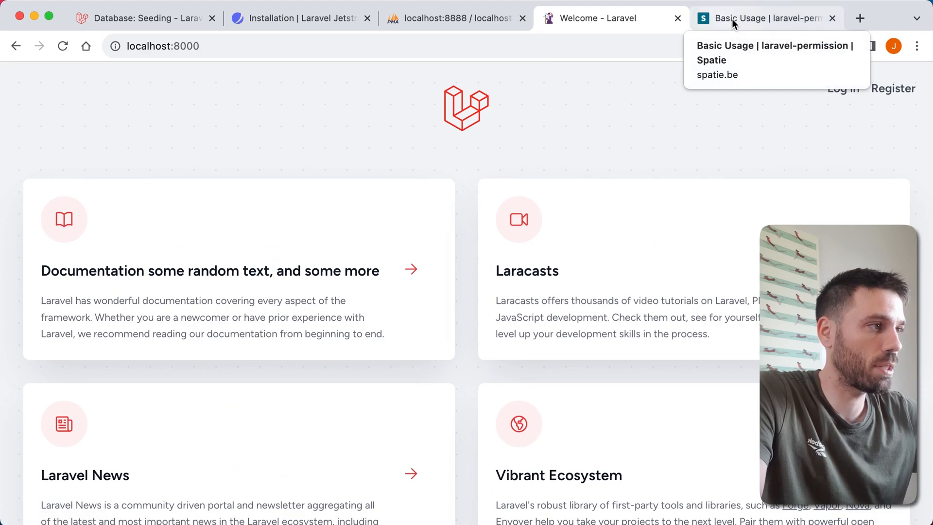
Step: In the Spatie laravel-permission docs, search the page for 'assign' and step through the matches
left_click(767, 17)
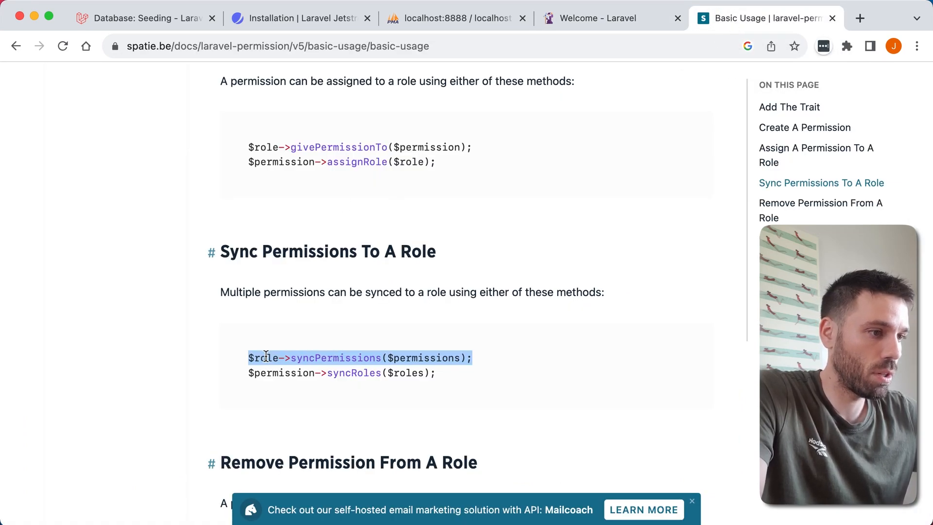
scroll("down", 3)
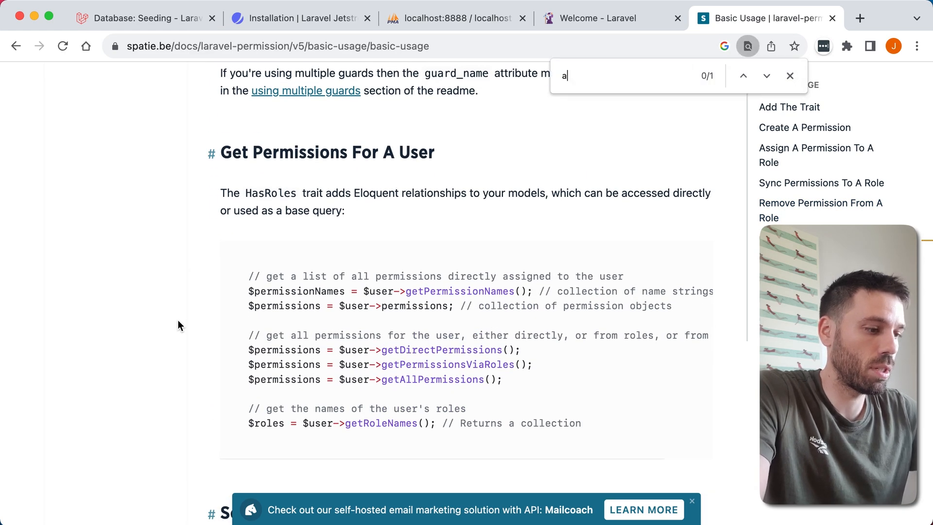
type("ssign")
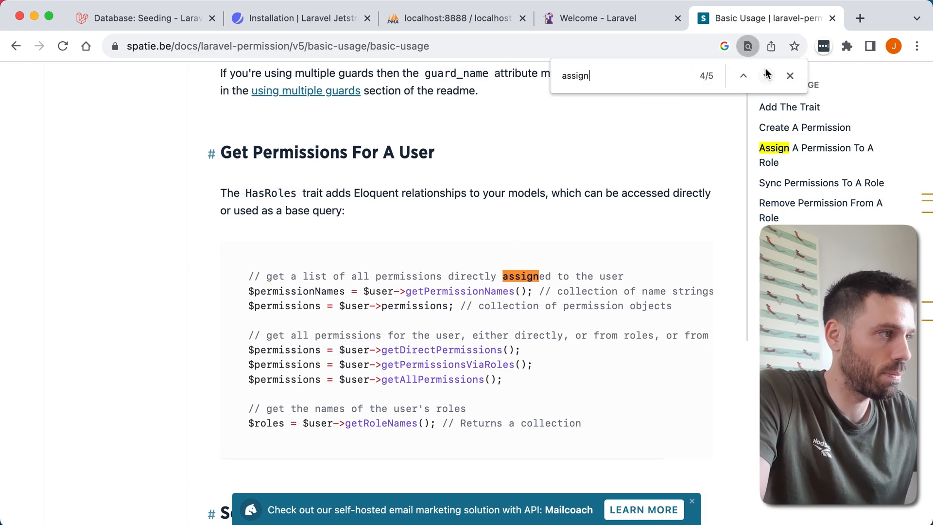
left_click(766, 76)
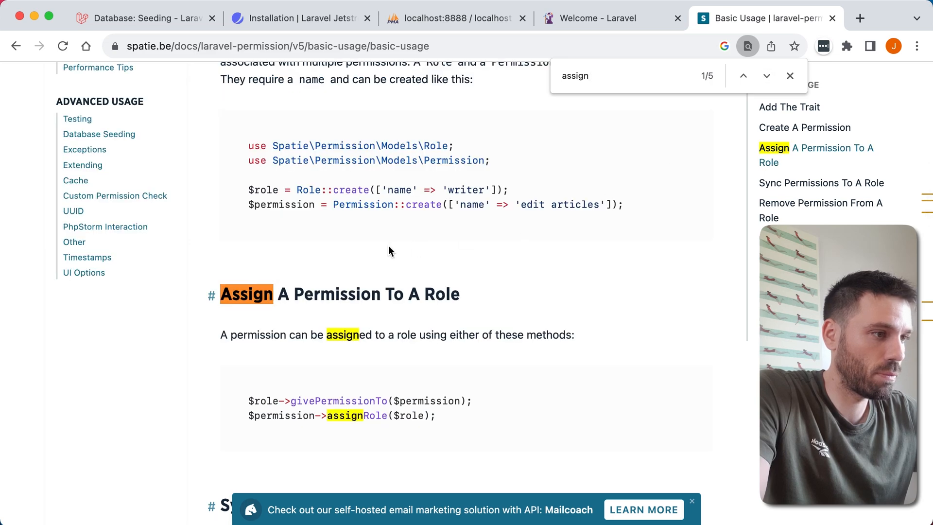
left_click(766, 76)
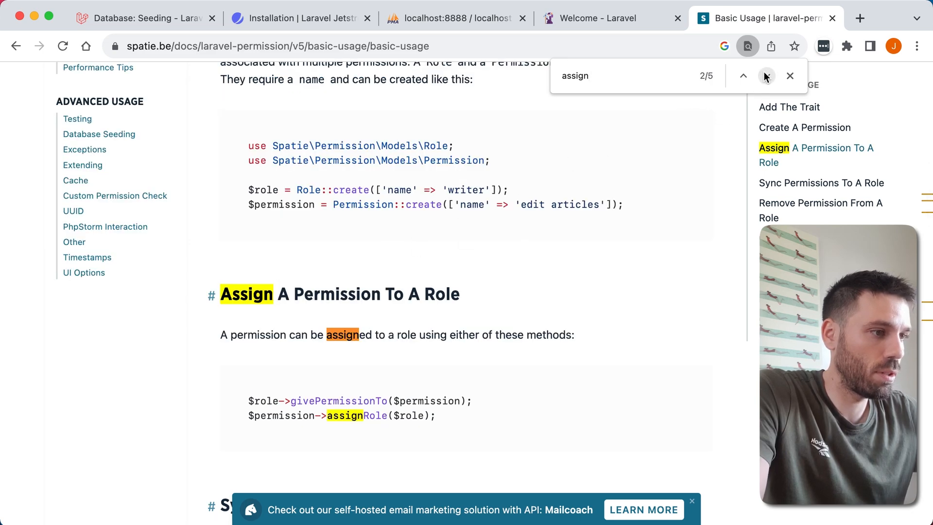
left_click(766, 76)
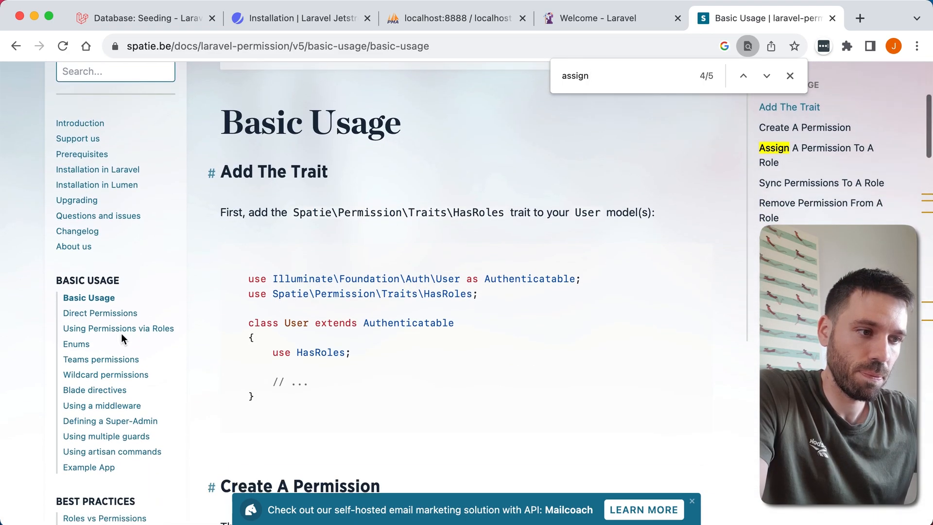
mouse_move(100, 312)
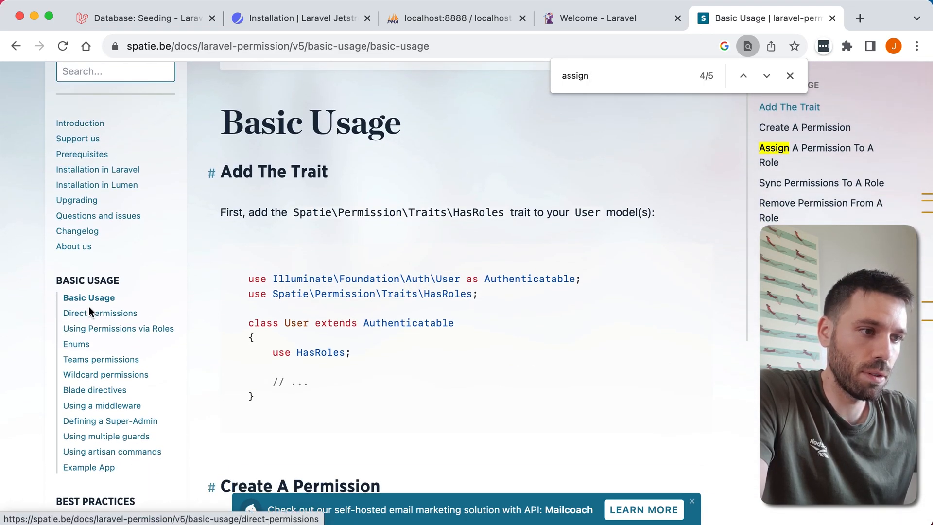
Step: Browse the Direct Permissions page, then the Using Permissions via Roles page on assigning roles
left_click(100, 312)
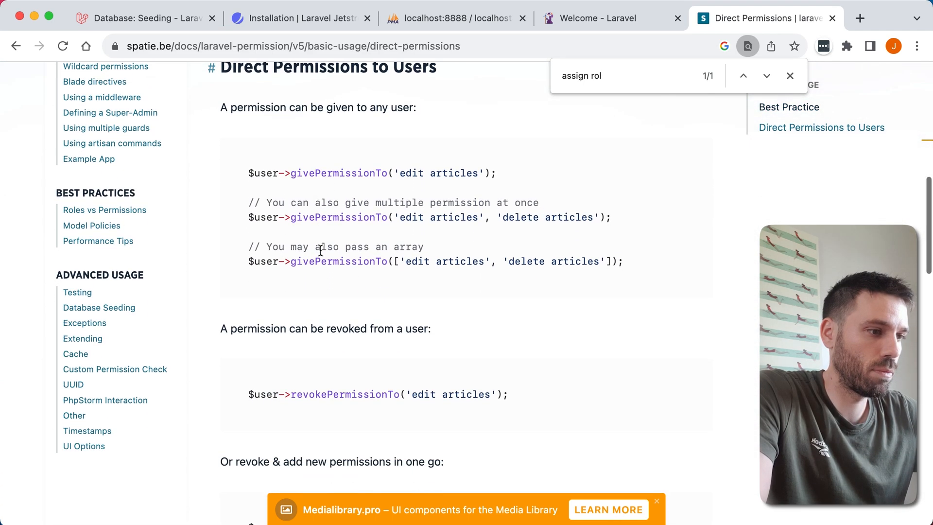
scroll("down", 3)
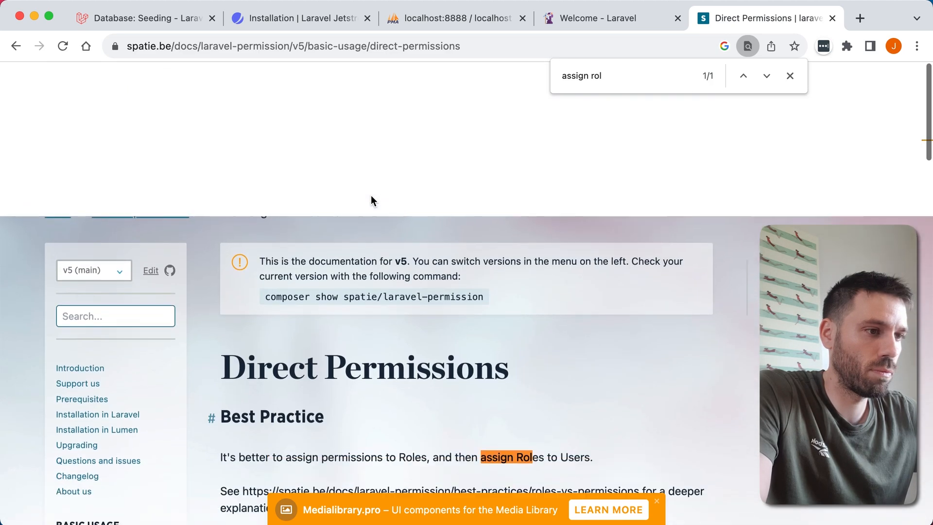
scroll("down", 3)
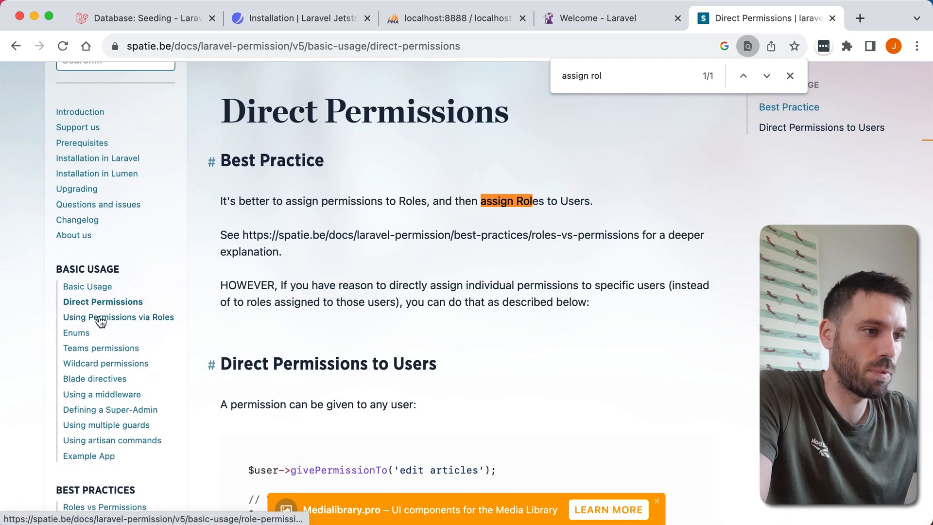
left_click(118, 317)
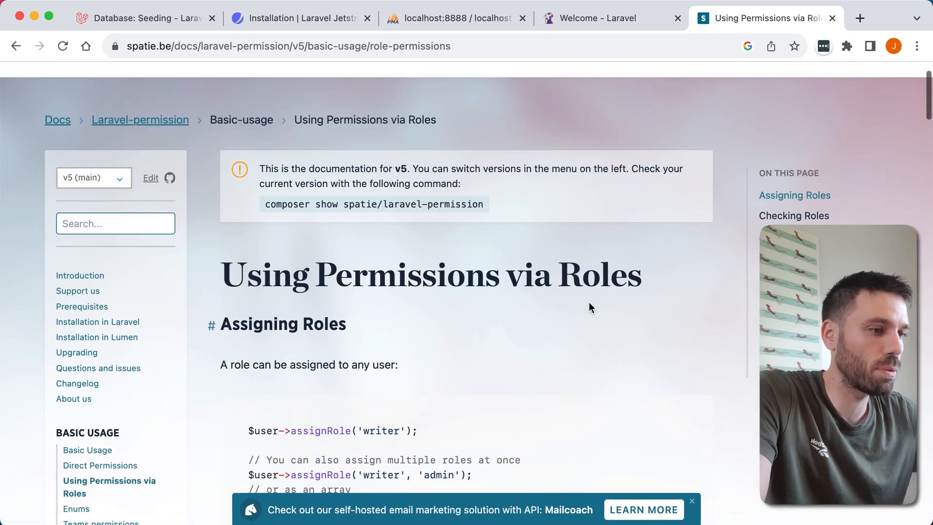
scroll("down", 3)
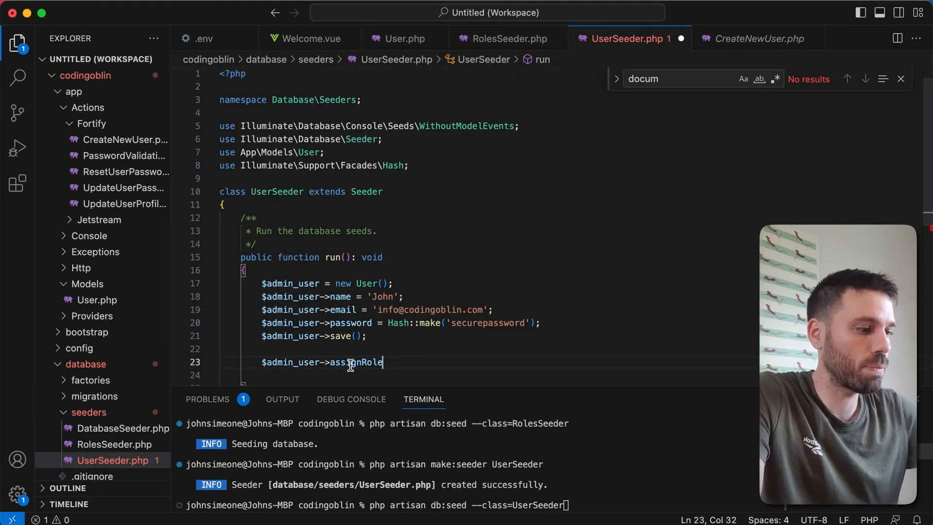
Step: Complete line 23 as $admin_user->assignRole('admin'); in UserSeeder.php
type("('admin')")
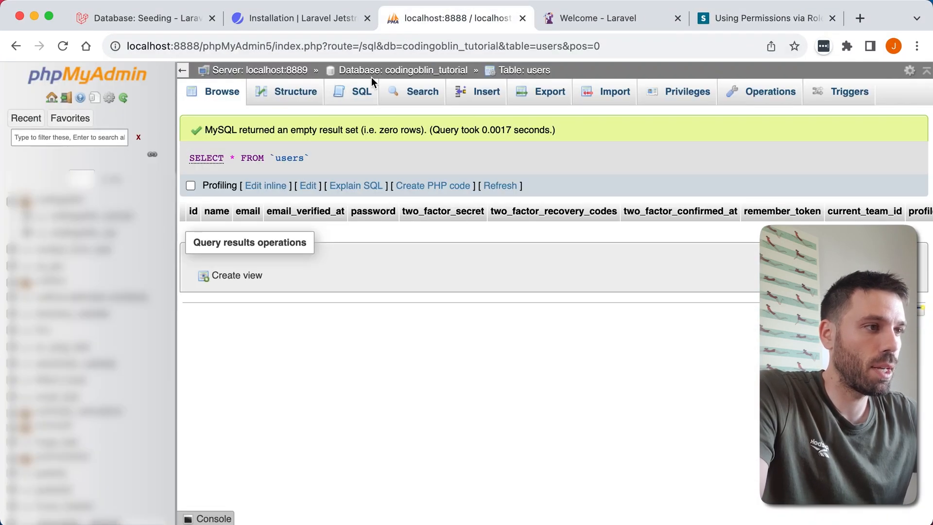
Step: Reload the users table to see John's seeded row, then return to the Laravel app
left_click(402, 70)
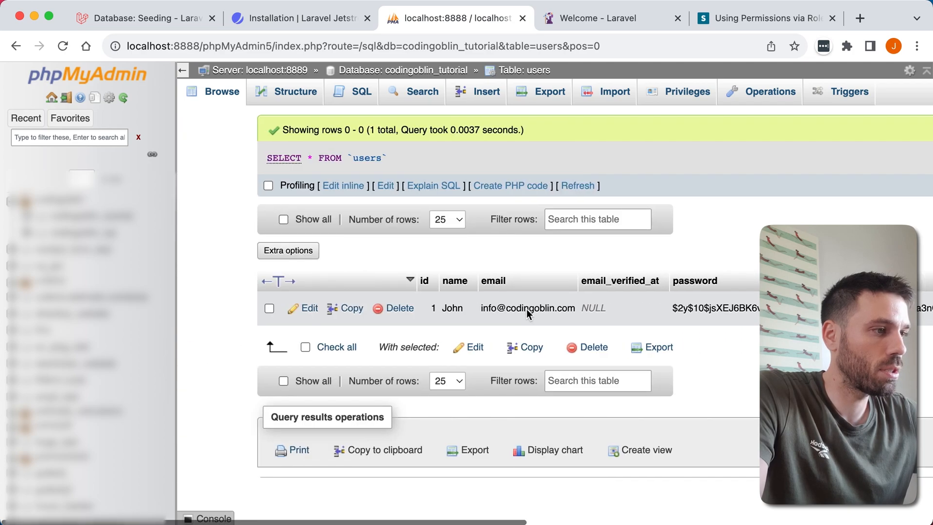
left_click(598, 17)
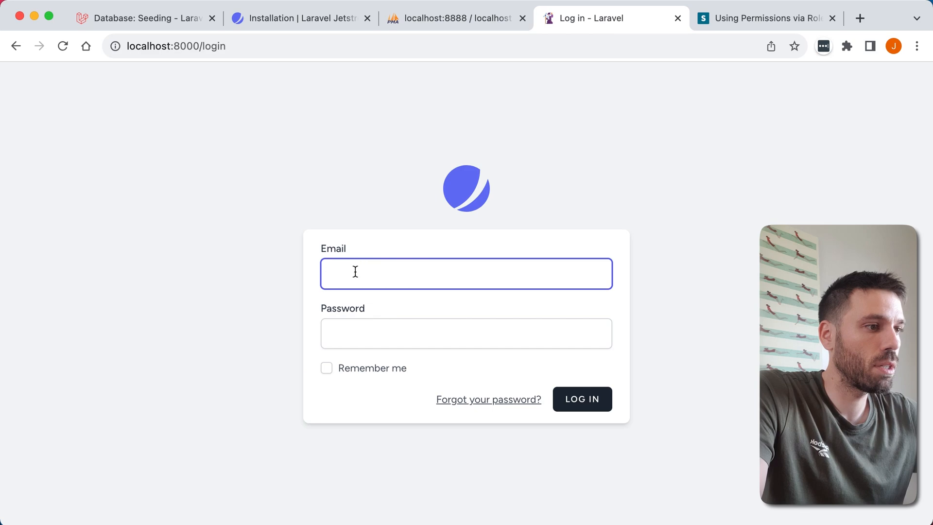
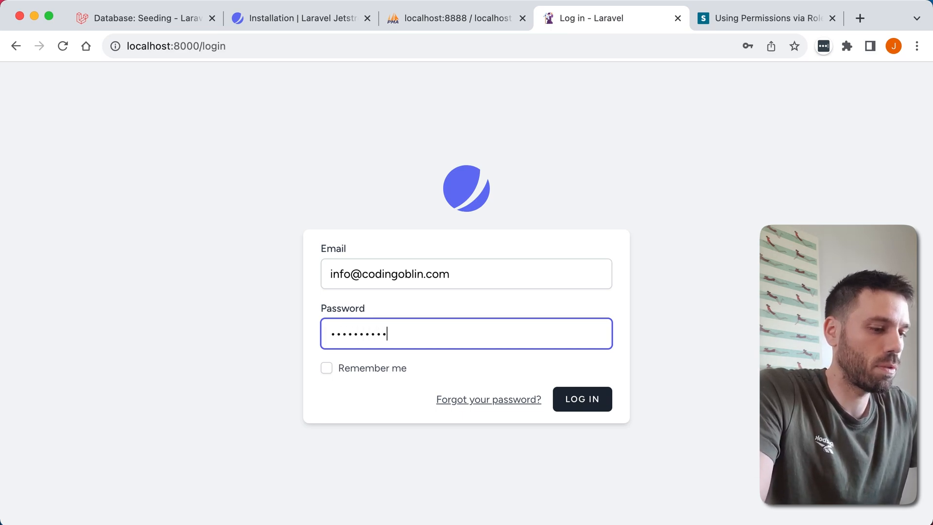
left_click(581, 398)
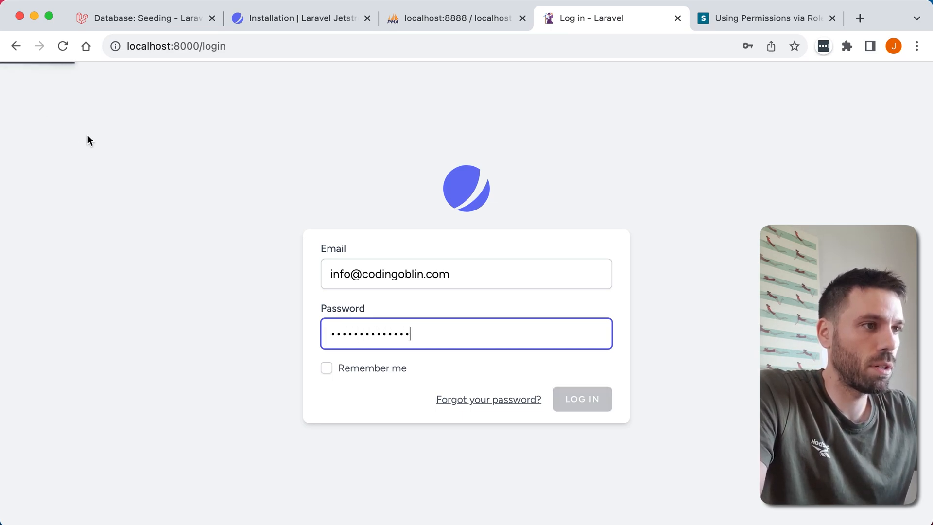
left_click(581, 399)
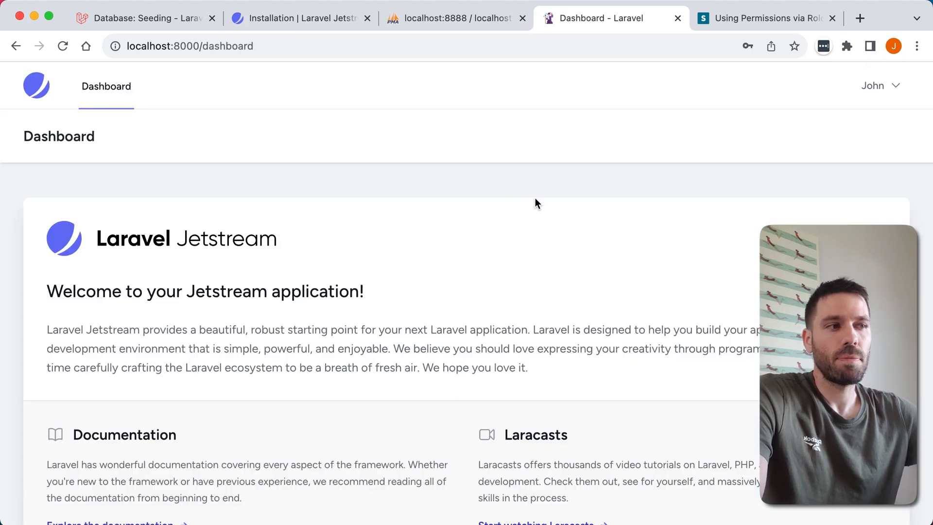
mouse_move(680, 203)
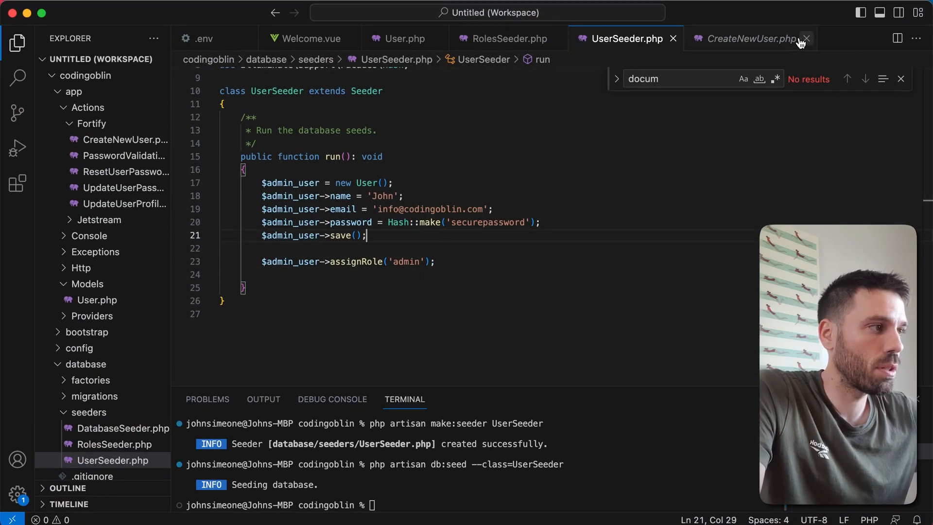
Step: In CreateNewUser.php, store the User::create result in a $new_user variable
left_click(746, 39)
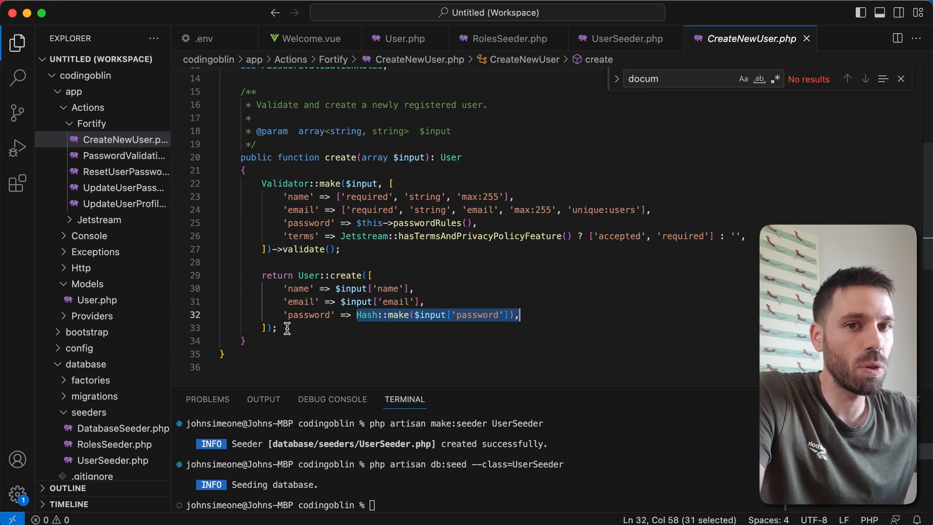
mouse_move(276, 275)
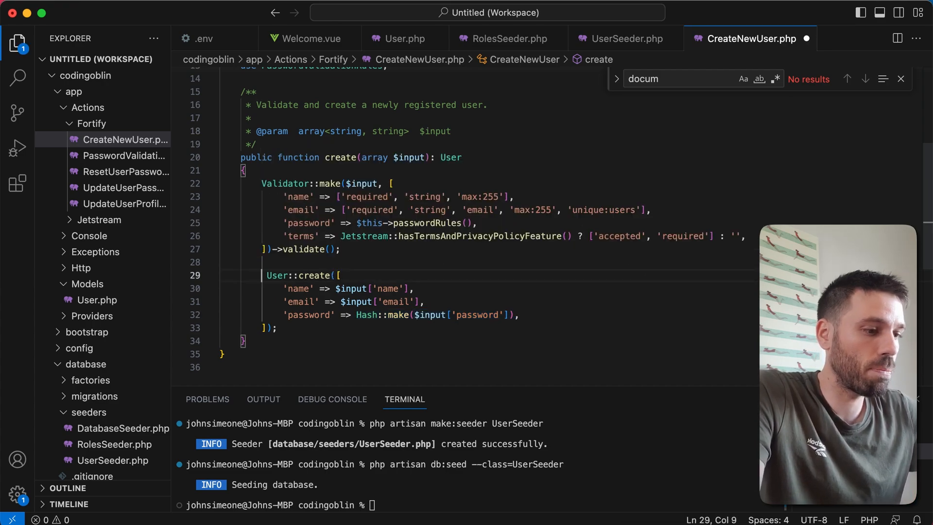
type("$")
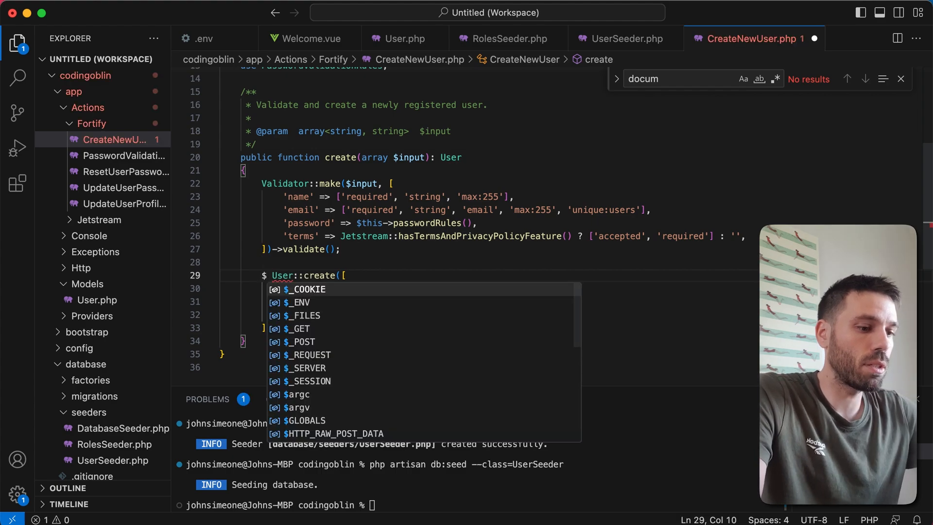
type("$new_is")
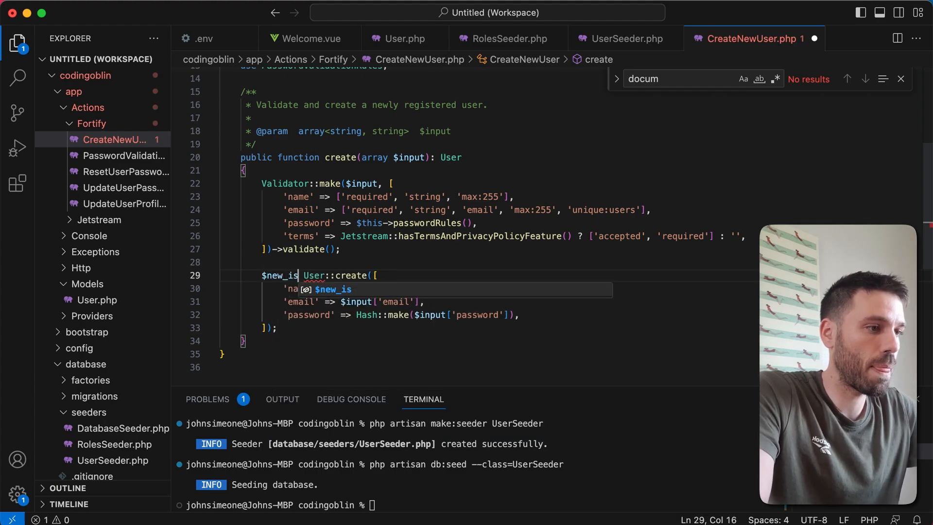
key("Backspace")
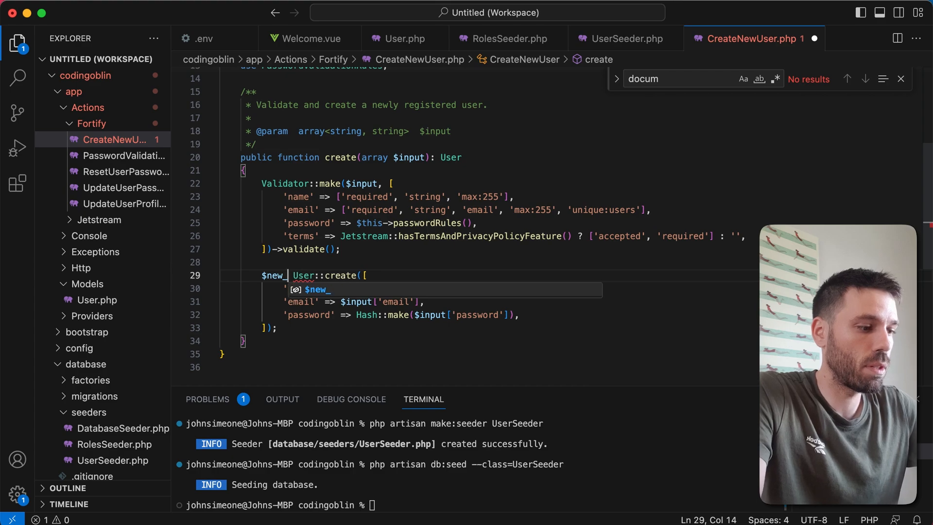
type("user =")
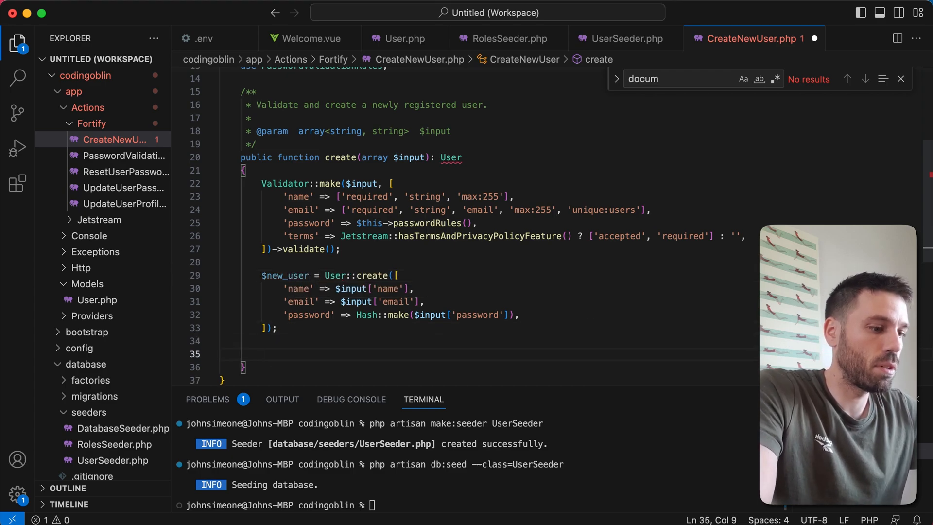
type("$new_user")
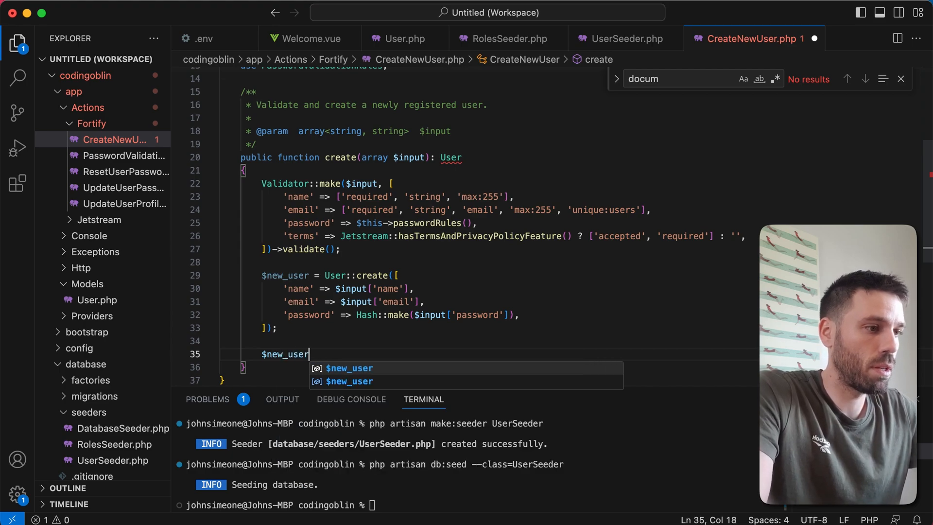
Step: Add $new_user->assignRole('default') and return $new_user
type("->assignRole")
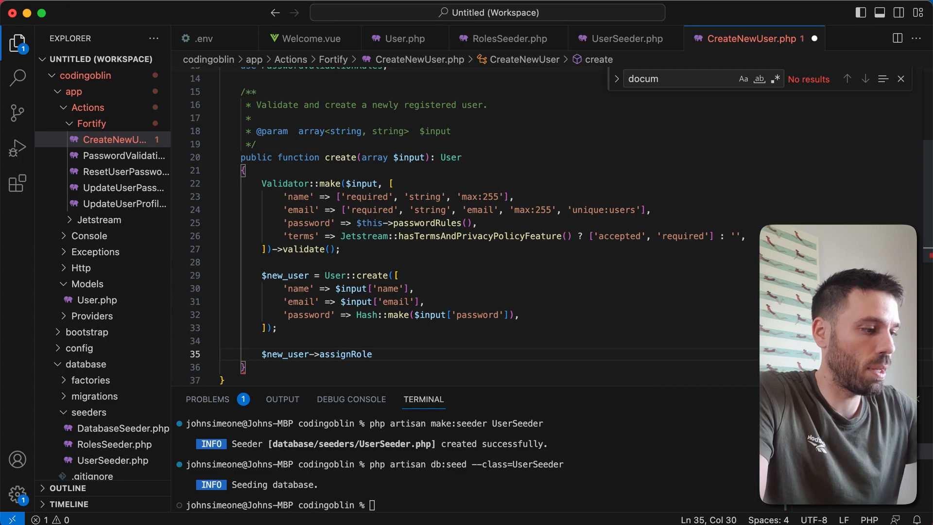
type("('defa'")
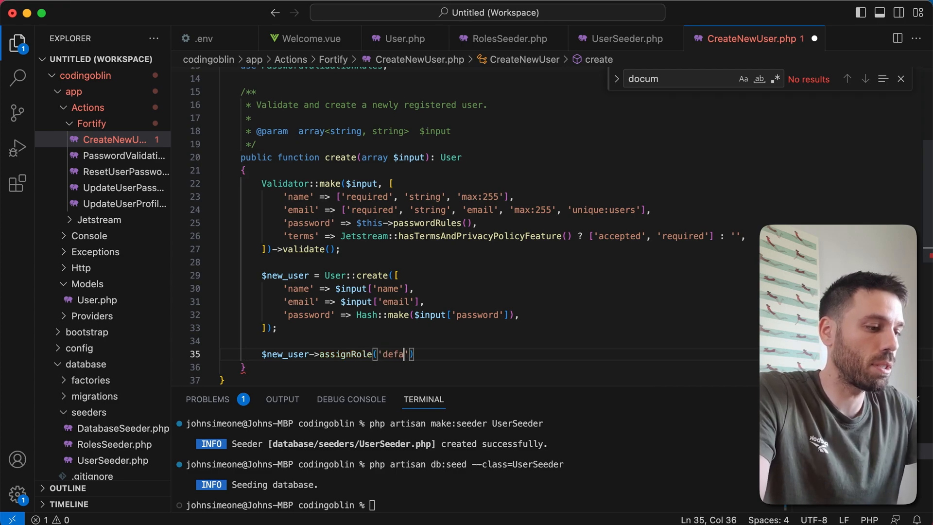
type("ult")
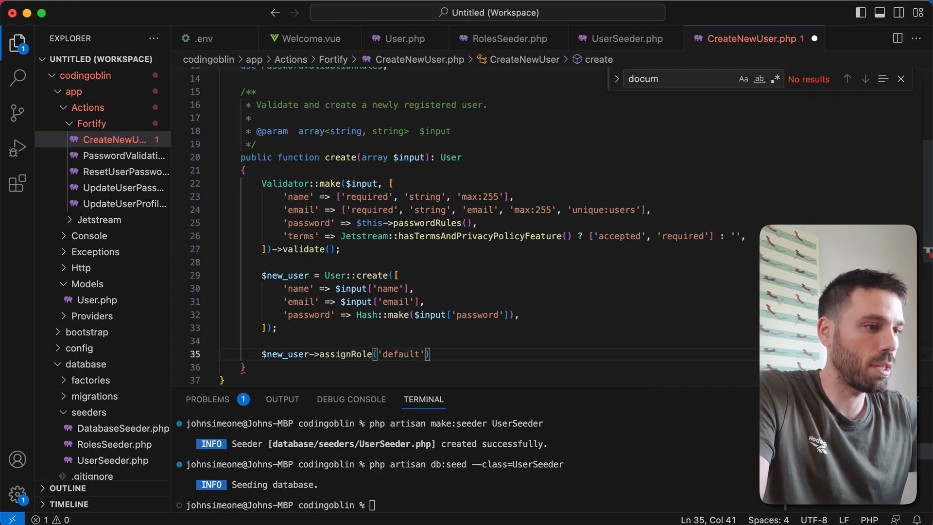
type("return")
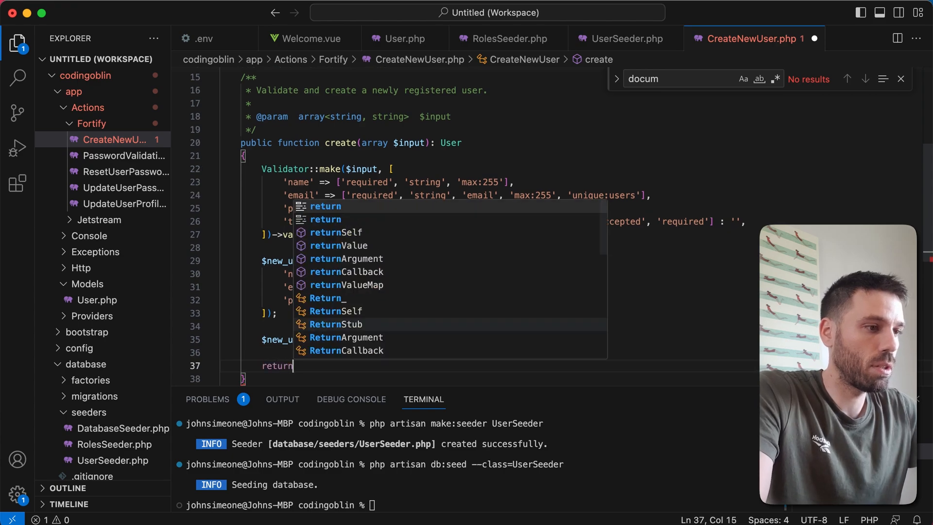
type("$")
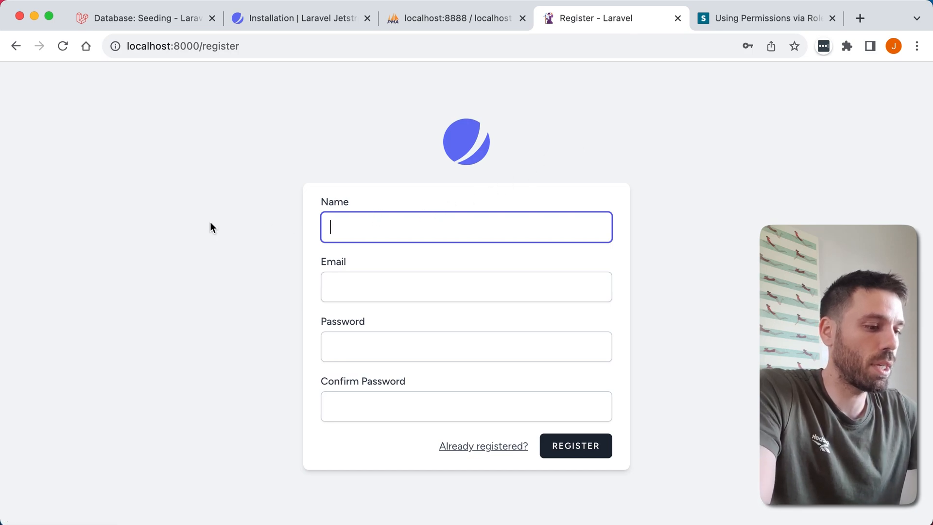
Step: Register a 'Test User' account with a test@ email and submit to reach its dashboard
type("Test User")
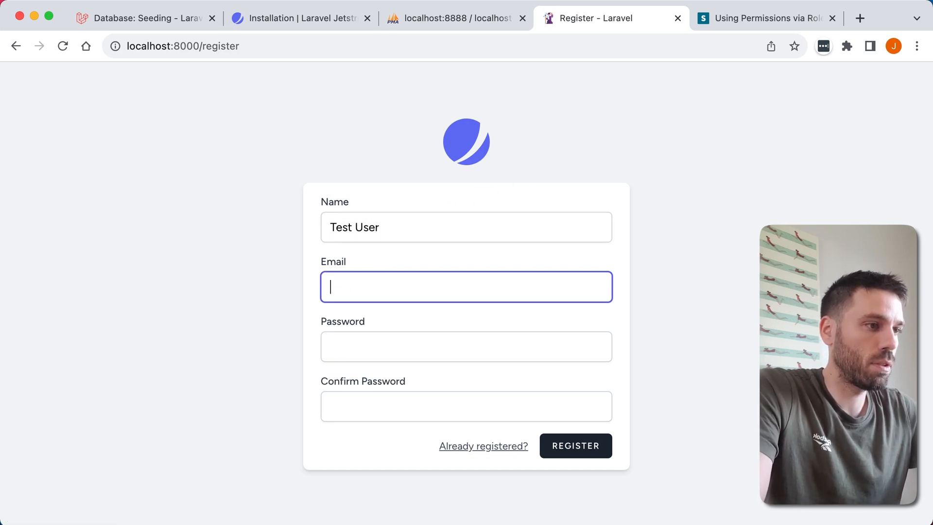
type("test@test.com")
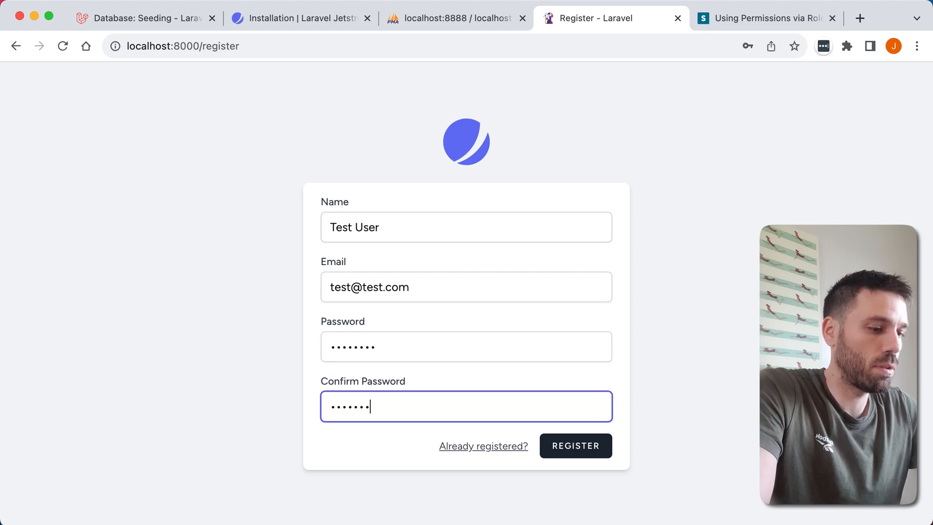
left_click(574, 446)
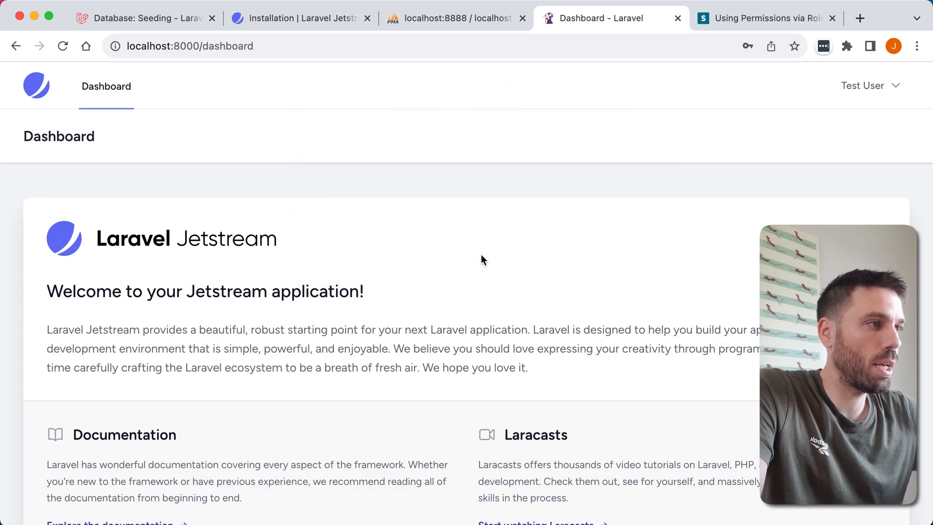
left_click(454, 18)
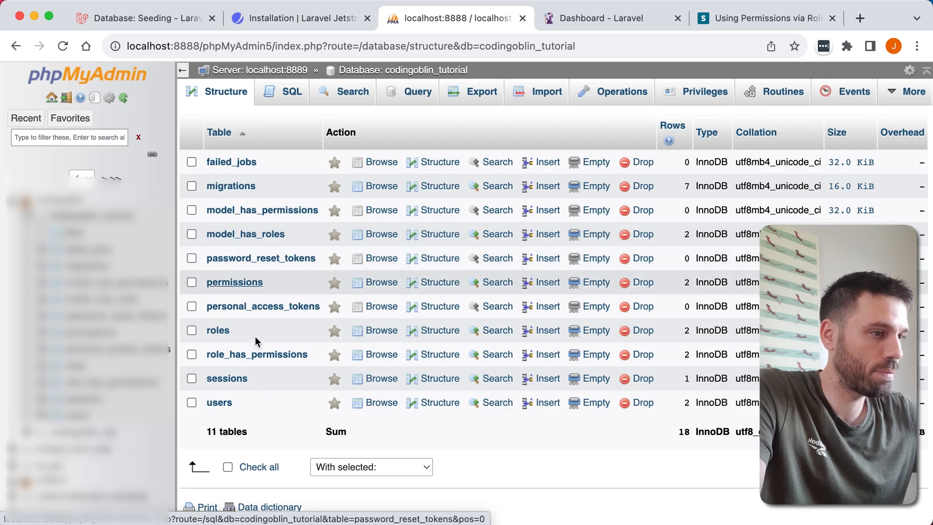
mouse_move(256, 354)
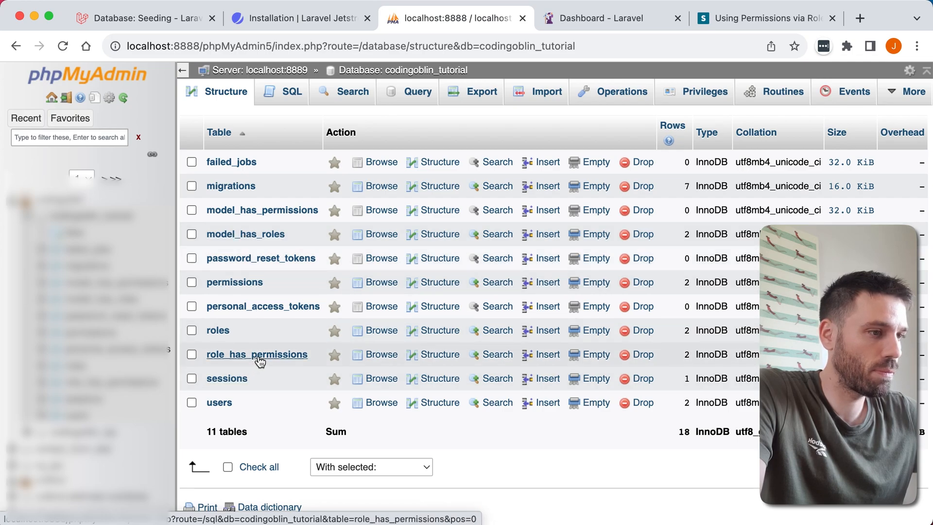
mouse_move(217, 331)
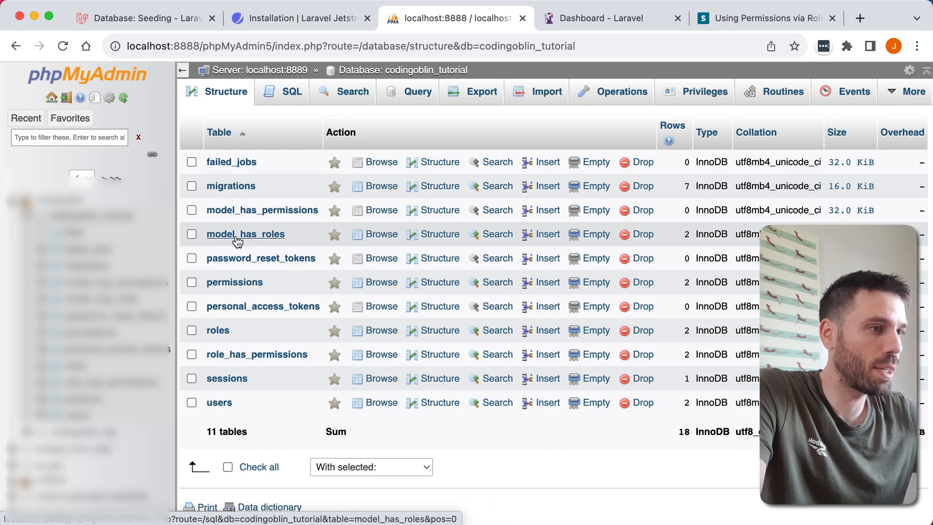
Step: Browse model_has_roles showing user 1 with role 2 and user 2 with role 1
left_click(245, 234)
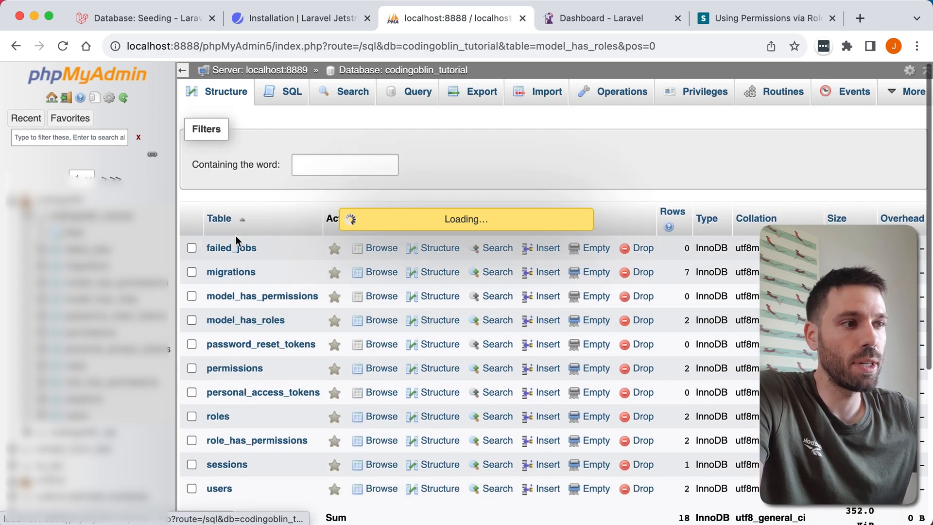
left_click(381, 320)
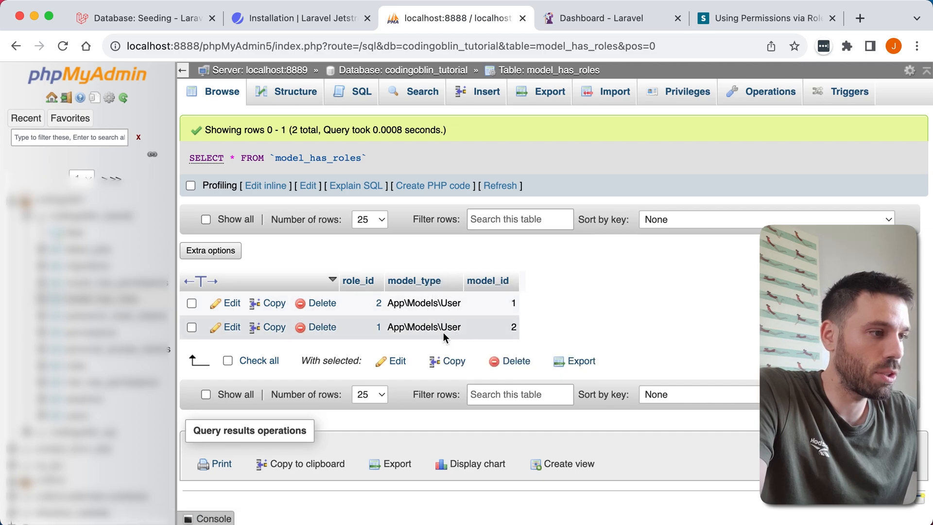
mouse_move(443, 327)
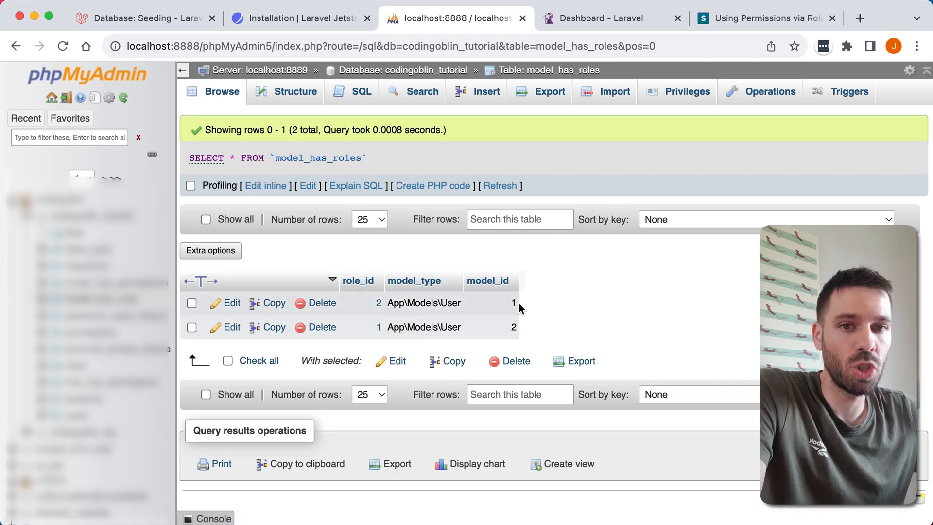
mouse_move(564, 309)
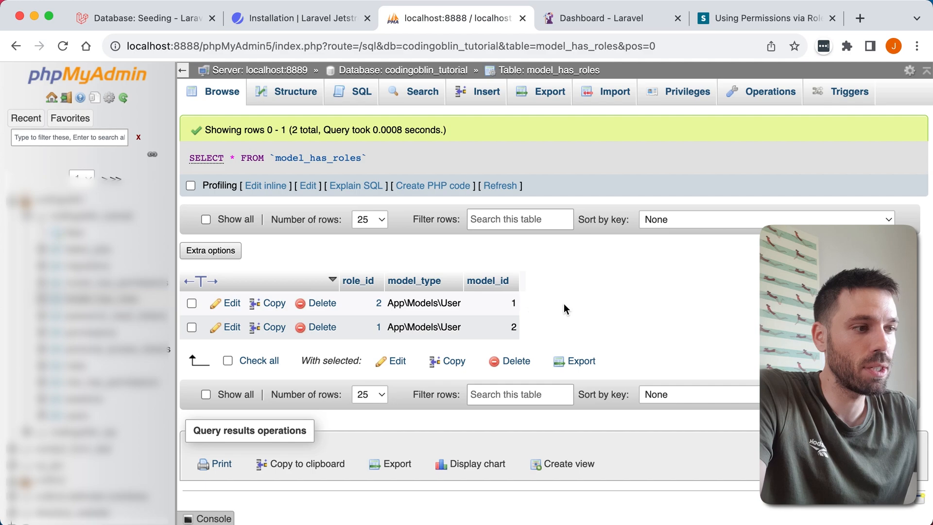
mouse_move(381, 339)
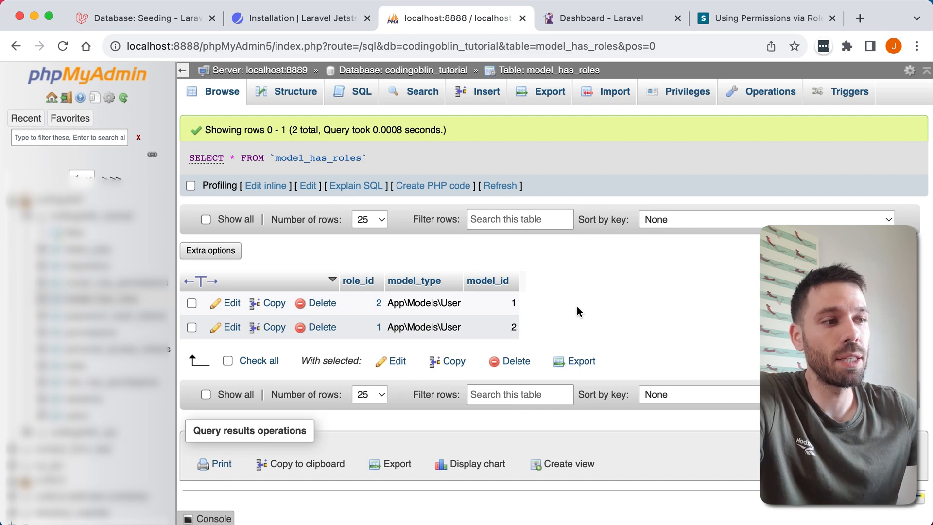
mouse_move(373, 349)
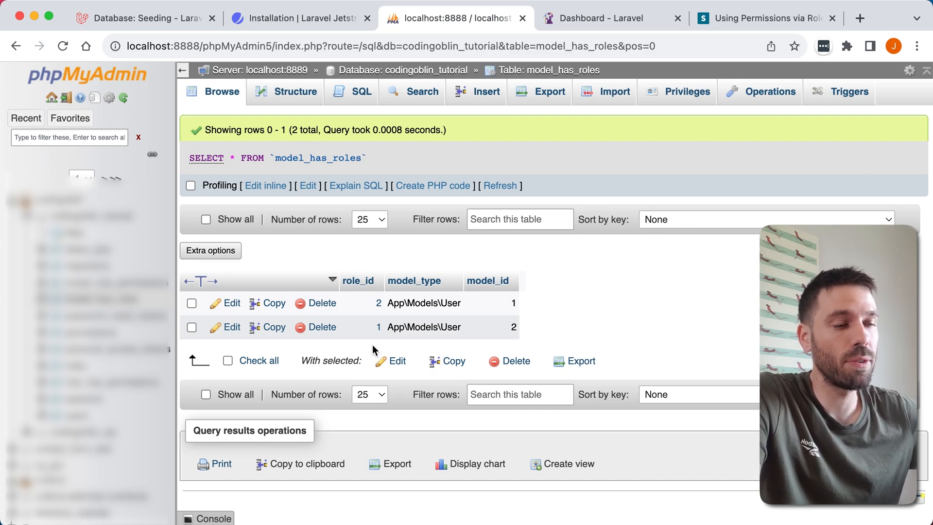
mouse_move(507, 349)
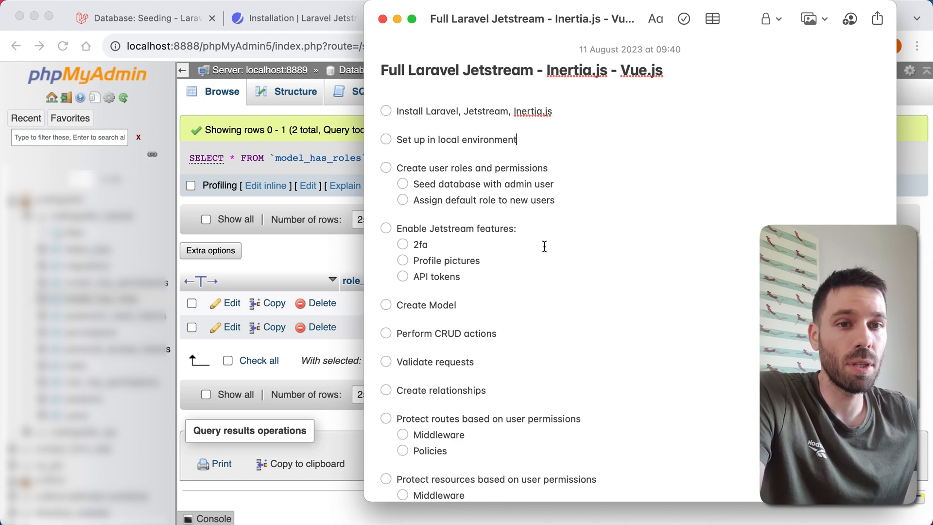
mouse_move(537, 261)
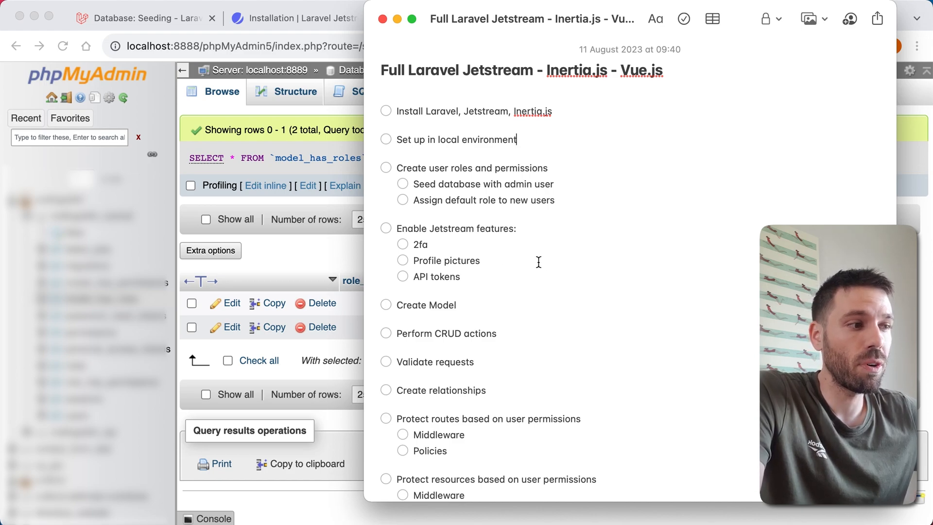
mouse_move(518, 280)
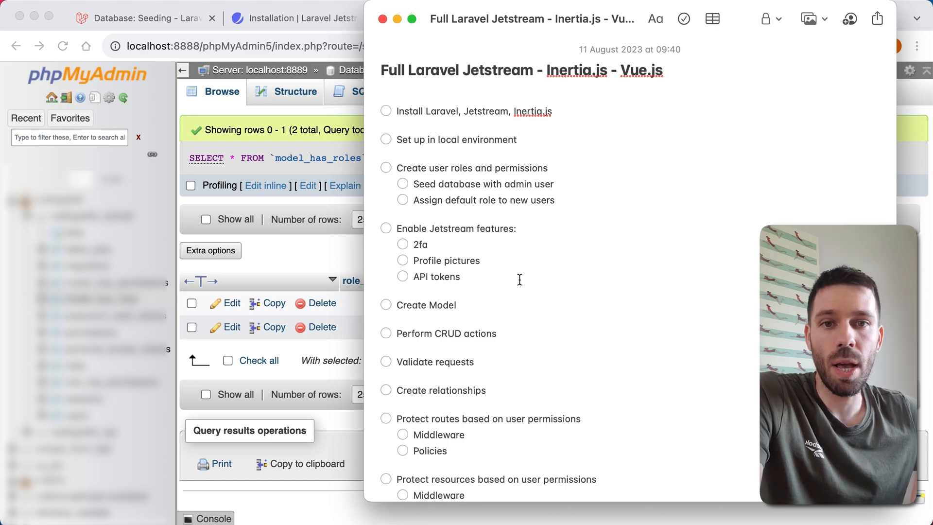